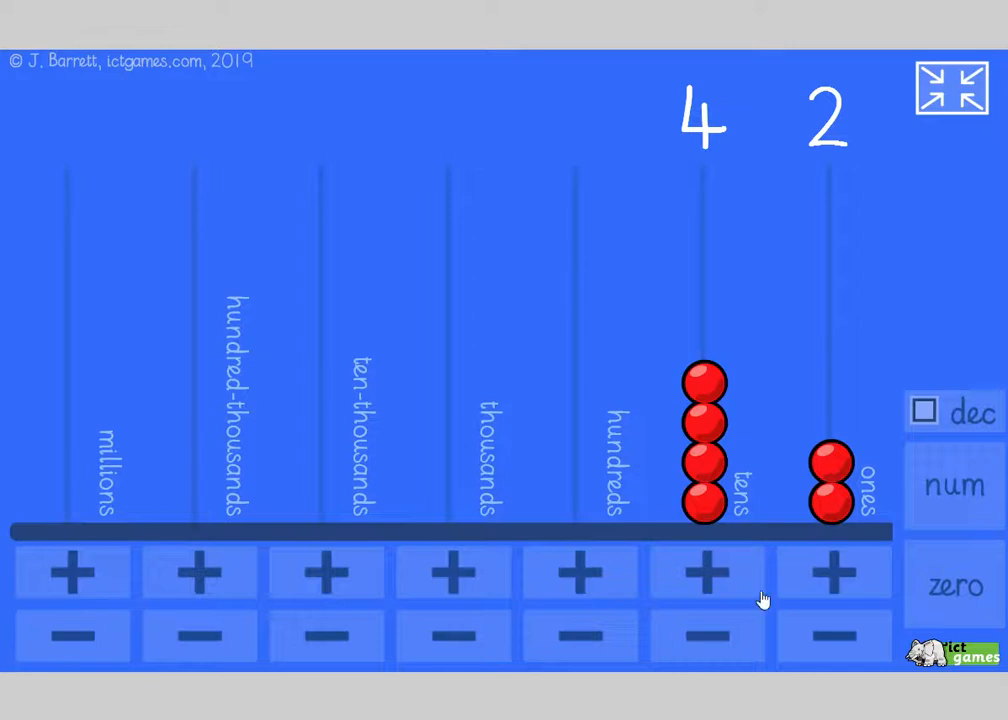
Step: Remove one bead from the ones rod so the abacus reads 41
click(832, 636)
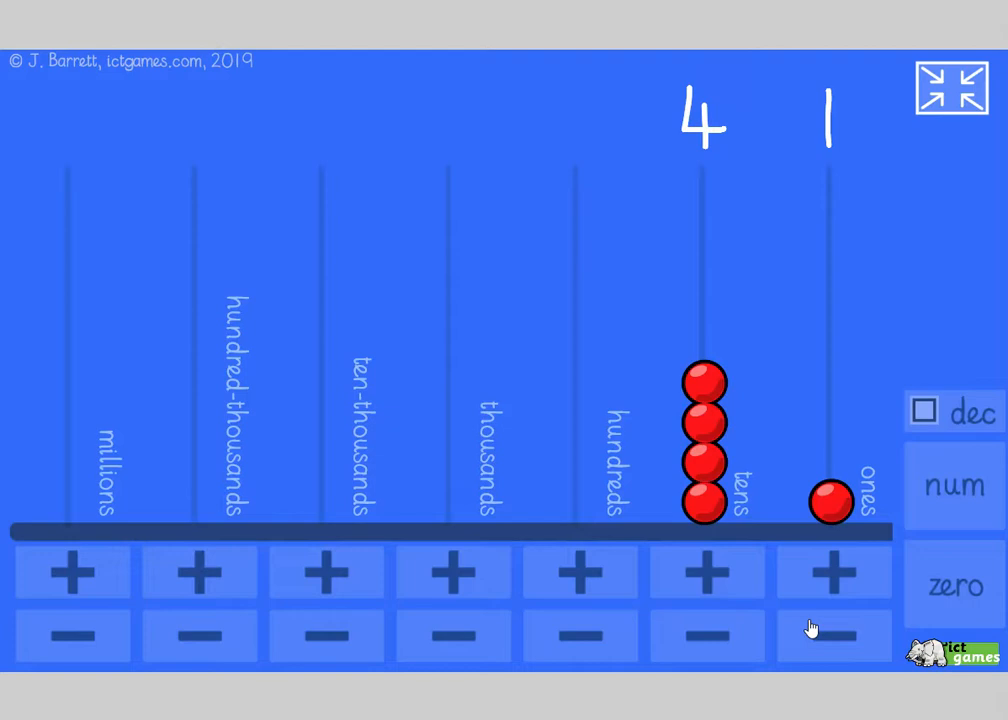
mouse_move(730, 636)
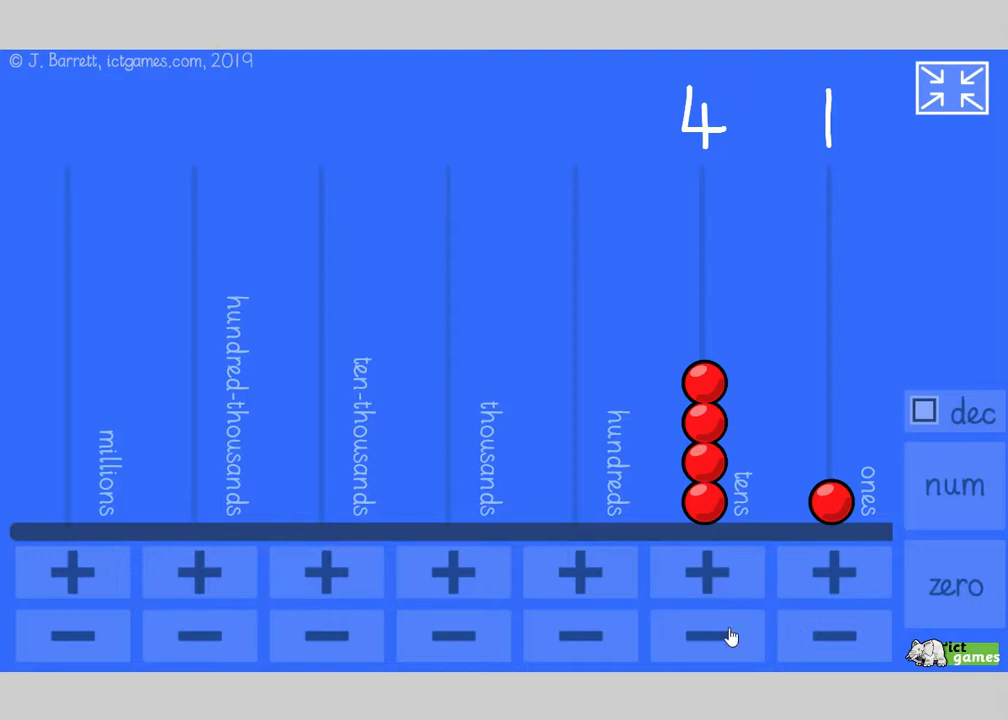
mouse_move(710, 636)
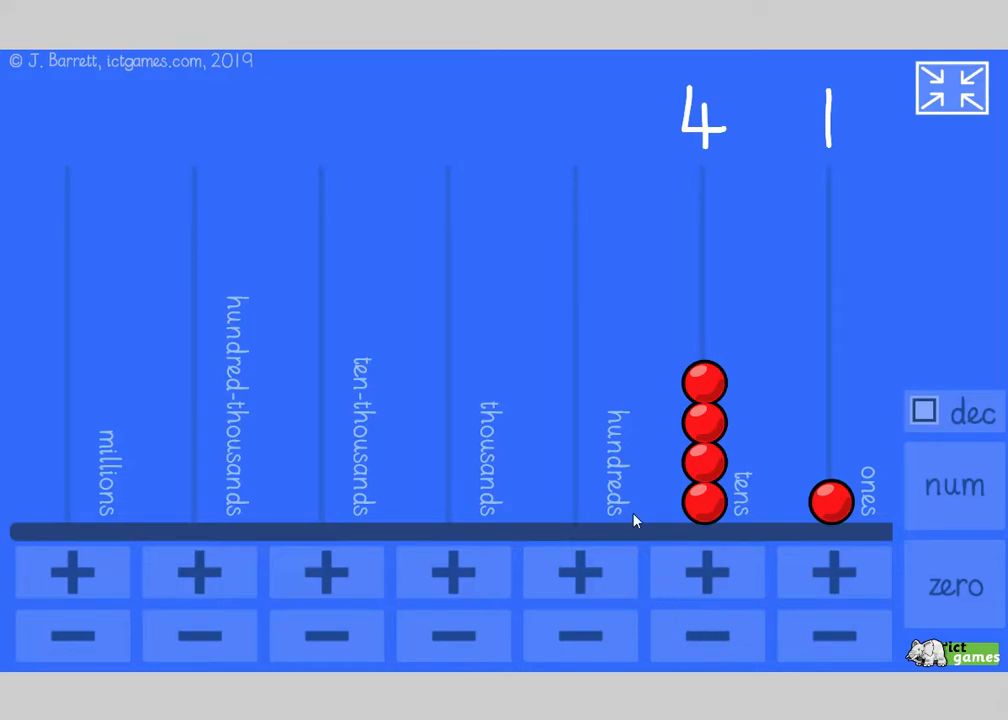
mouse_move(616, 448)
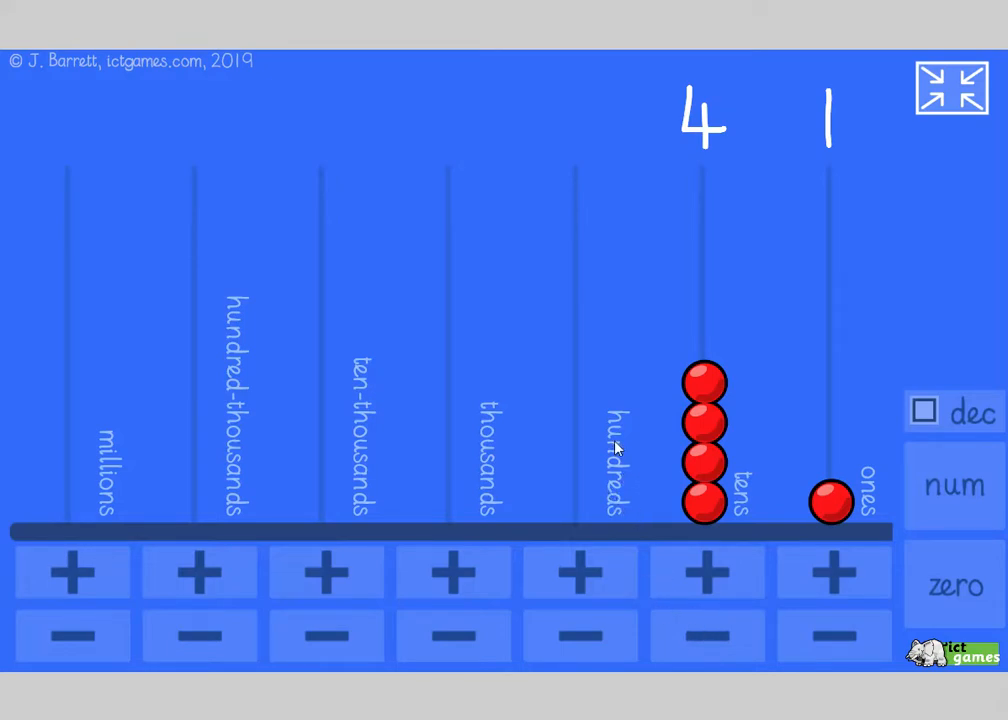
mouse_move(588, 374)
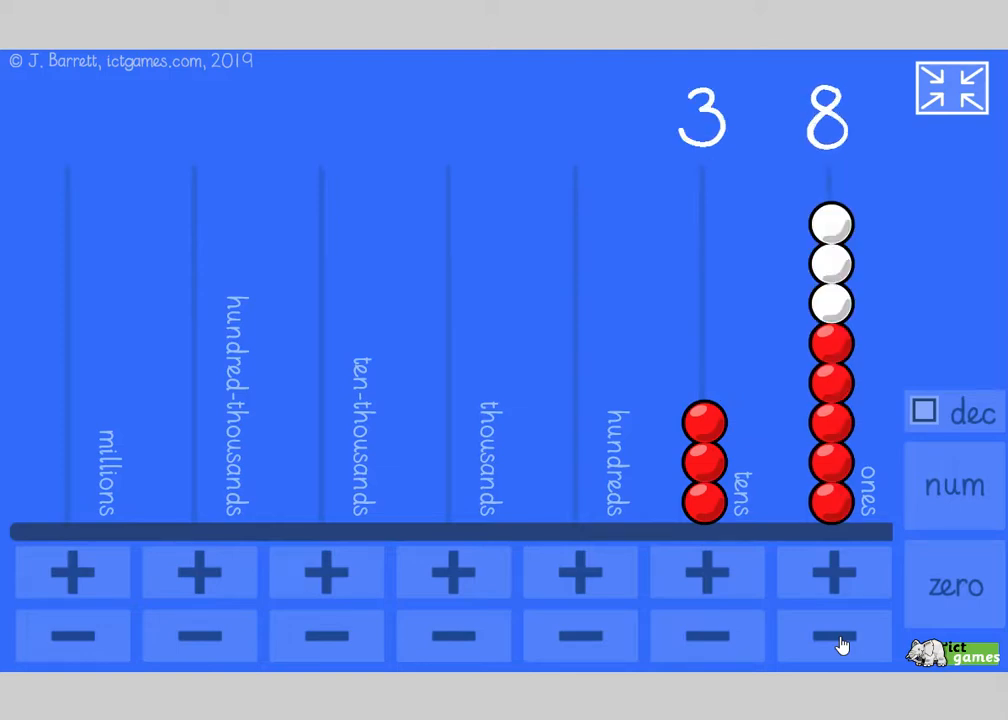
Step: Count the abacus down through 30, regrouping a ten into ones along the way
click(832, 636)
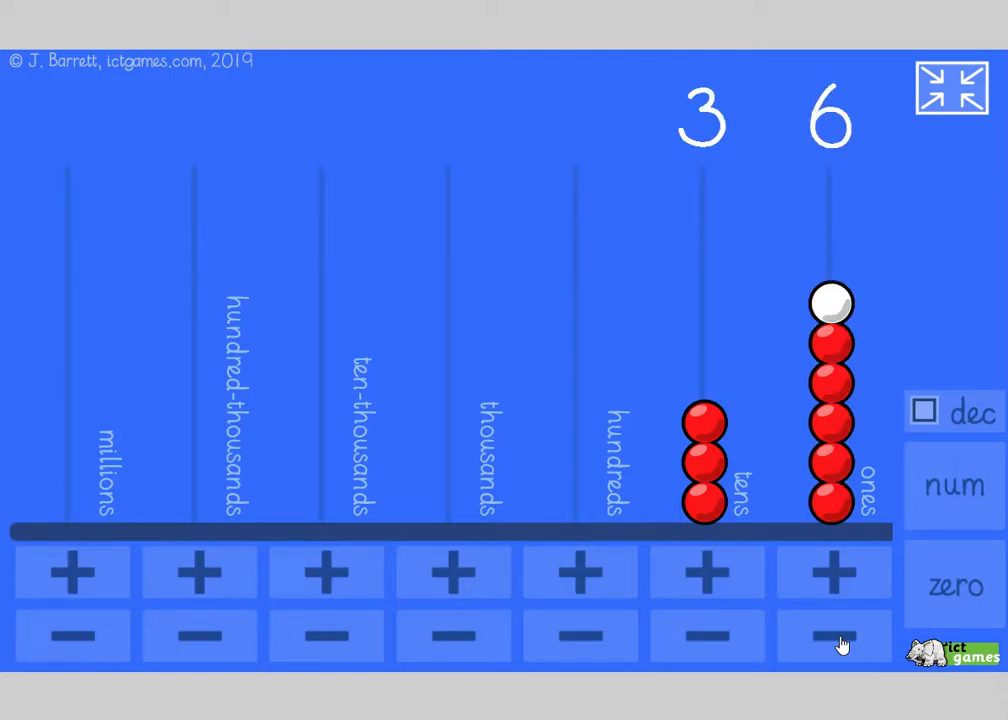
click(832, 636)
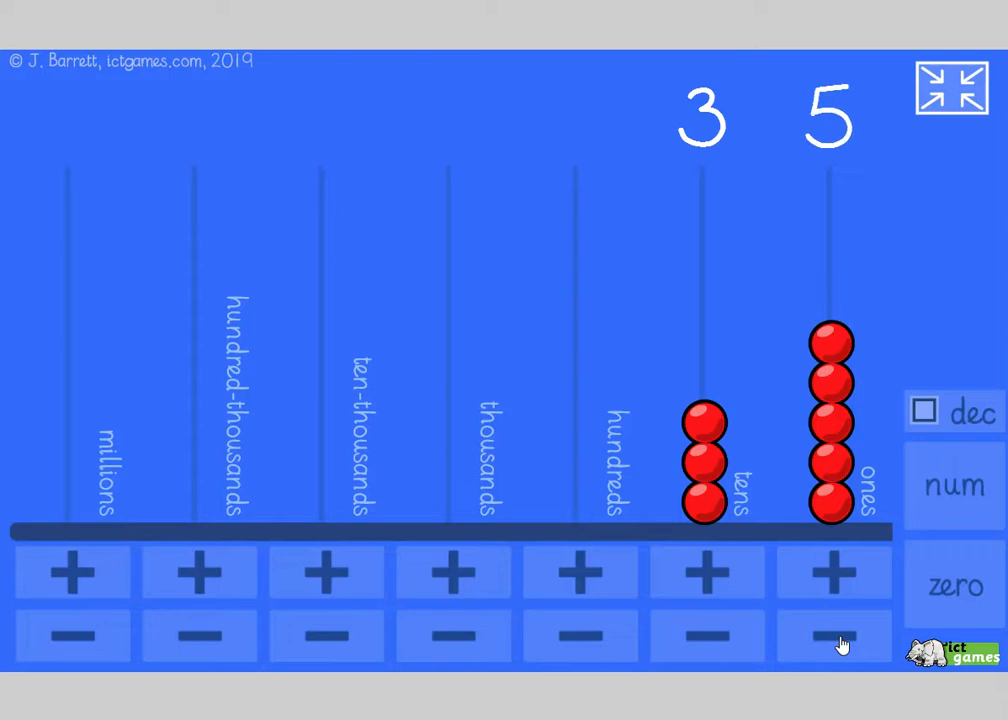
click(832, 636)
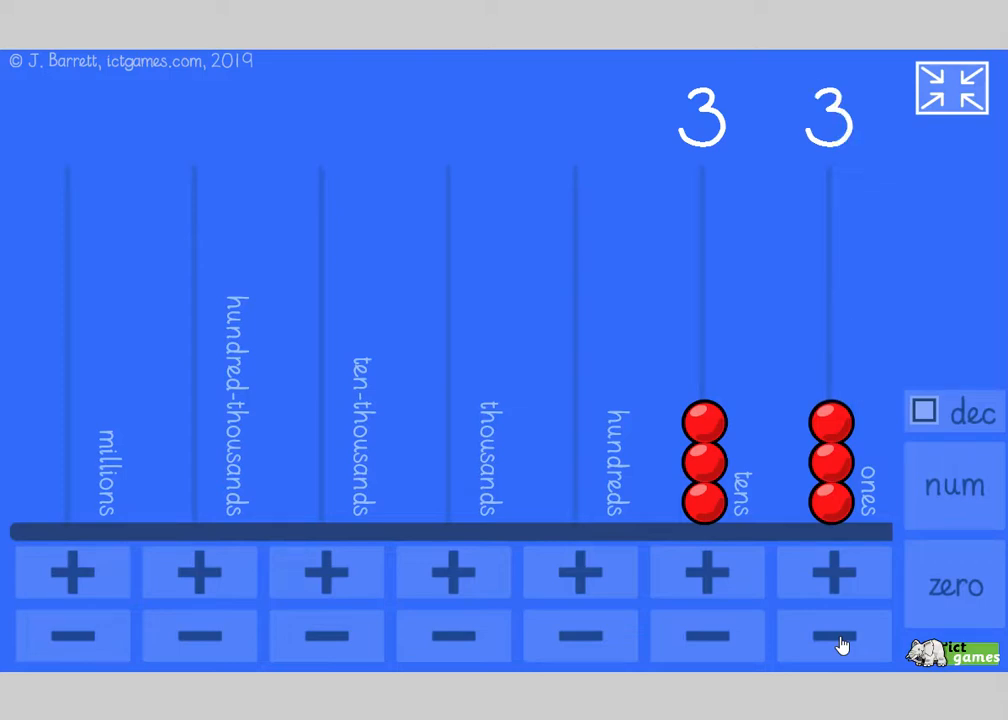
click(832, 636)
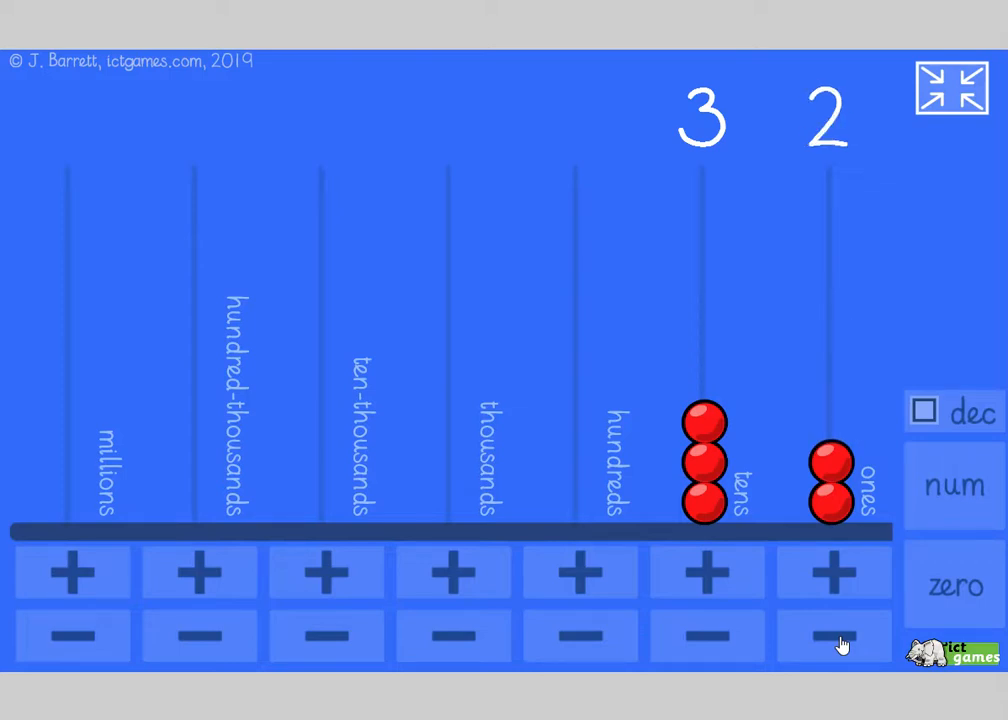
click(832, 636)
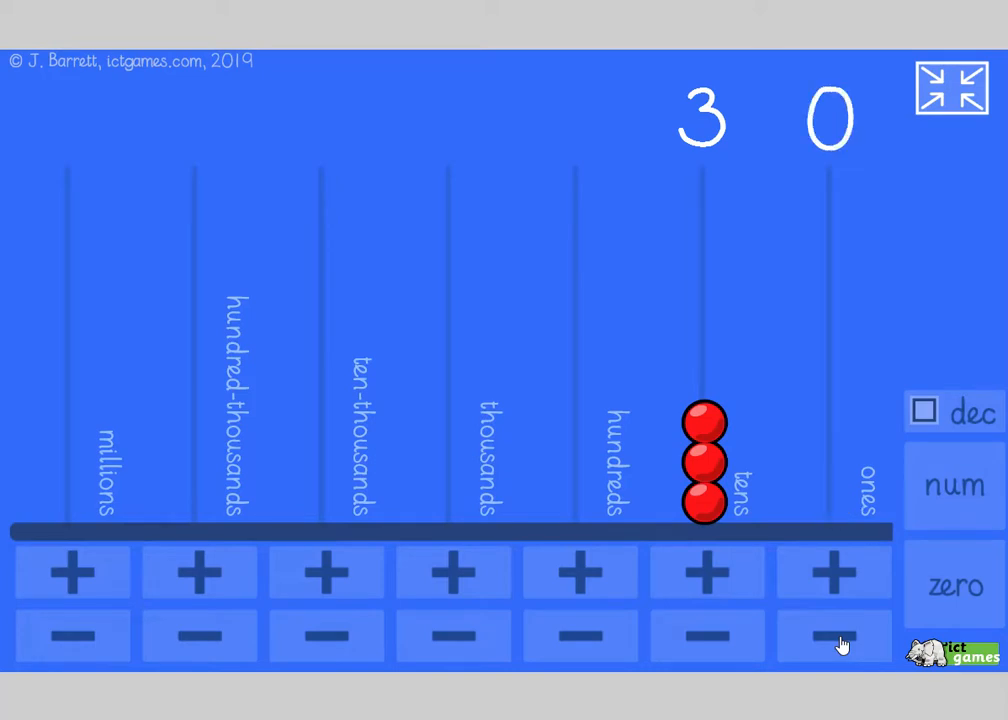
click(832, 572)
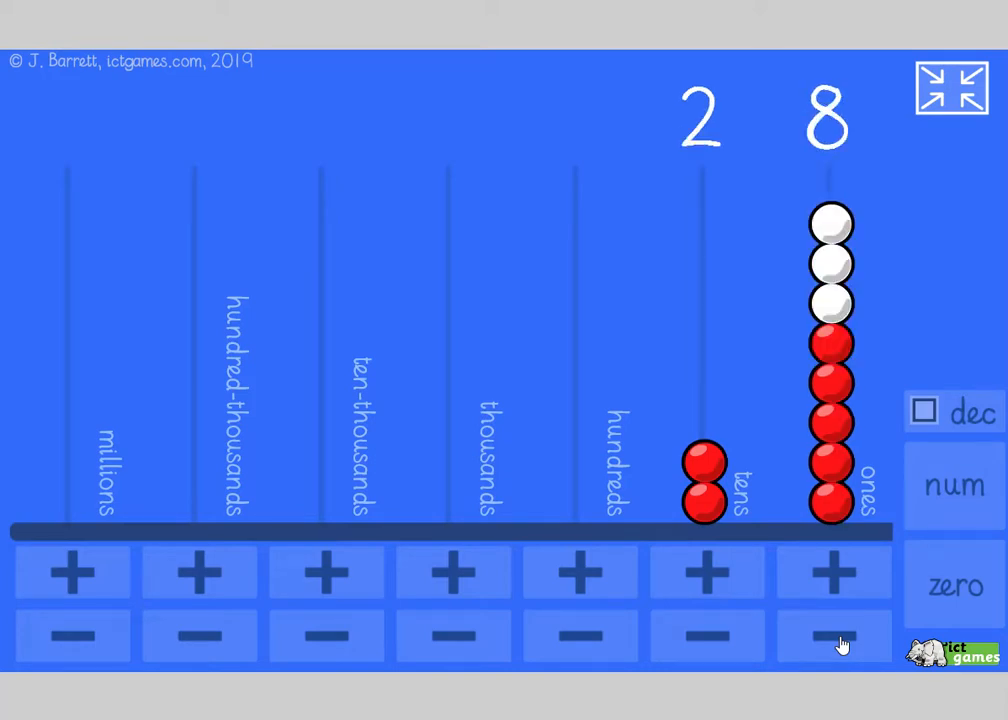
click(832, 636)
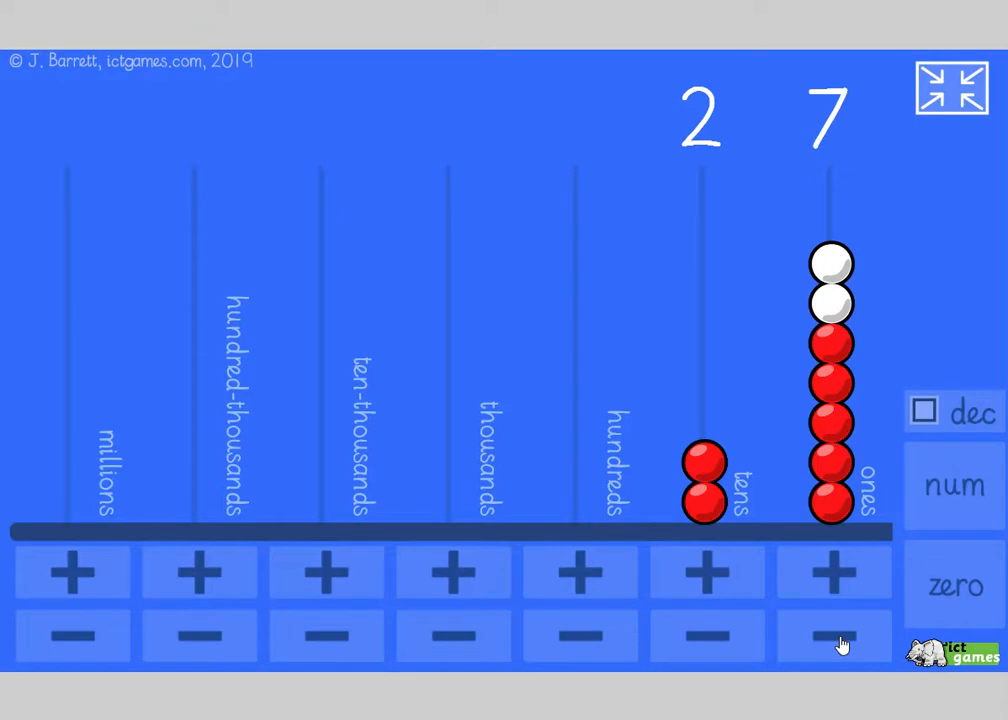
click(832, 636)
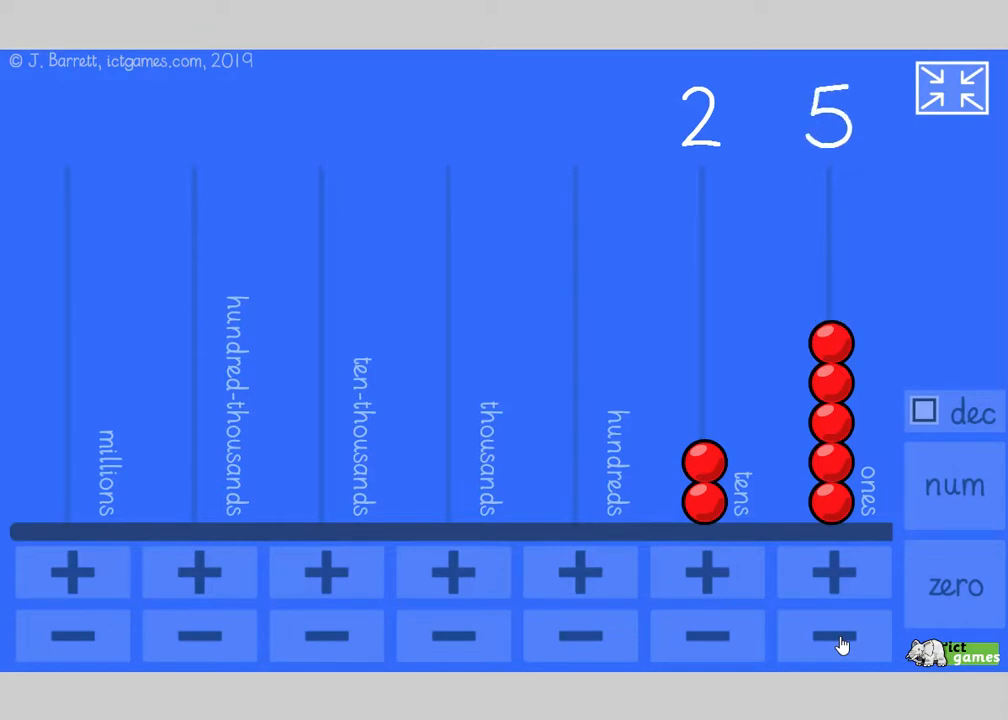
click(832, 636)
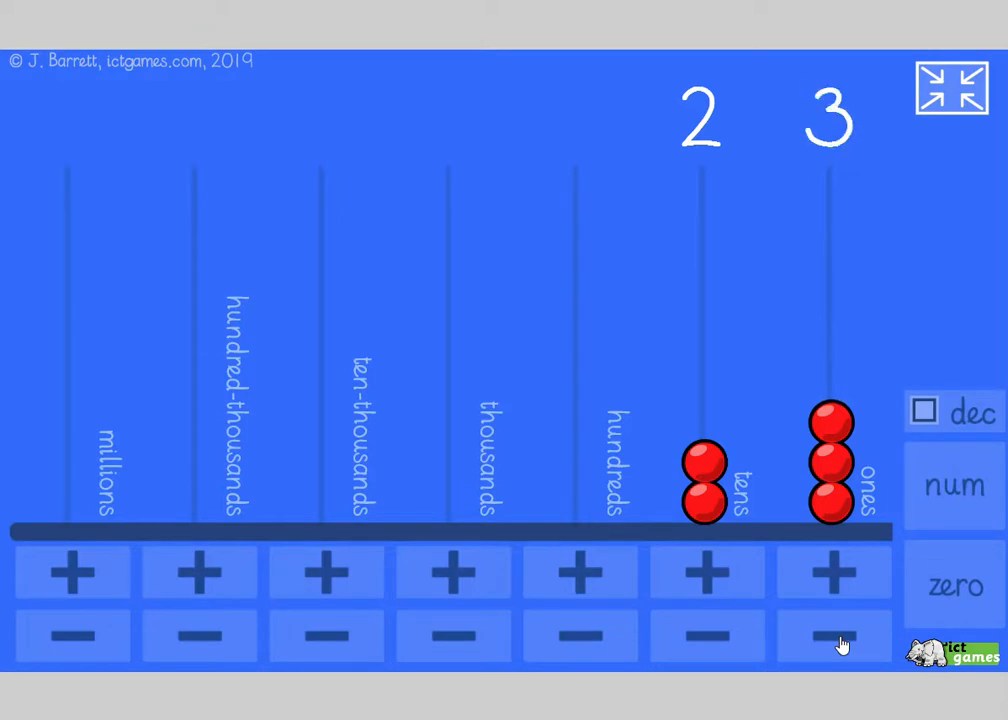
click(832, 636)
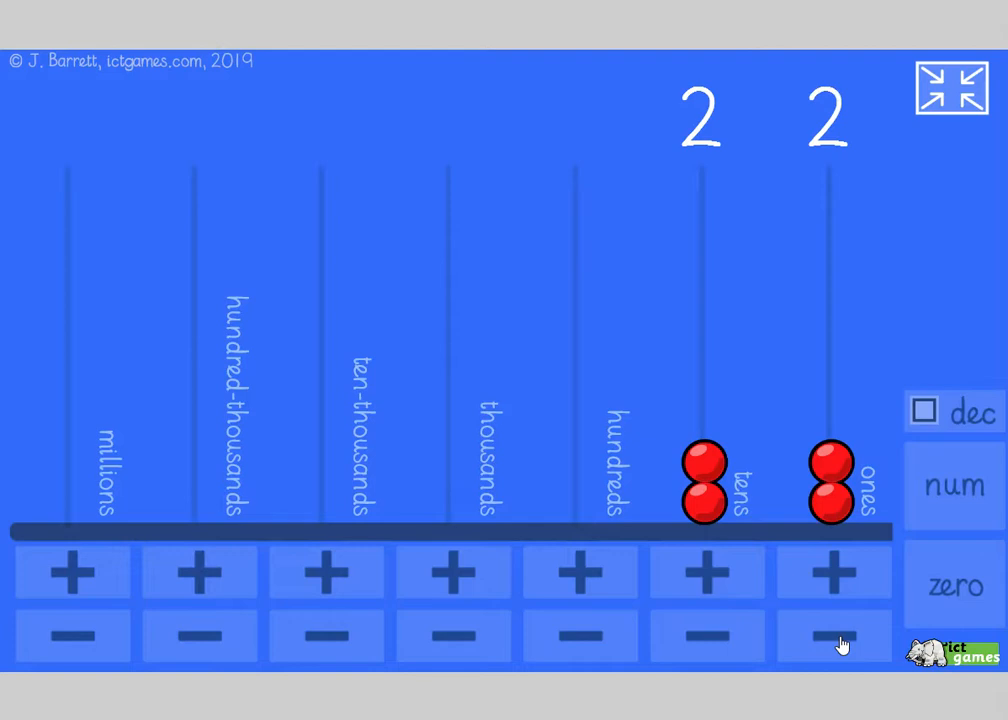
Step: Keep subtracting ones, regrouping the remaining tens, until every rod is empty at 0
click(832, 636)
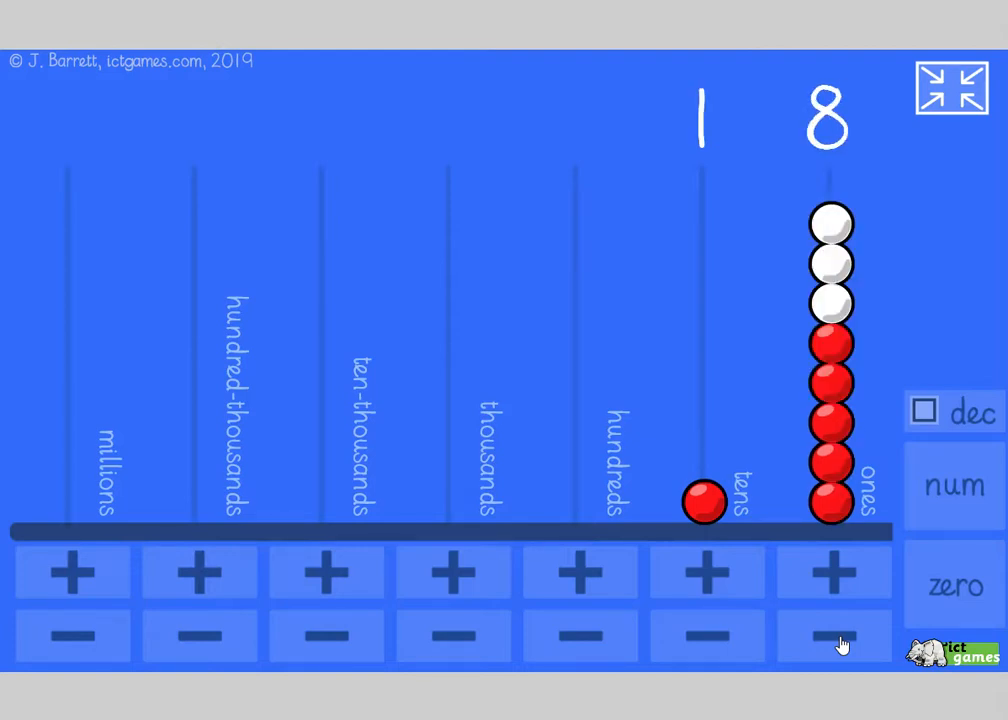
click(832, 636)
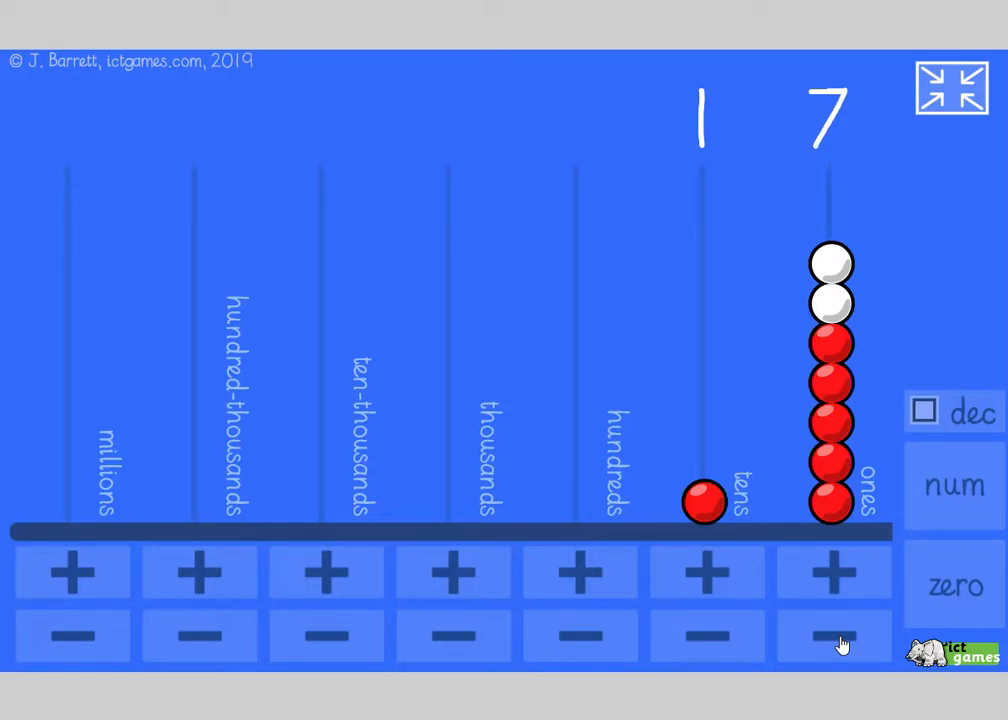
click(832, 636)
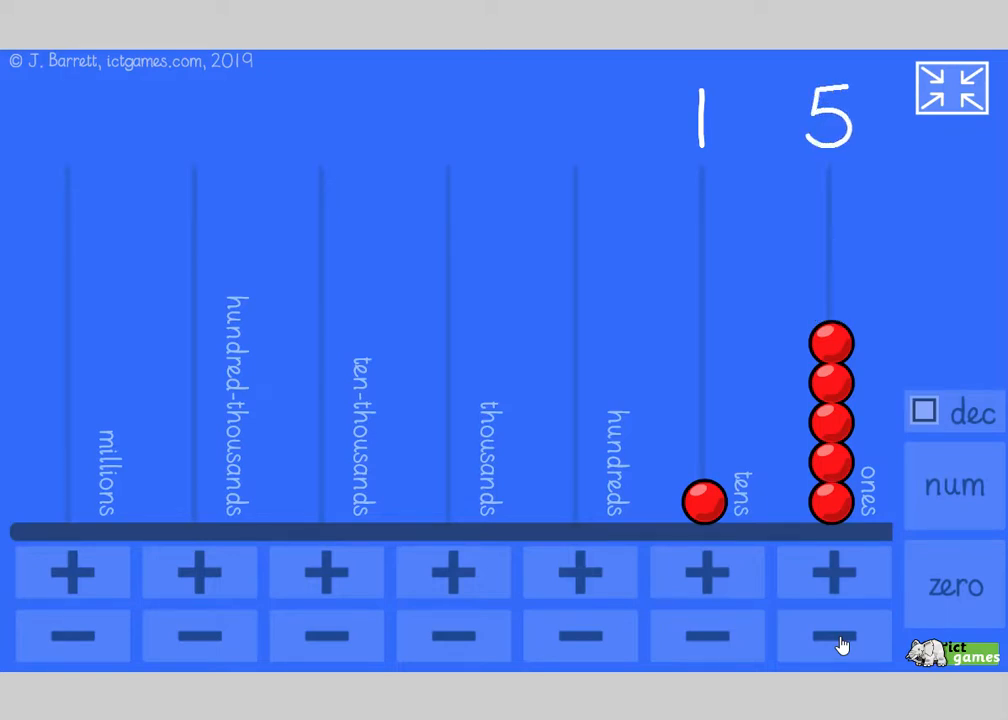
click(832, 636)
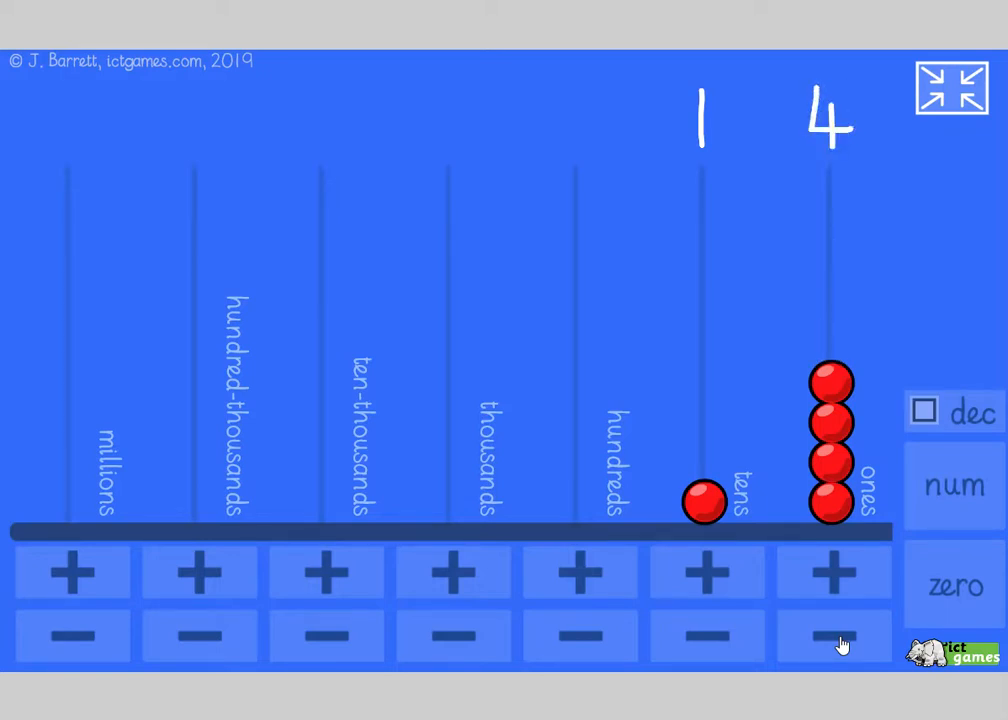
click(832, 636)
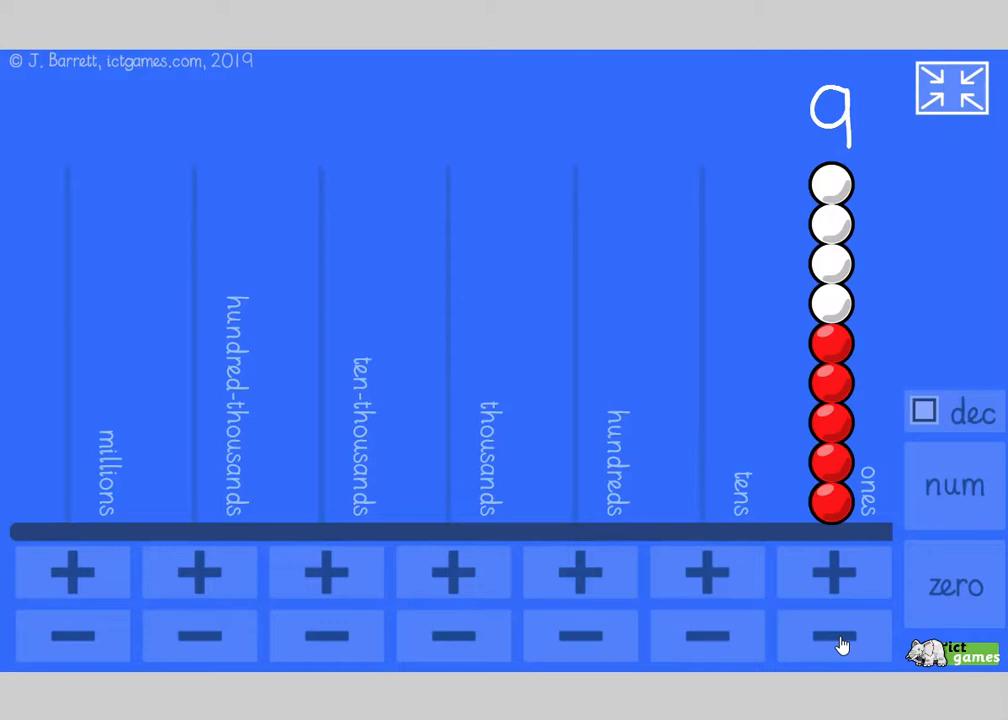
click(832, 636)
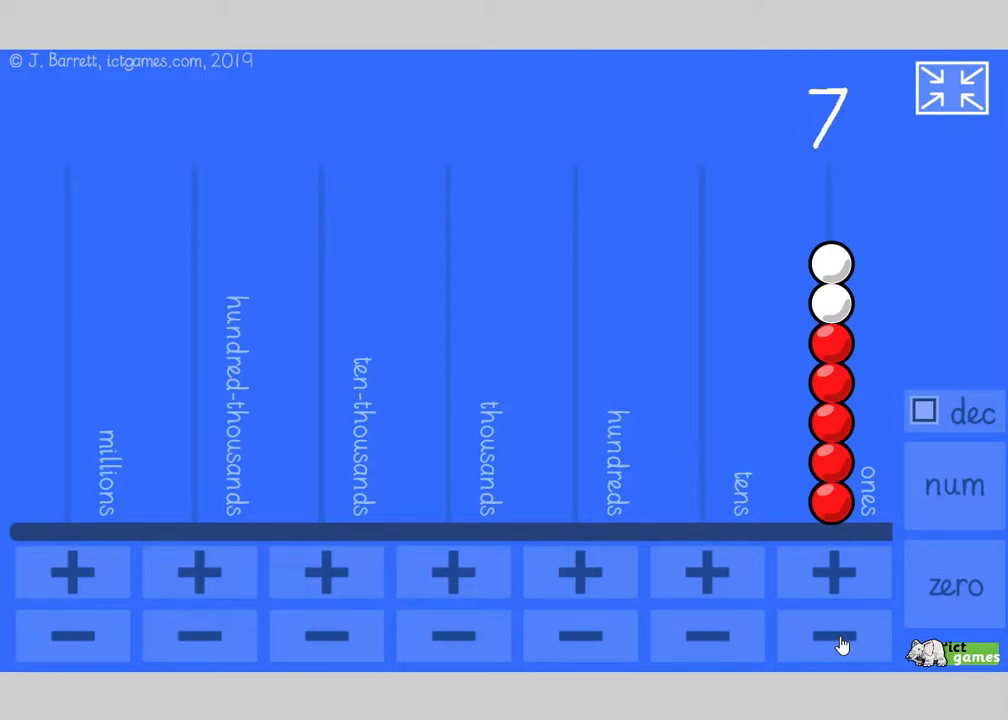
click(832, 636)
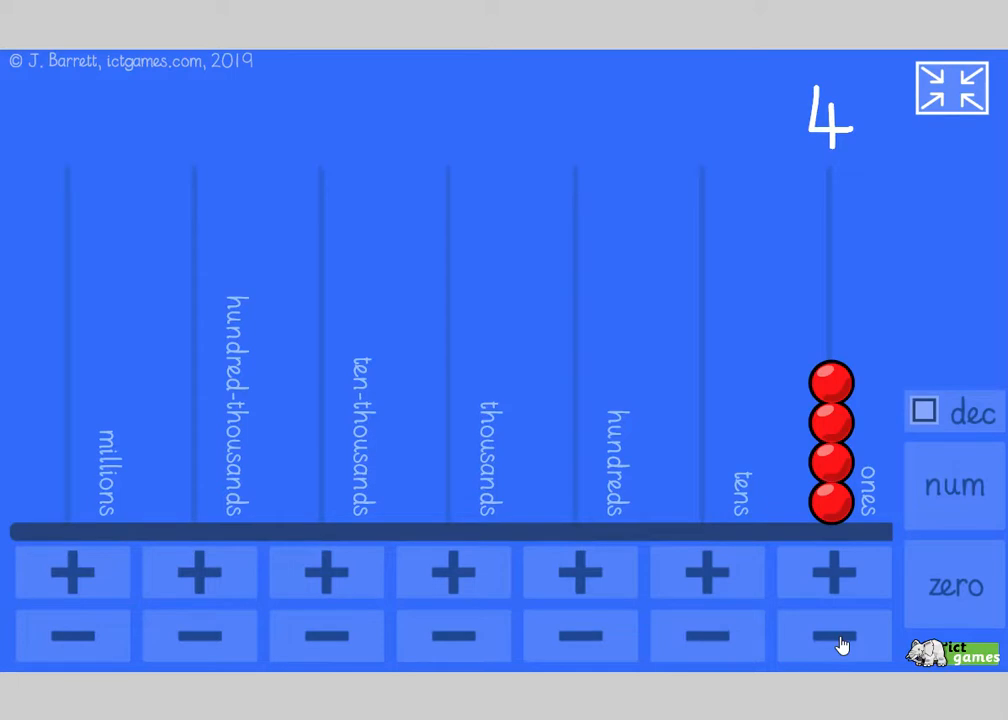
click(832, 636)
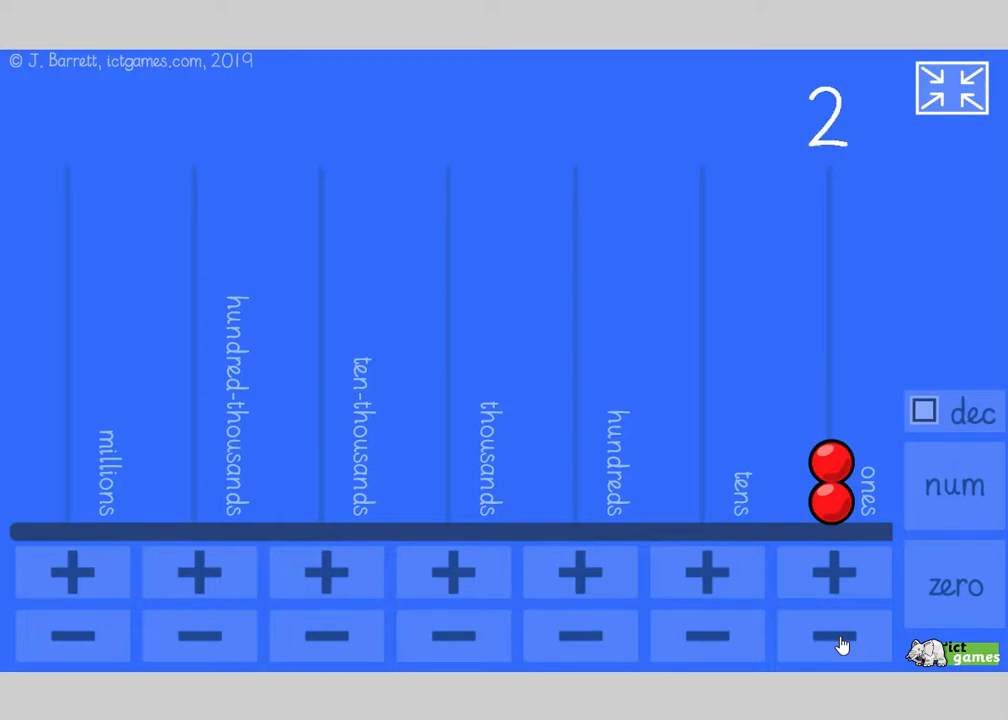
click(832, 636)
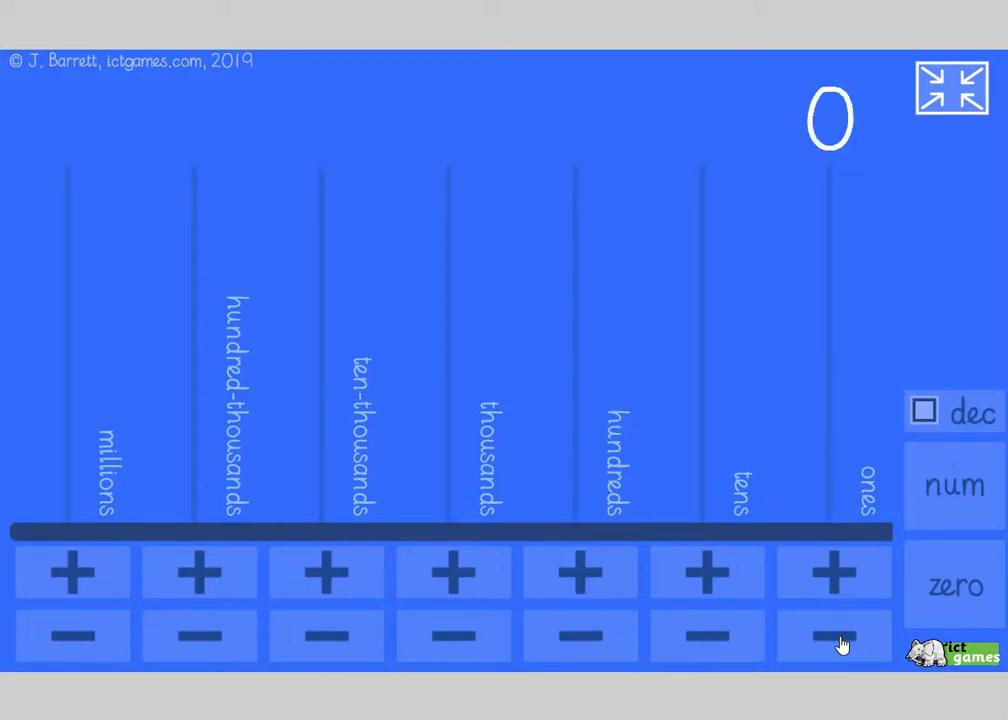
mouse_move(716, 582)
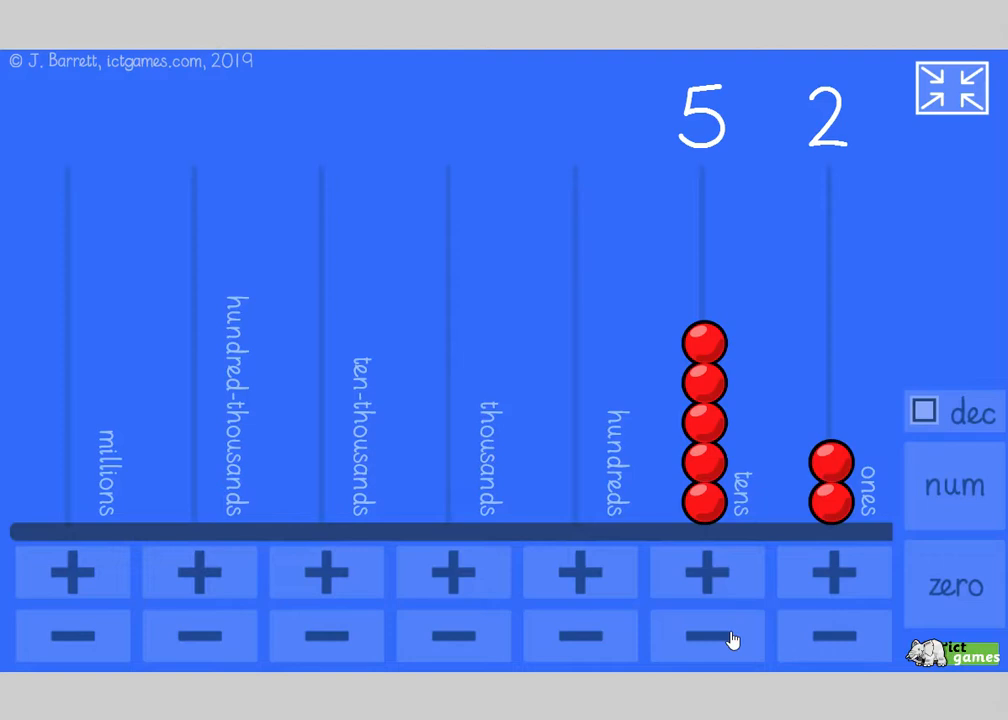
Step: Adjust the tens and ones beads to reach 80, then exchange a ten so it reads 79
click(706, 638)
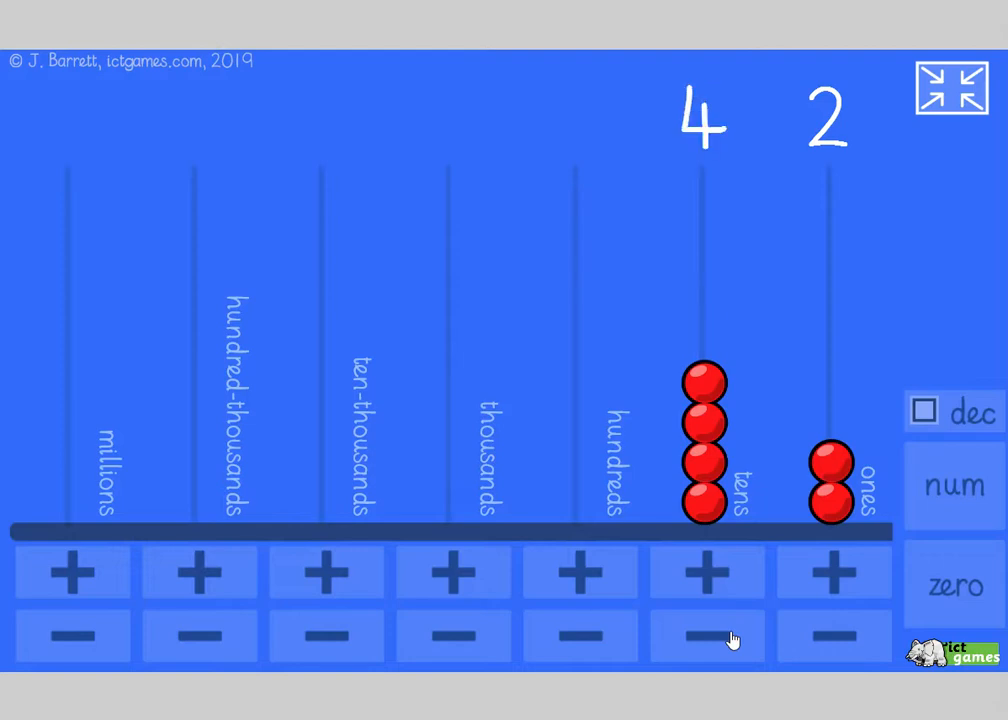
mouse_move(616, 576)
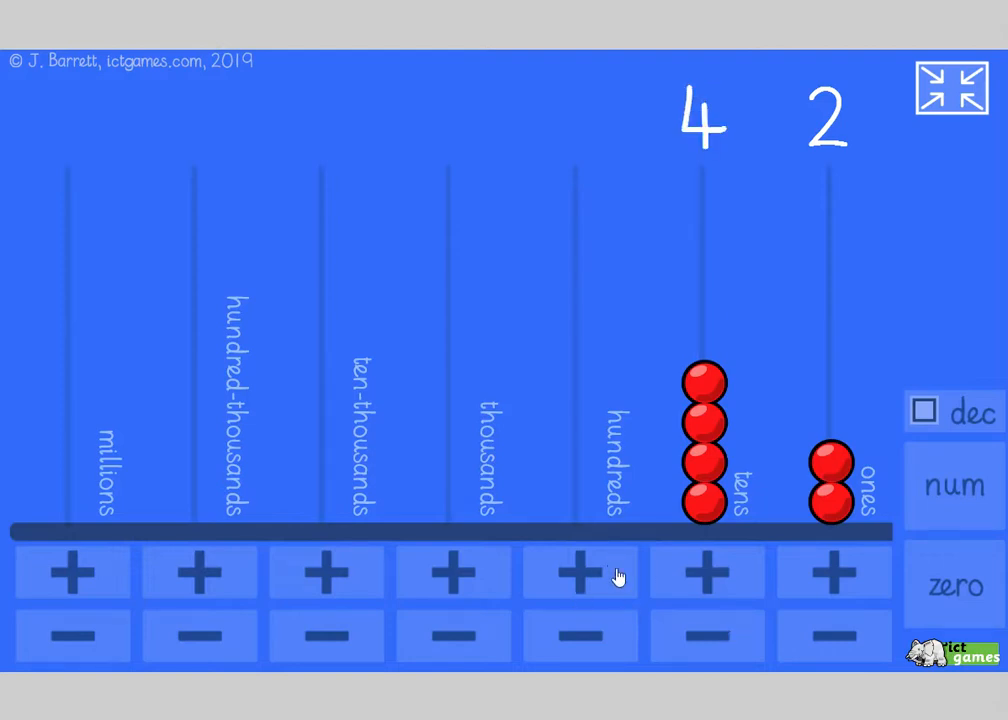
click(706, 572)
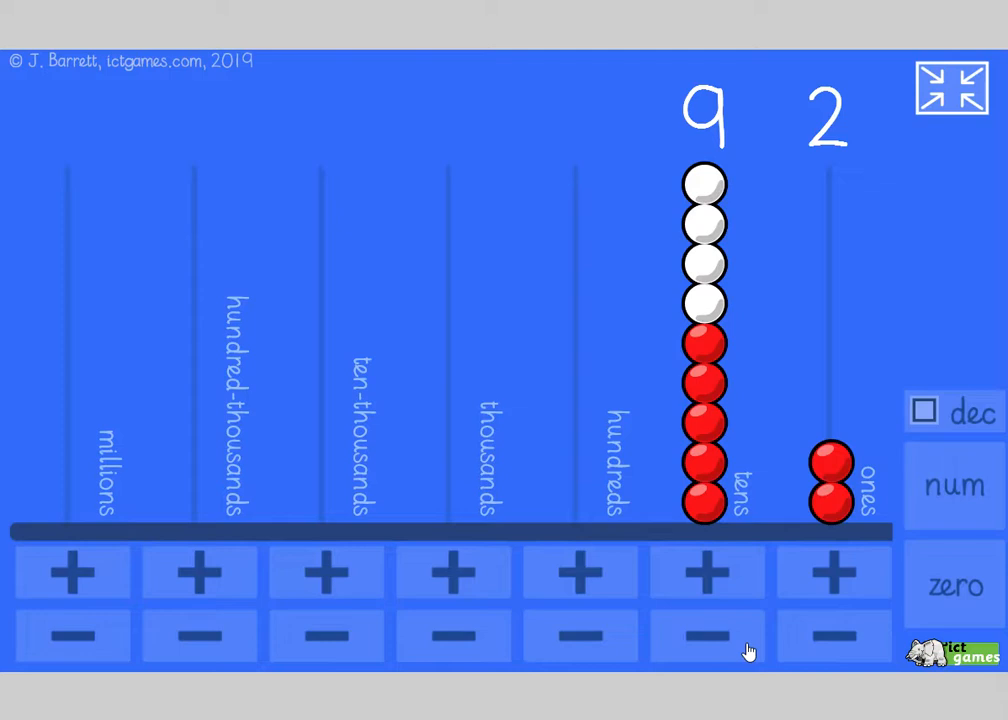
click(708, 636)
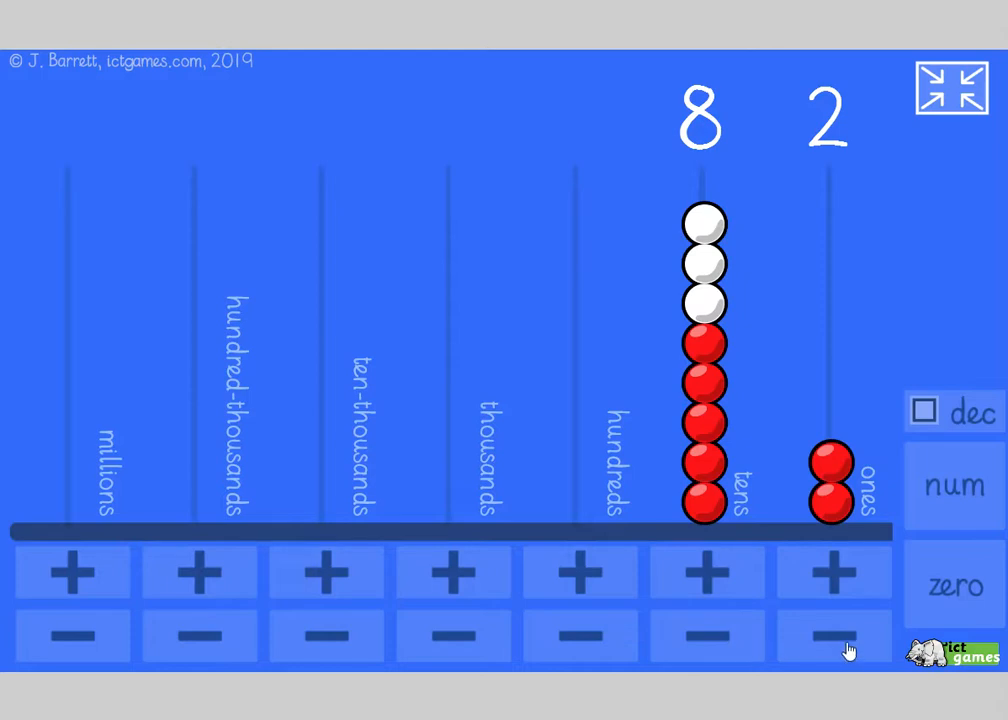
click(832, 636)
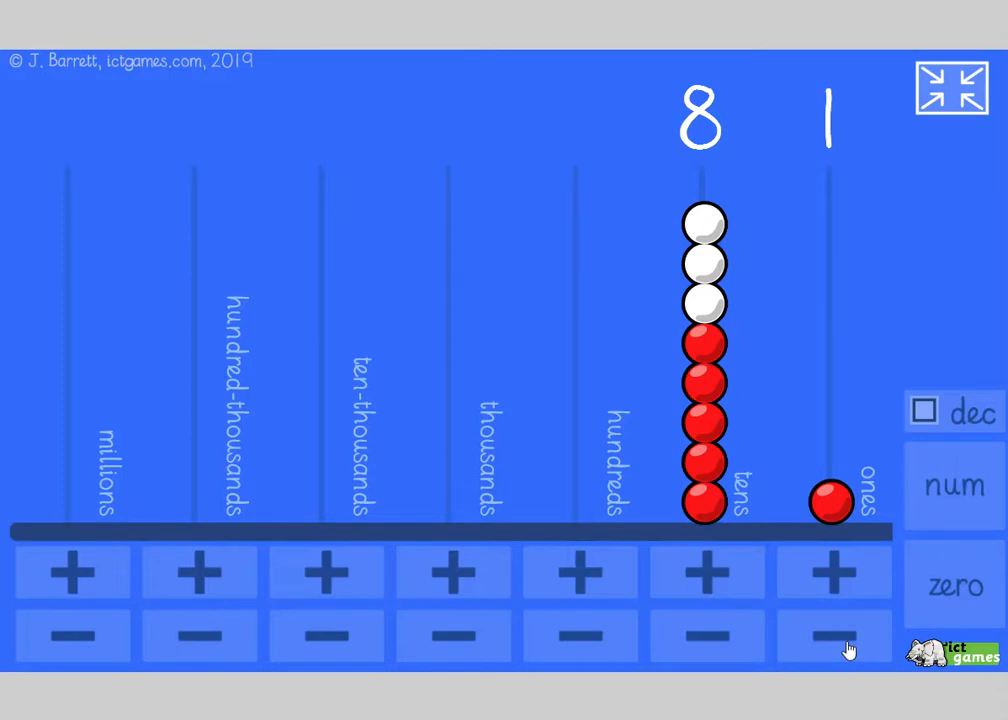
click(832, 636)
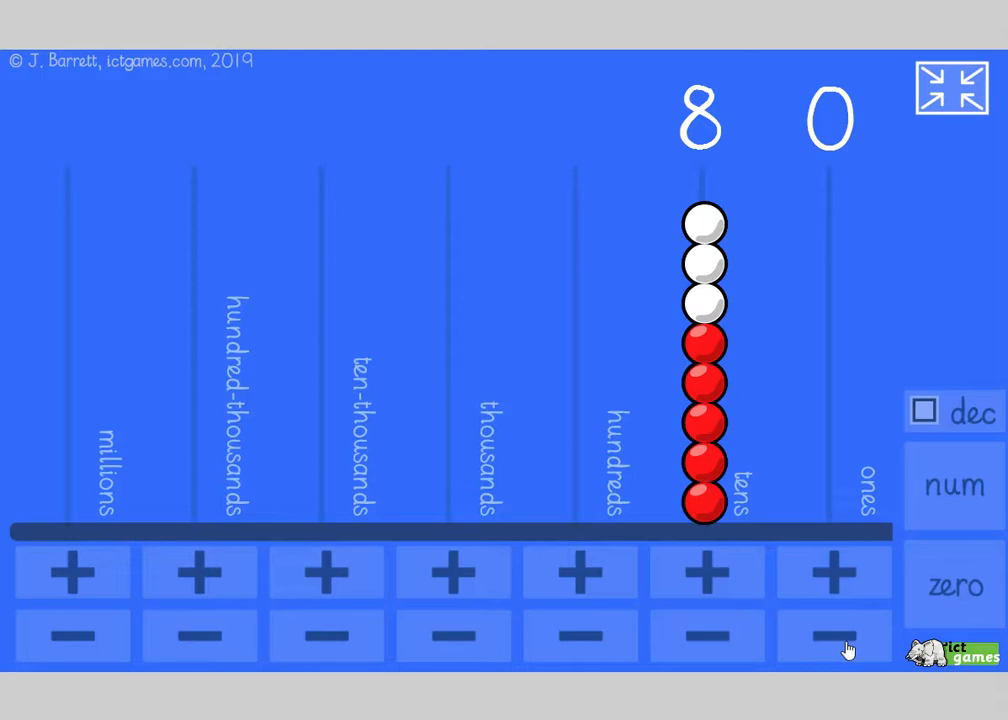
mouse_move(816, 260)
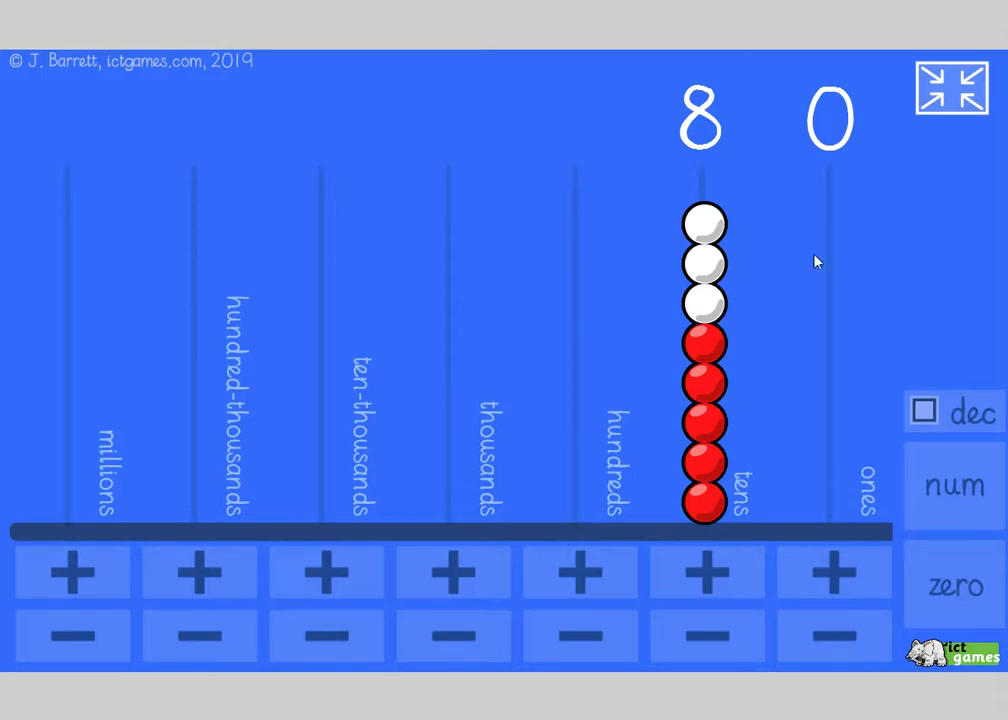
mouse_move(780, 444)
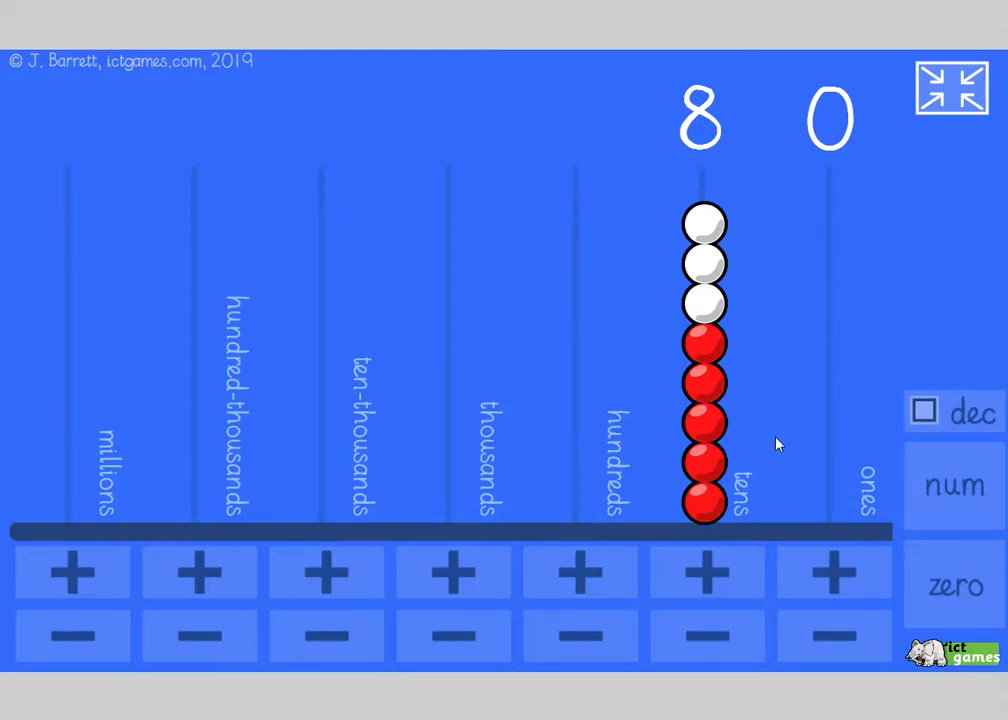
mouse_move(782, 448)
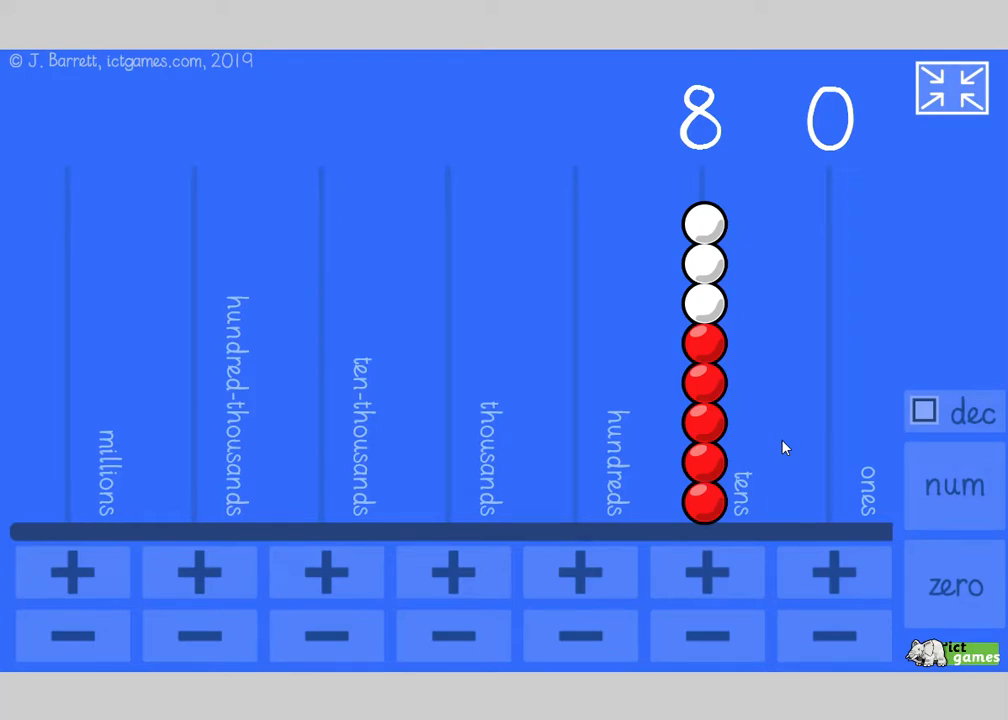
mouse_move(716, 230)
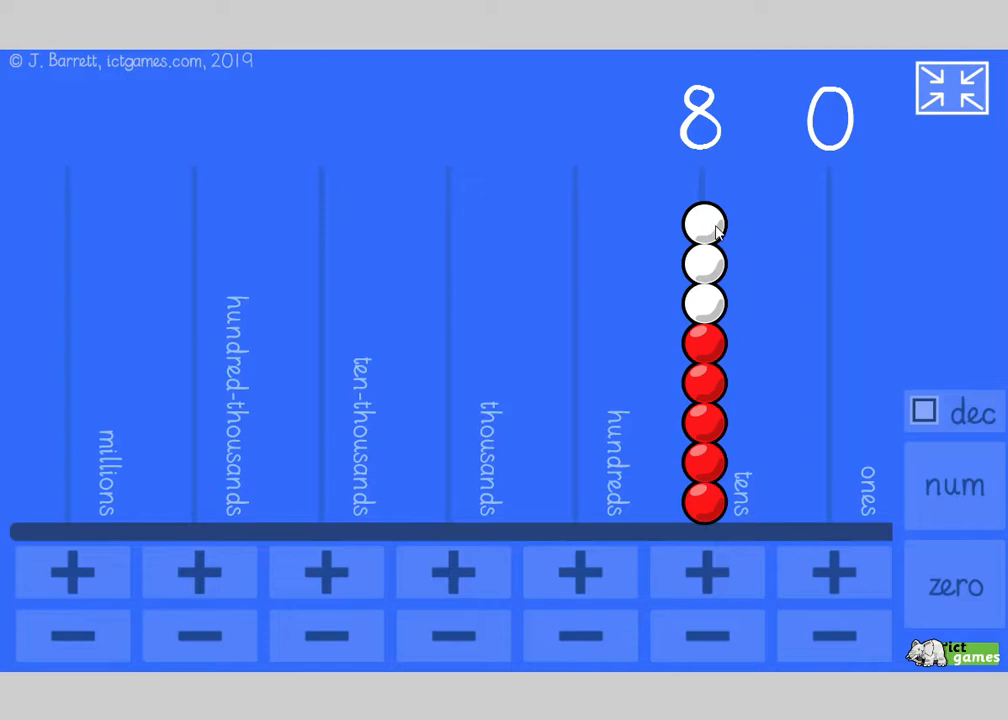
click(832, 572)
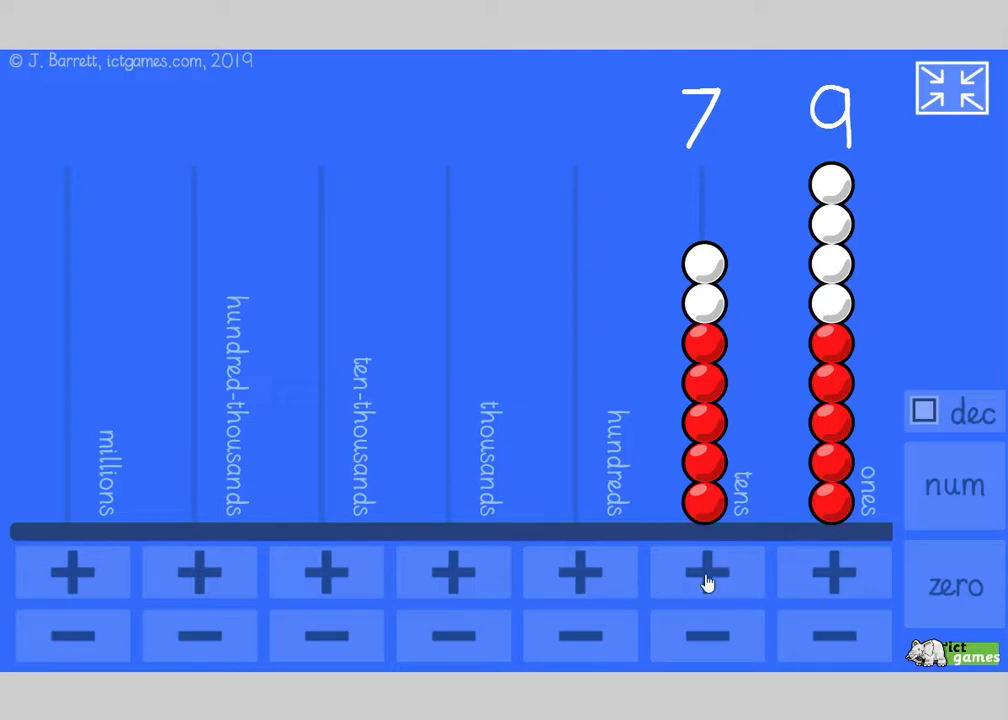
Step: Add tens beads until ten tens carry into one hundred, giving 109
click(706, 572)
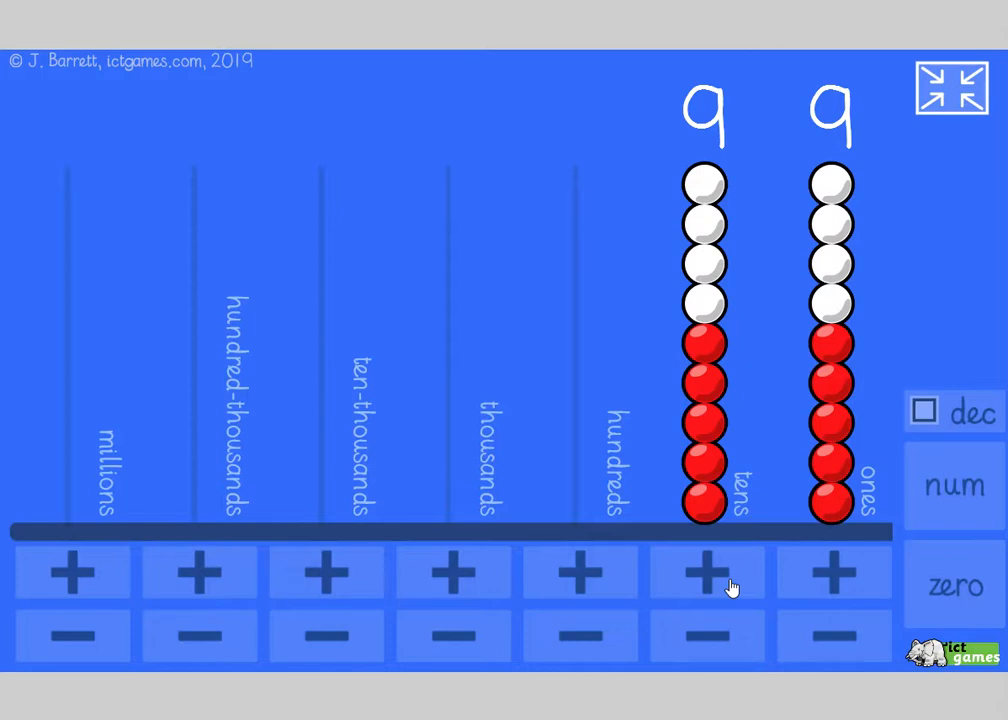
mouse_move(738, 580)
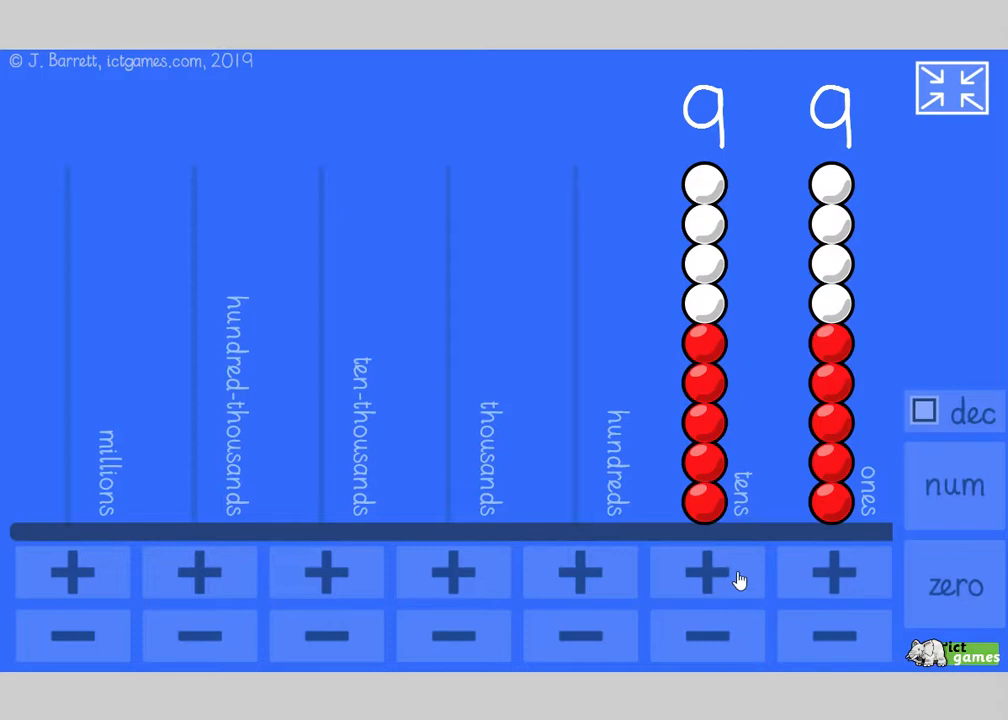
click(708, 572)
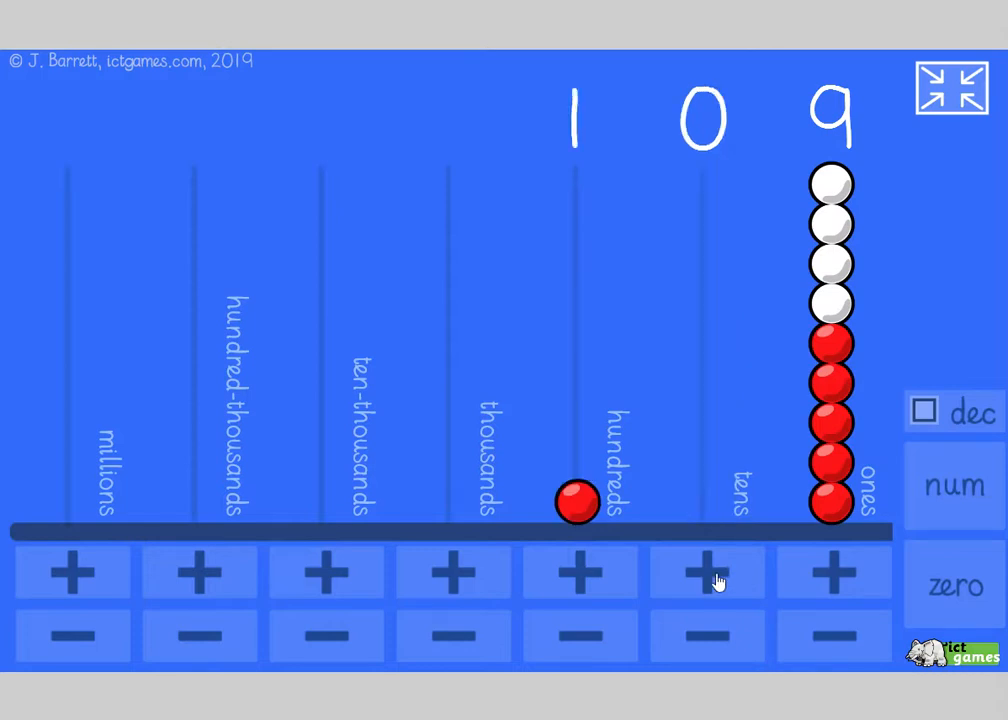
mouse_move(684, 540)
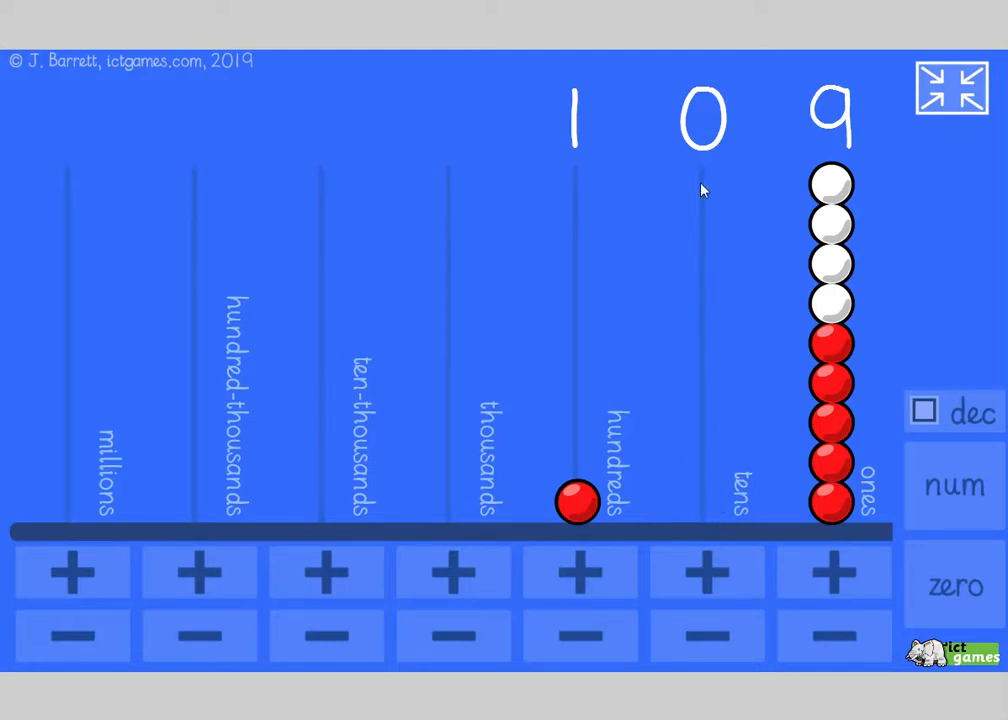
mouse_move(712, 512)
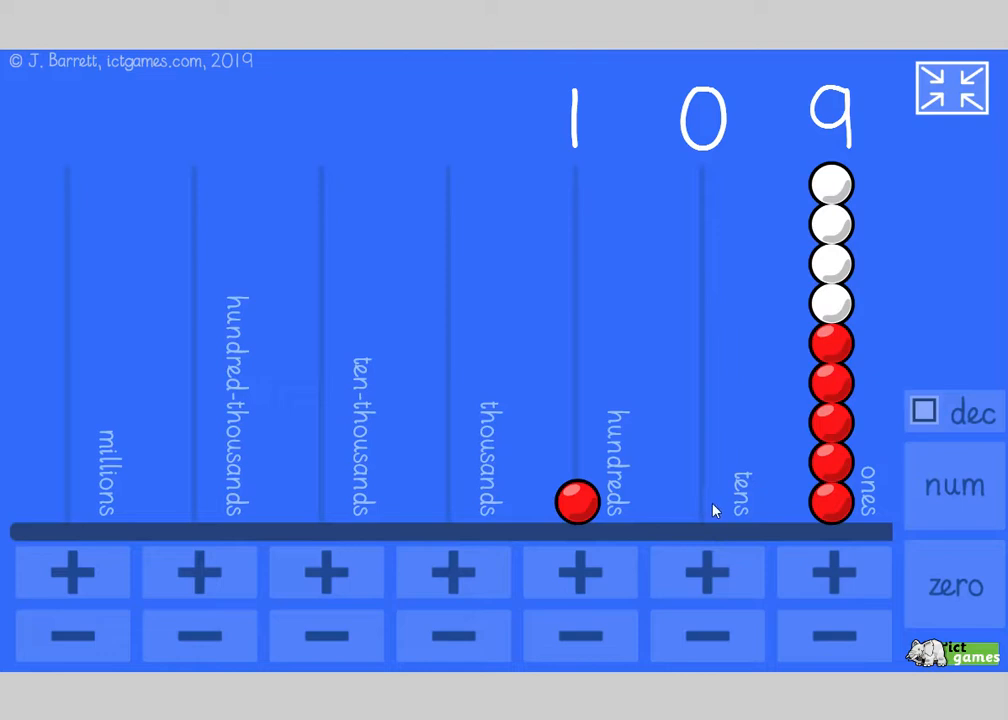
mouse_move(692, 544)
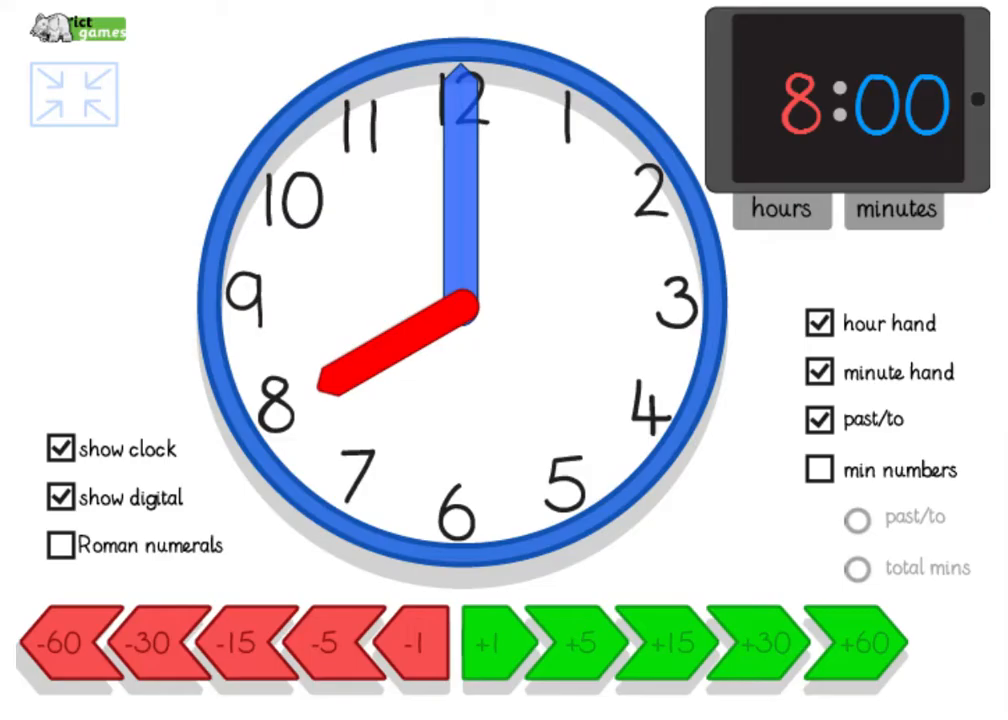
mouse_move(724, 548)
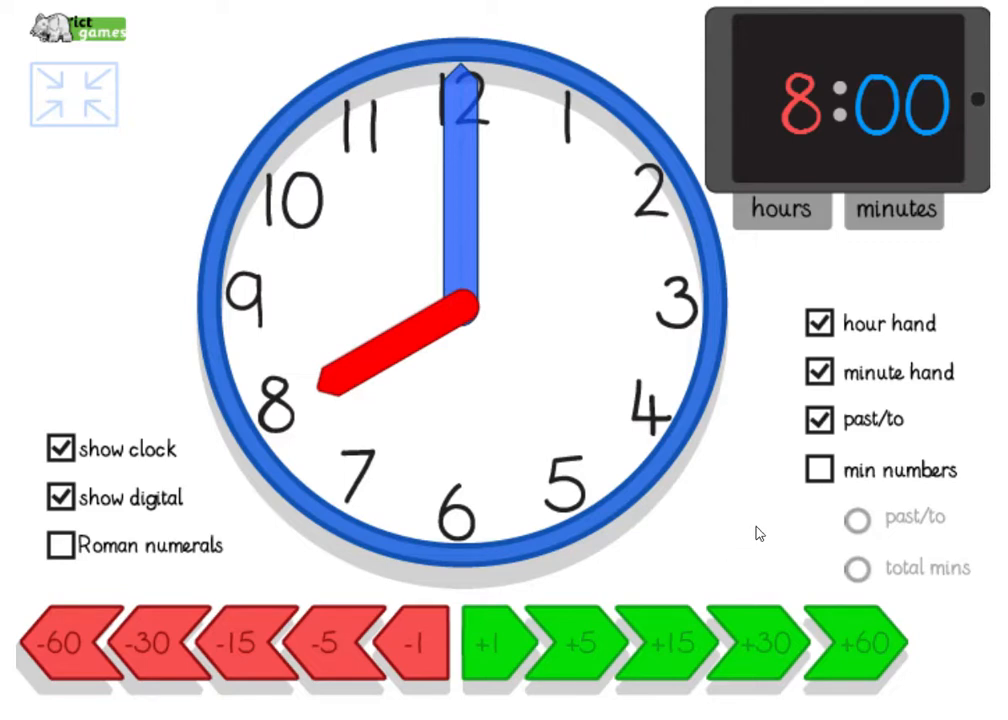
Step: Hide the digital display and hour hand, then wind the clock back sixty minutes twice
click(56, 498)
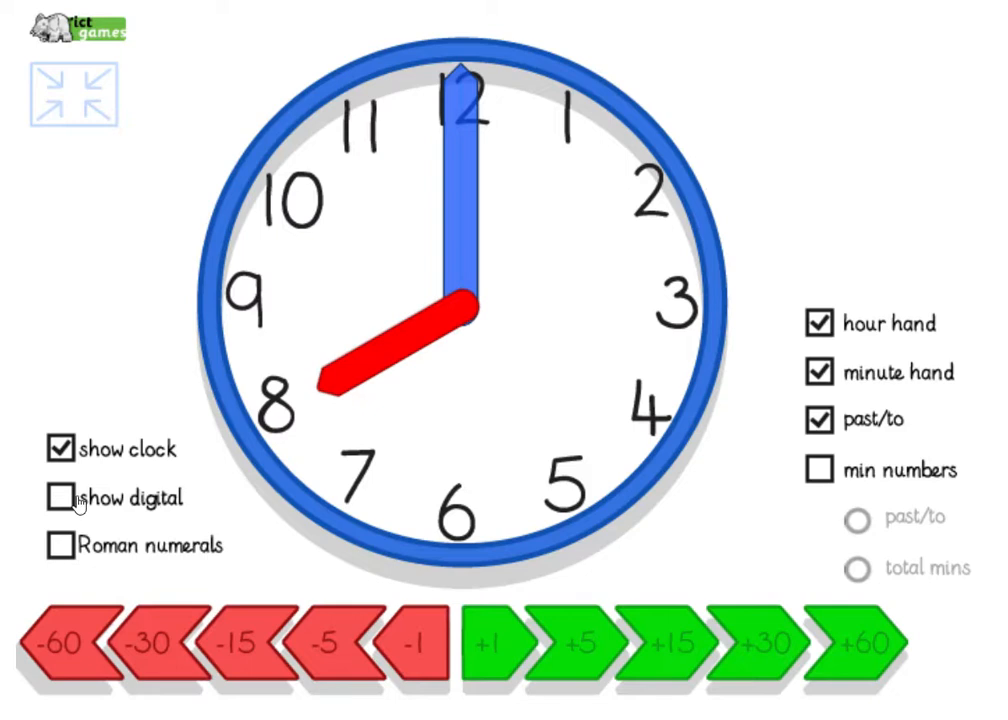
click(820, 324)
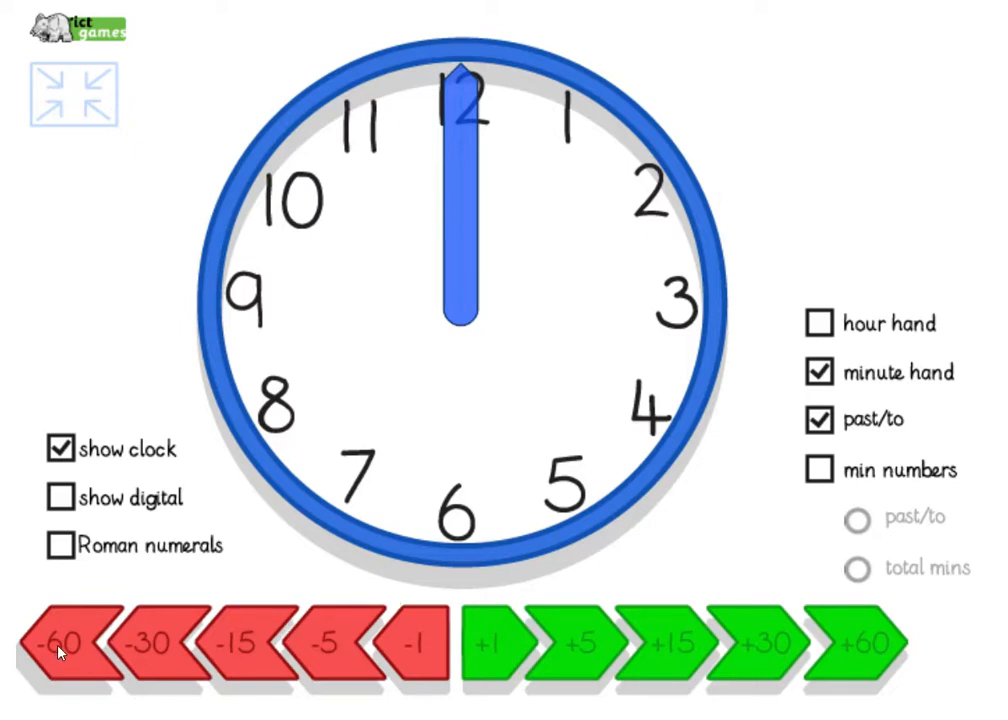
click(662, 644)
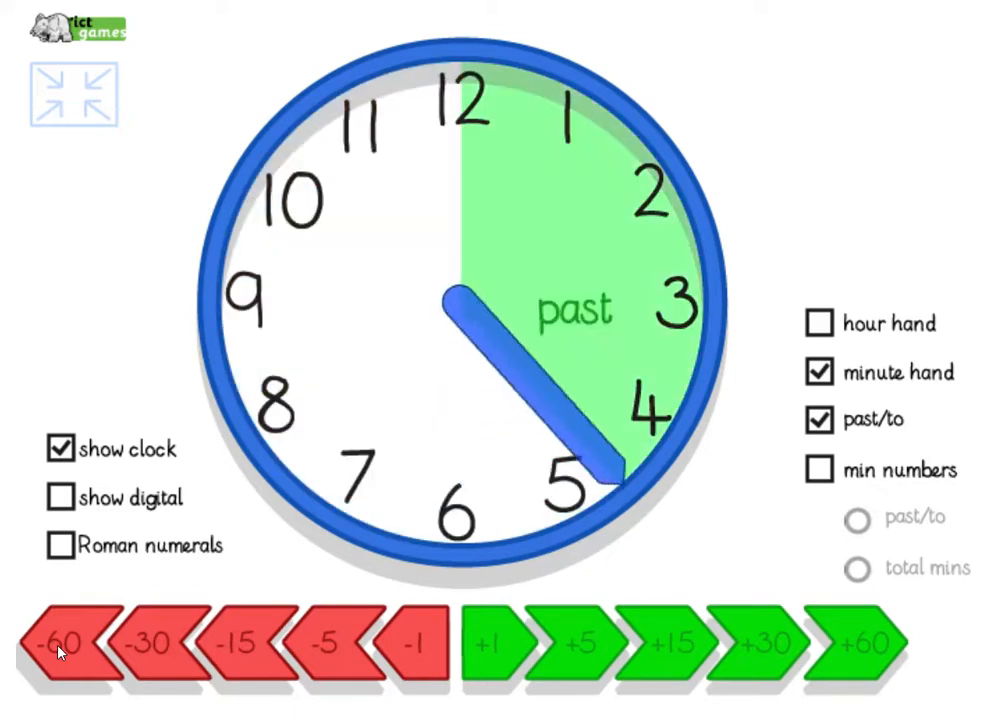
click(850, 644)
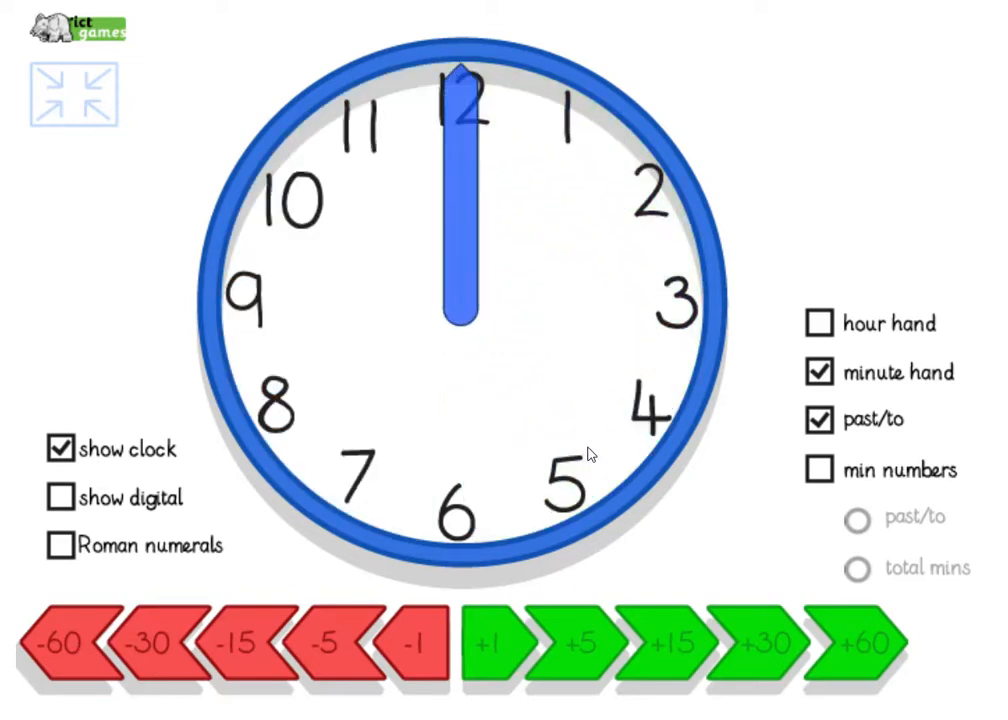
Step: Show the digital time and the hour hand again, reading 11:45
click(60, 496)
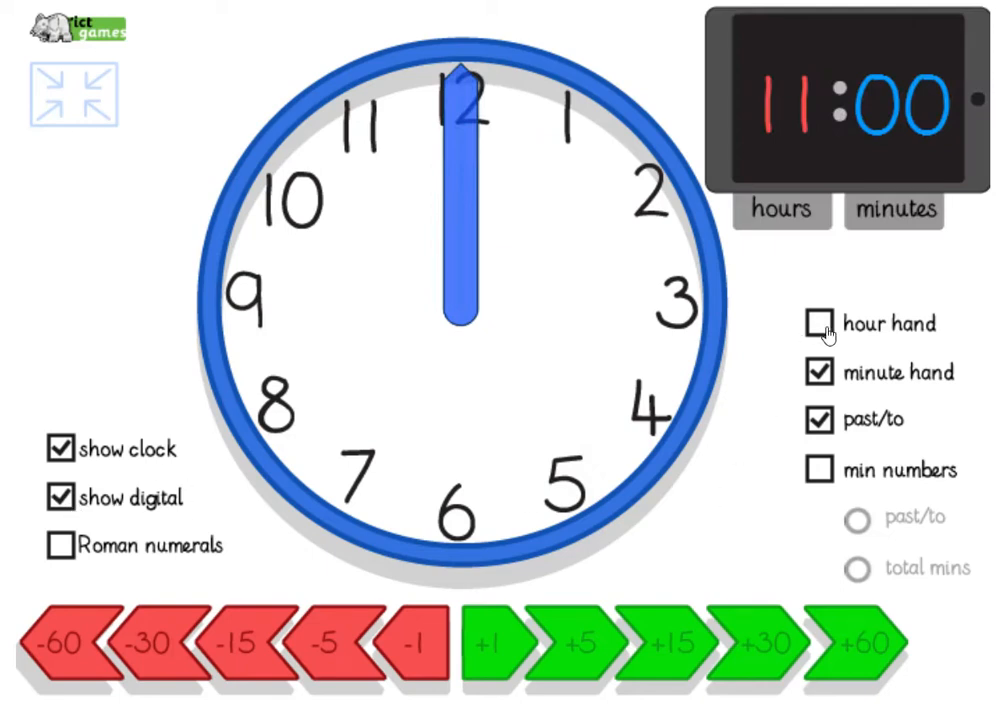
click(820, 324)
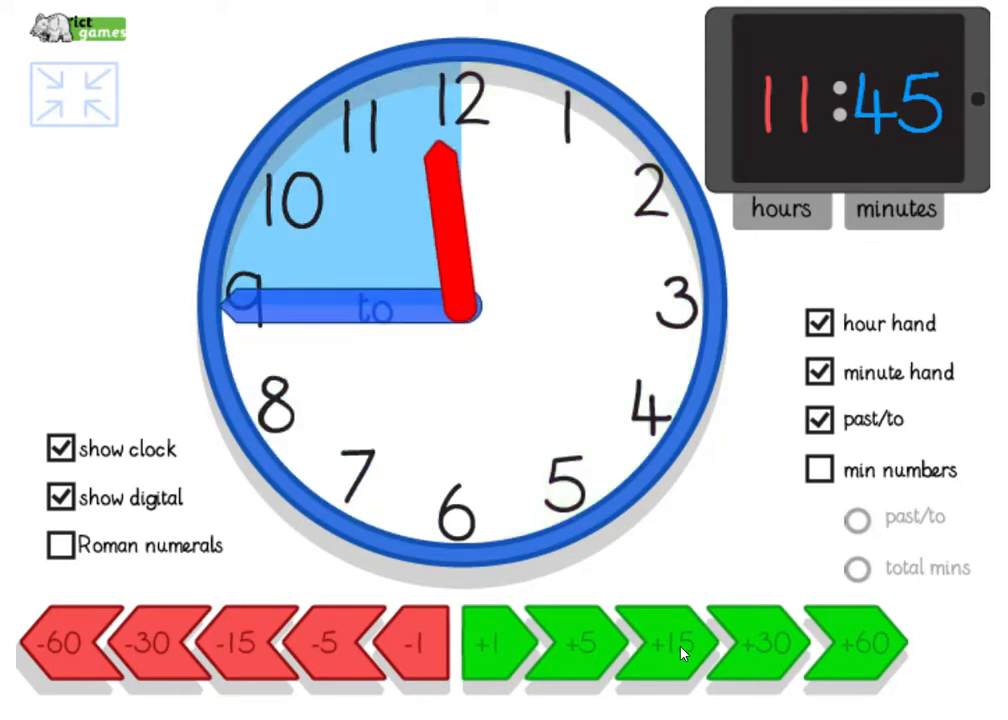
mouse_move(364, 344)
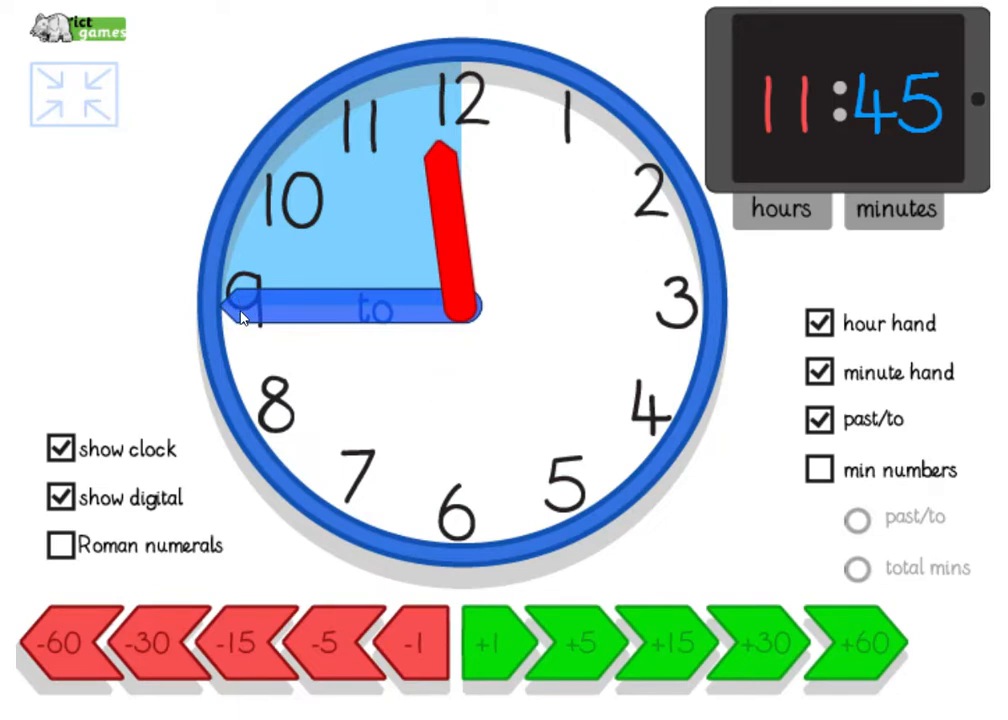
mouse_move(538, 178)
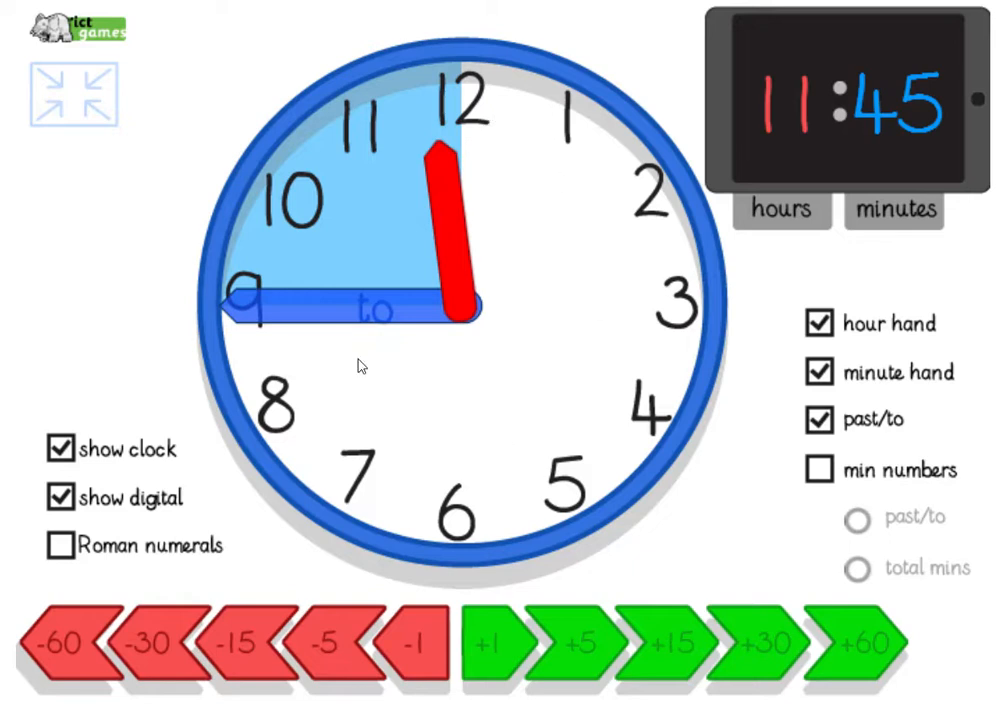
mouse_move(168, 310)
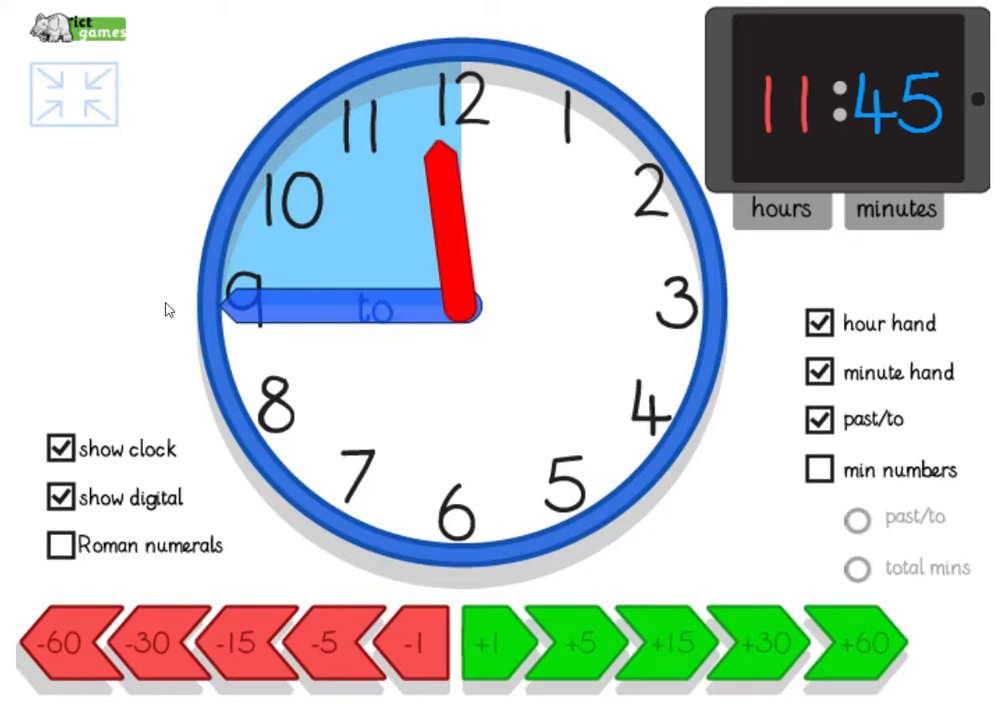
mouse_move(300, 320)
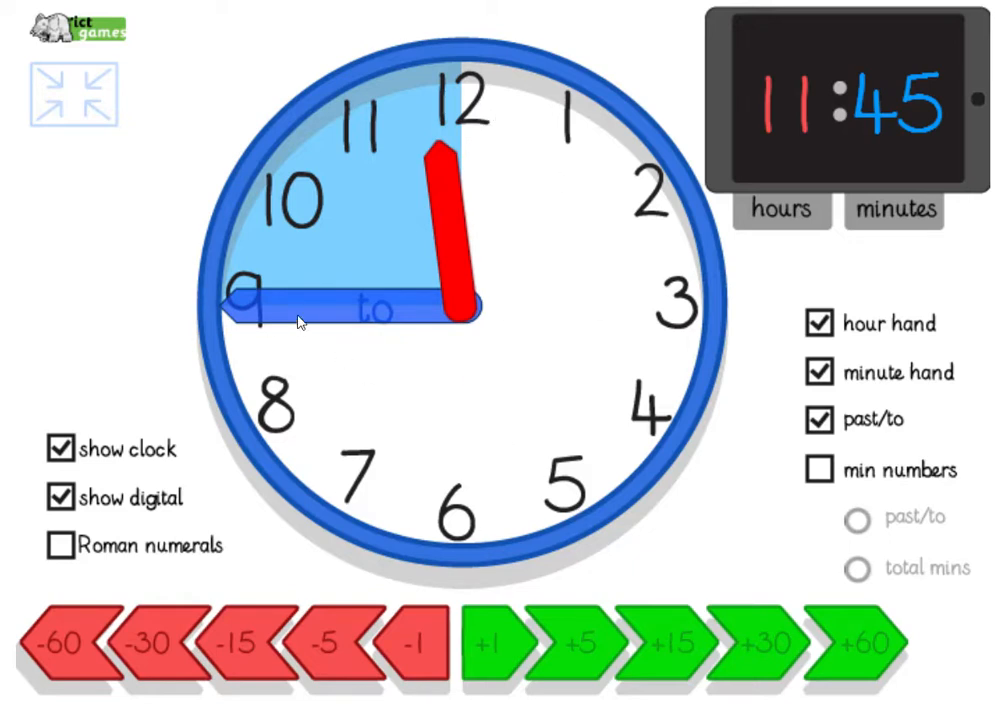
mouse_move(270, 324)
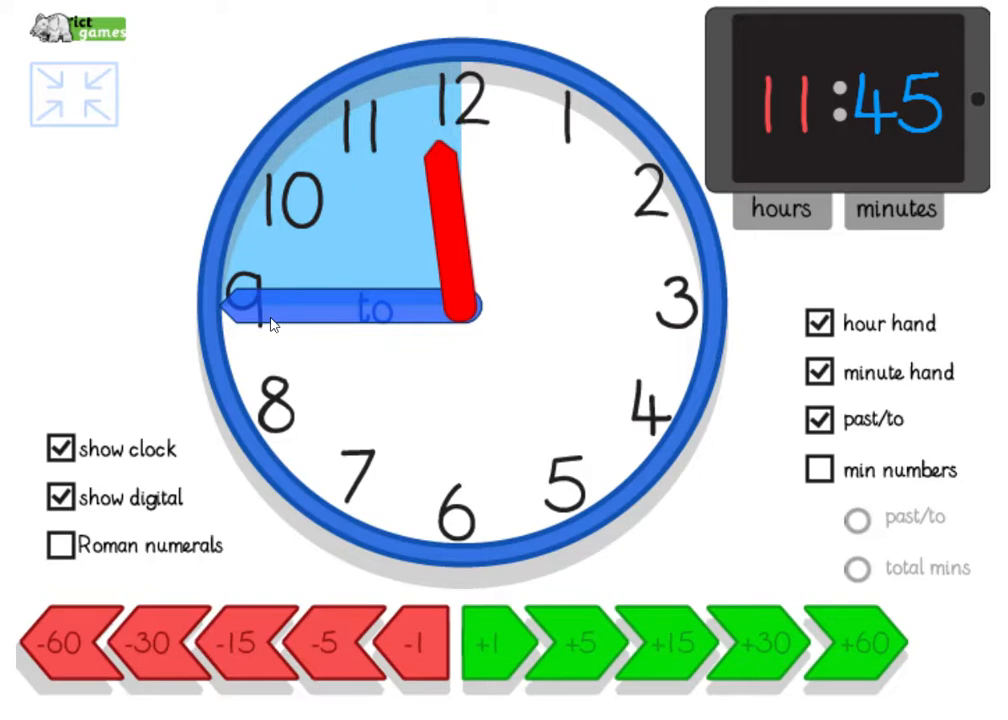
mouse_move(416, 312)
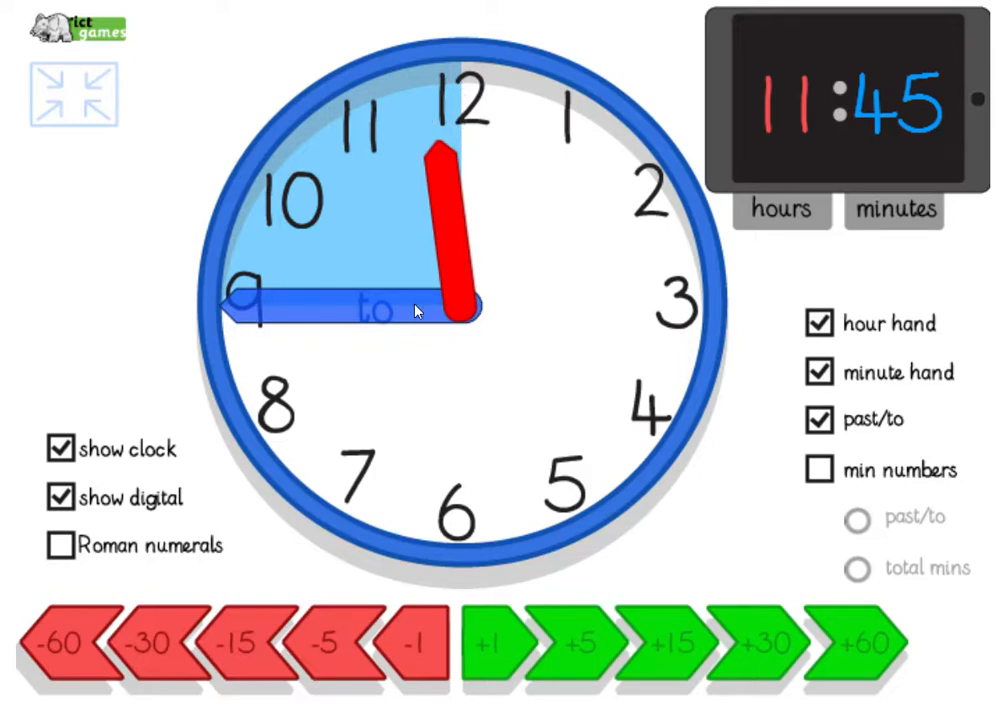
mouse_move(436, 64)
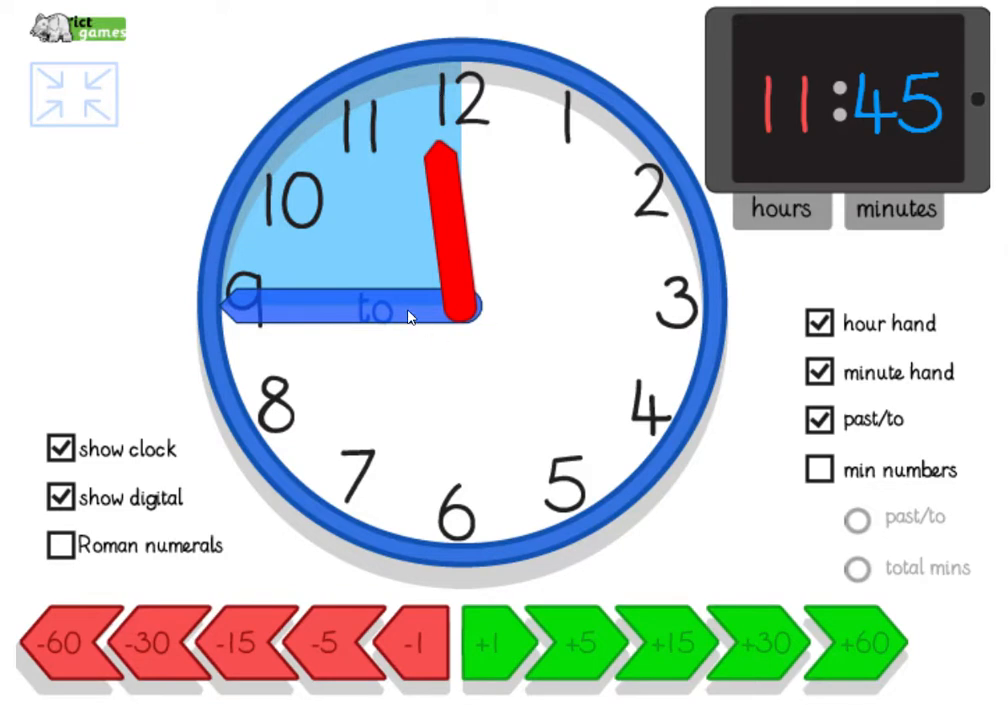
mouse_move(498, 672)
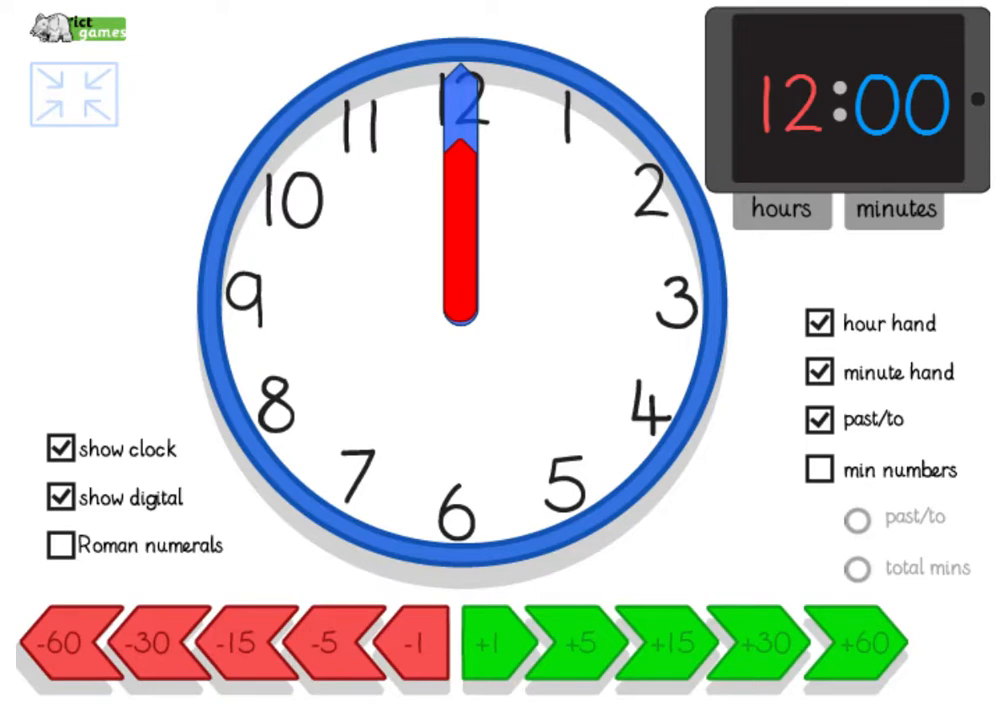
mouse_move(688, 660)
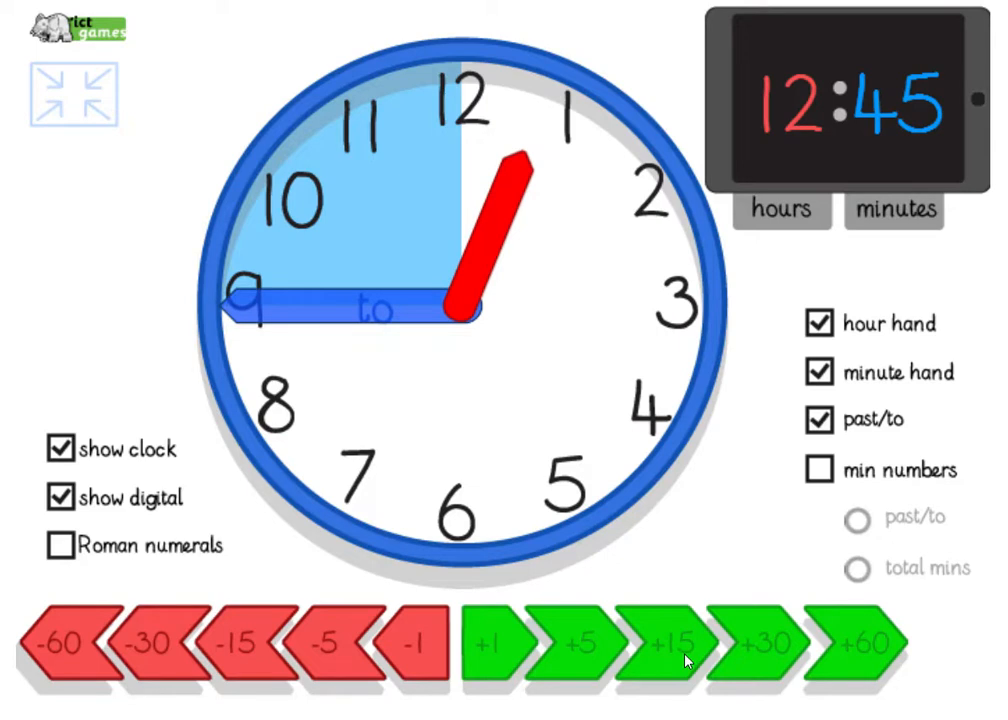
mouse_move(396, 148)
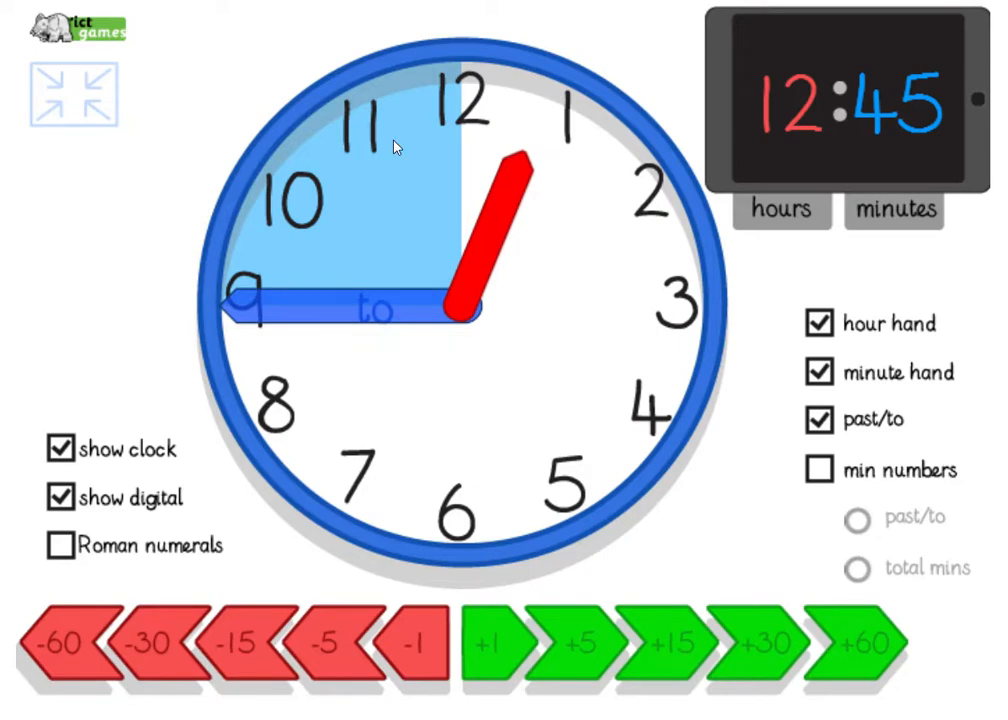
mouse_move(576, 128)
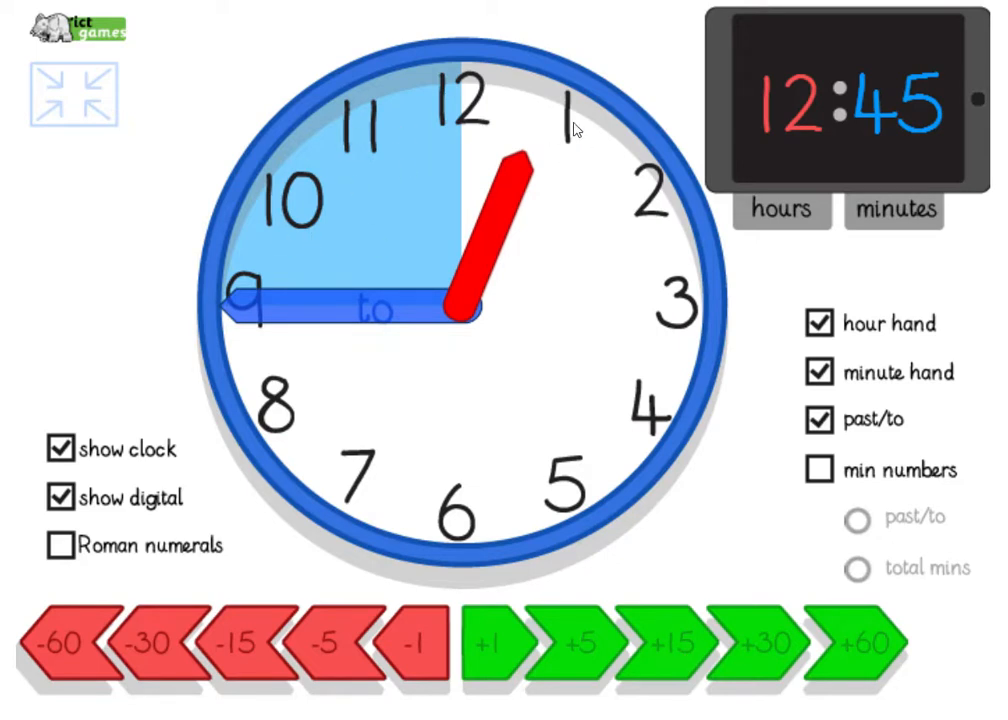
mouse_move(316, 246)
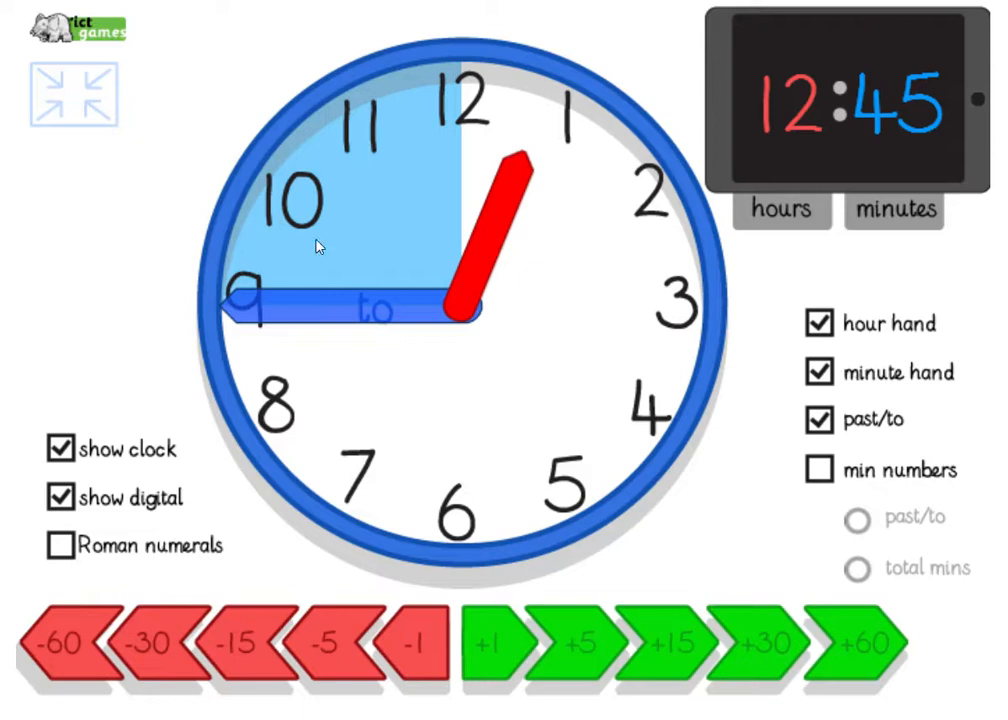
mouse_move(678, 658)
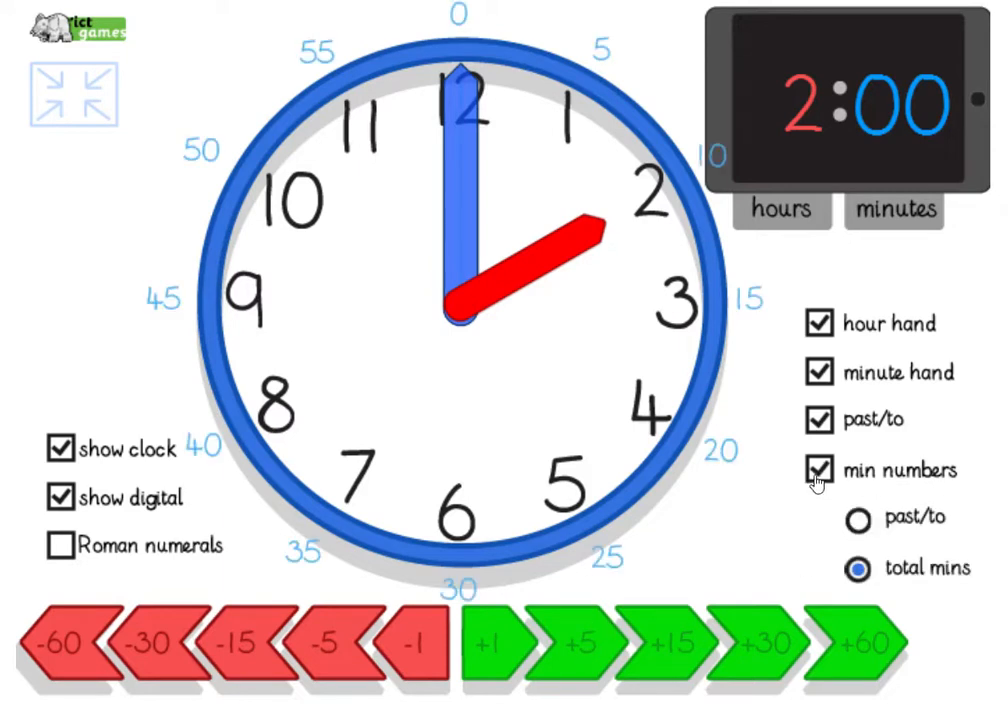
mouse_move(730, 248)
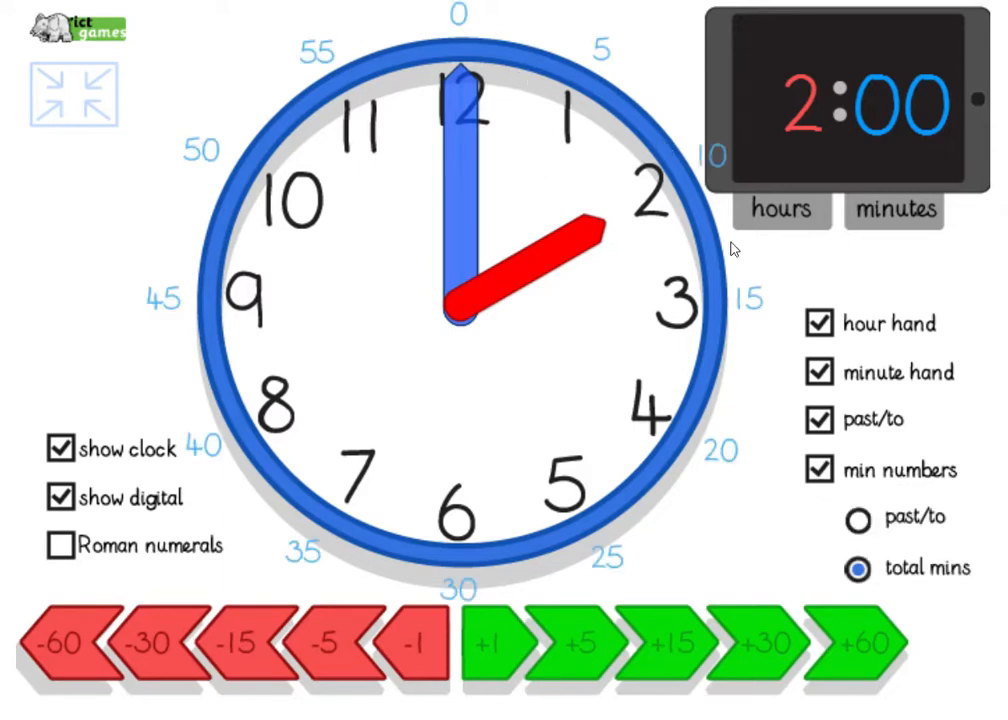
Step: Hide the digital time while setting 4:00, then show it again
click(60, 496)
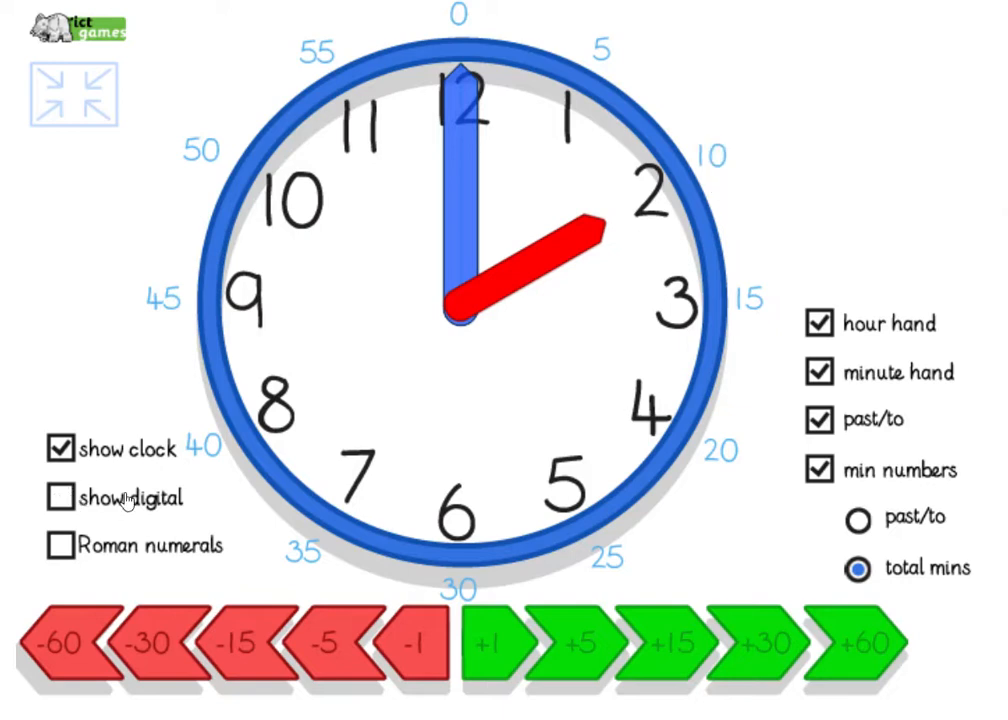
mouse_move(340, 80)
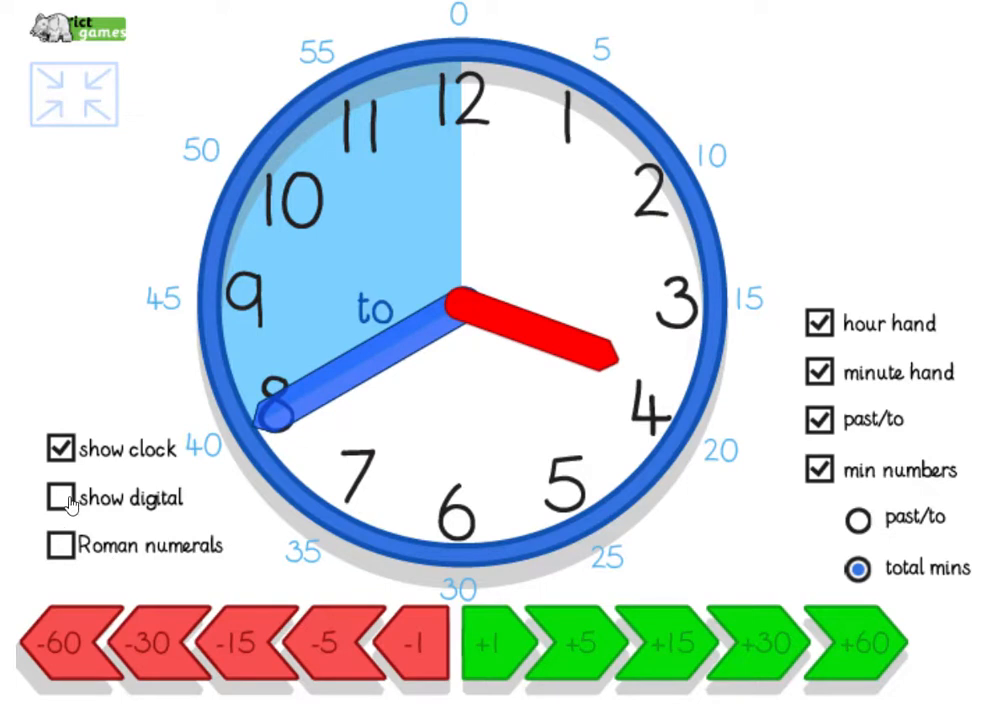
click(58, 498)
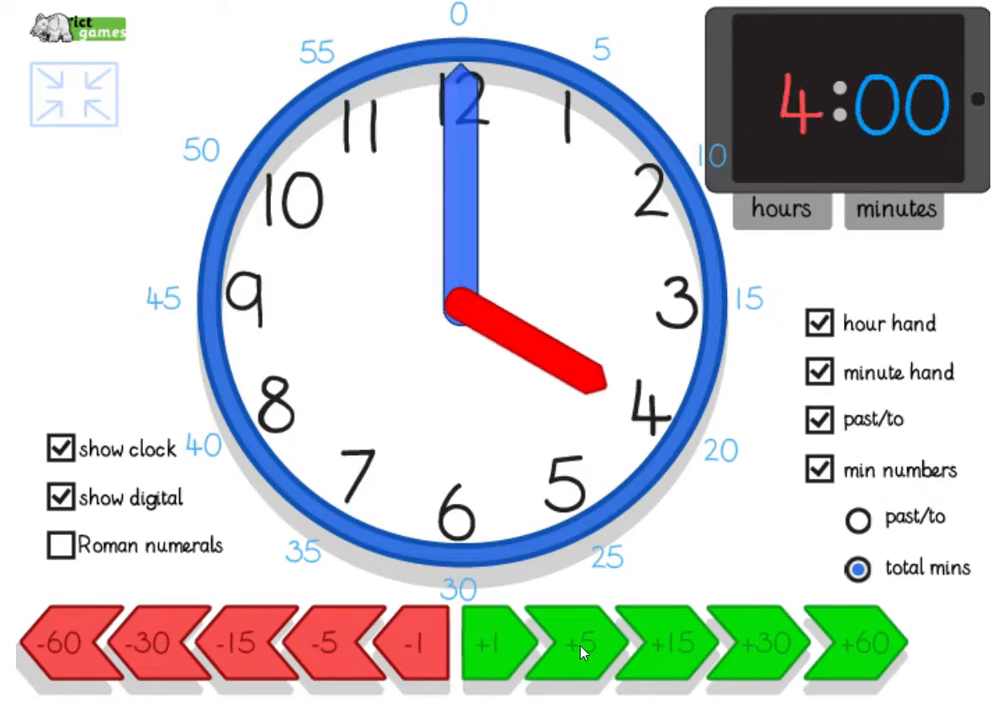
mouse_move(498, 210)
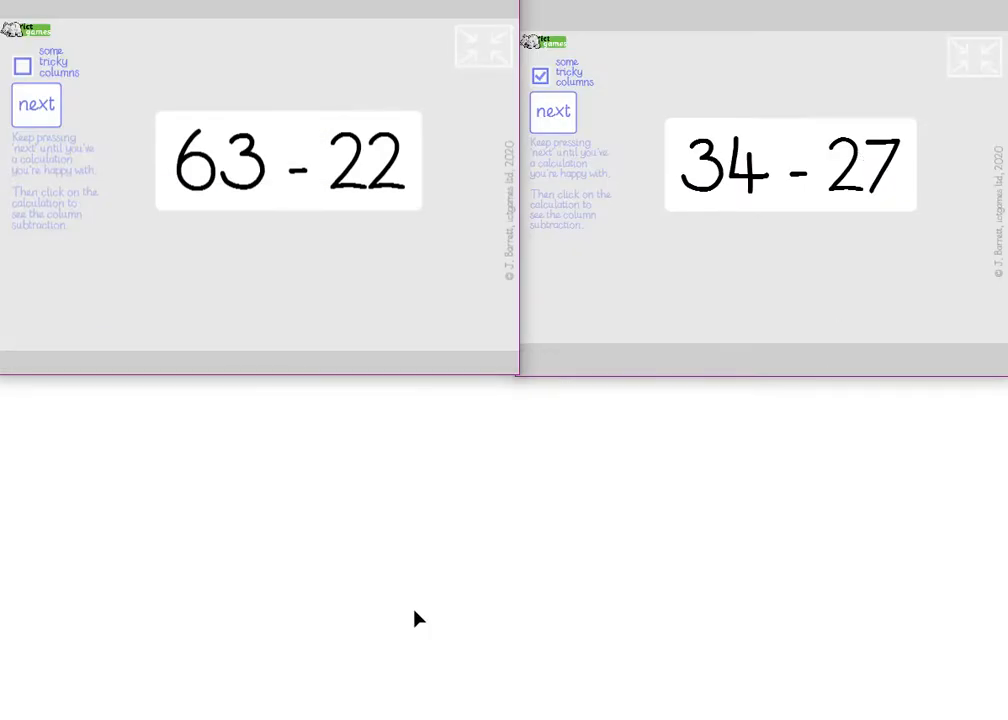
mouse_move(364, 236)
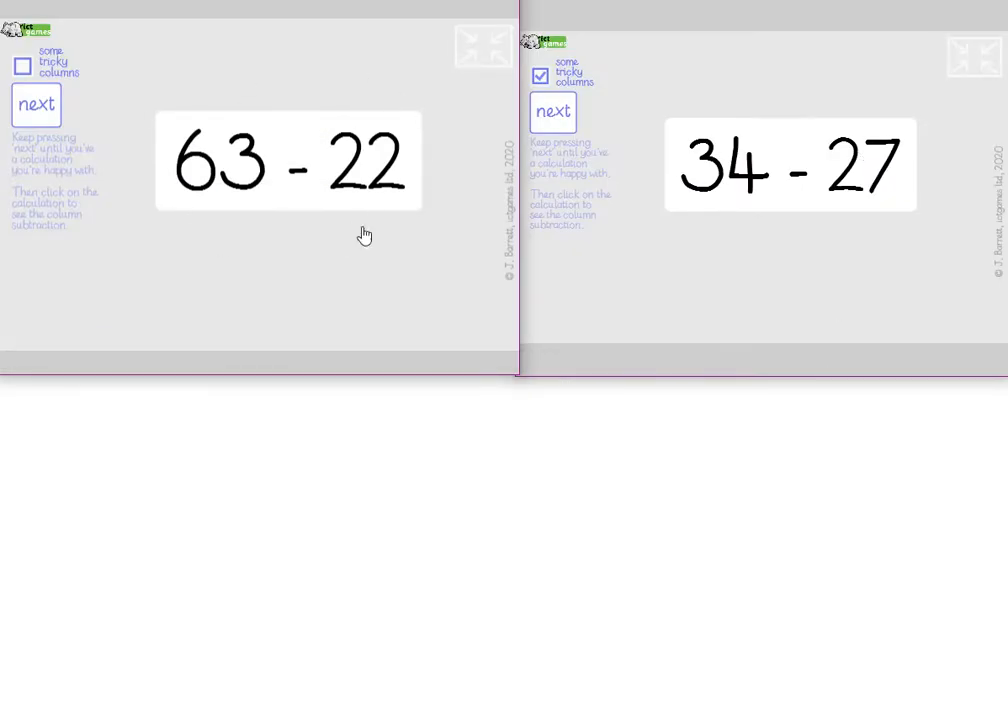
mouse_move(170, 114)
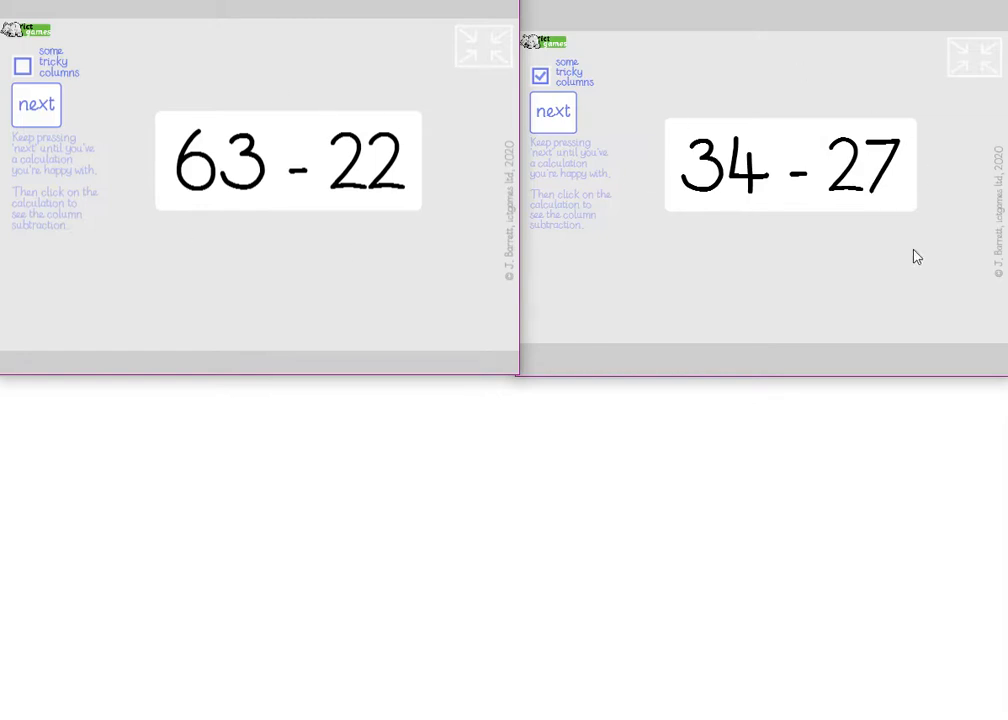
mouse_move(896, 230)
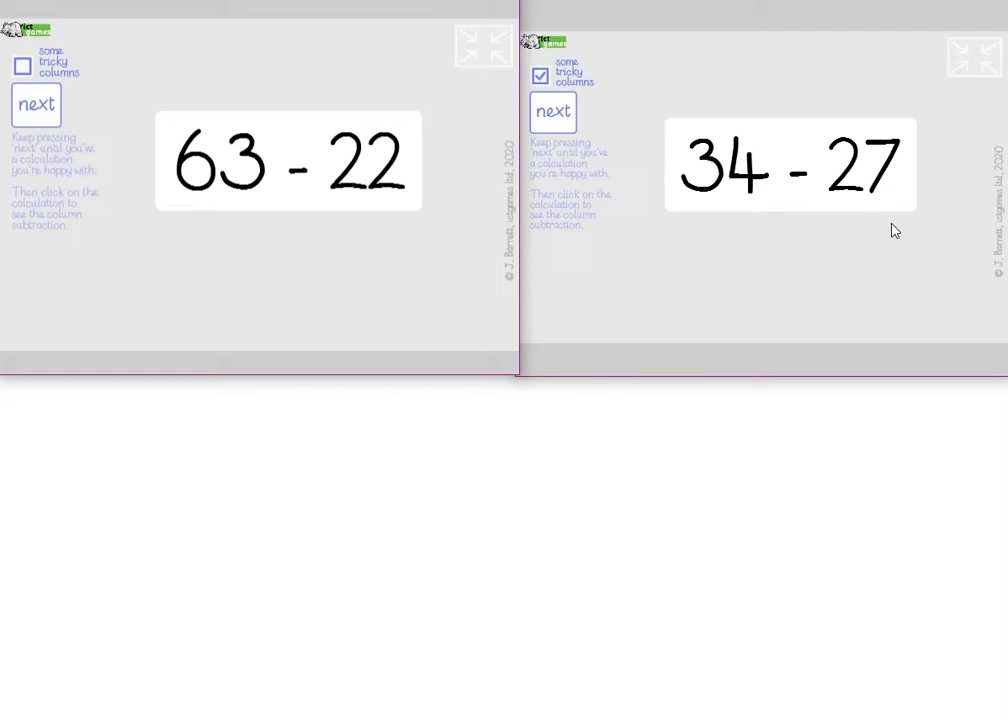
mouse_move(352, 248)
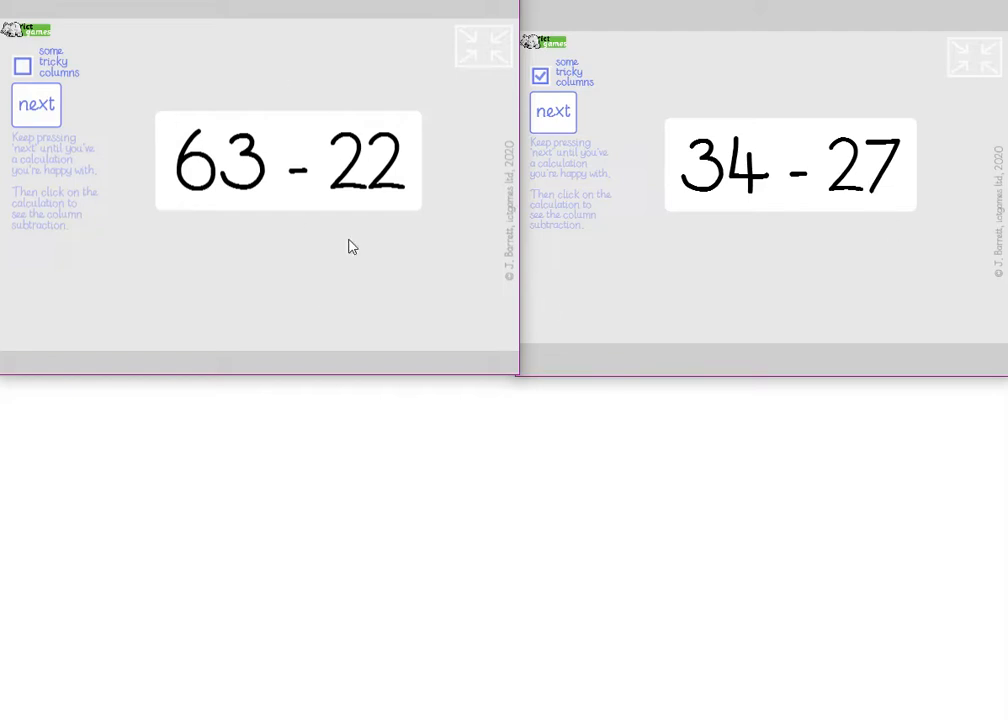
mouse_move(744, 200)
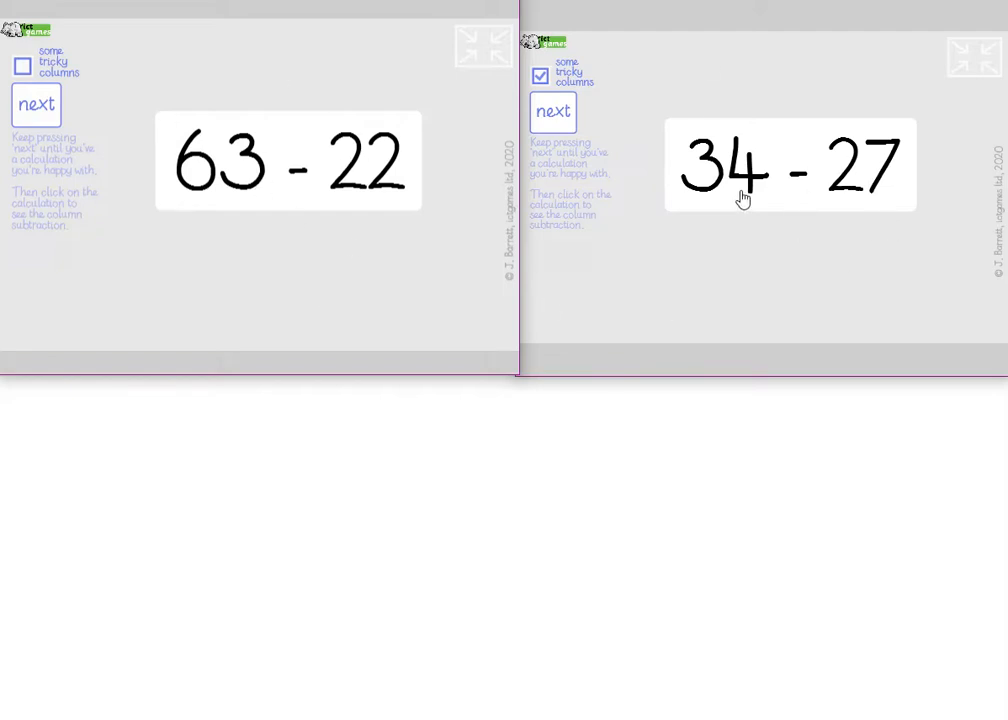
mouse_move(730, 244)
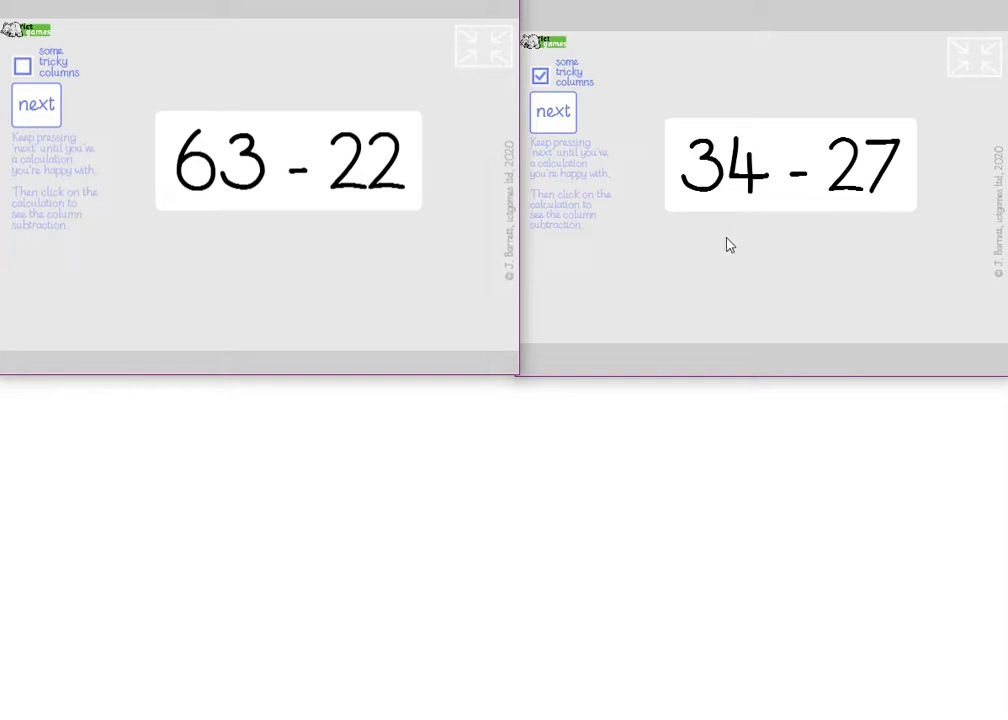
mouse_move(734, 224)
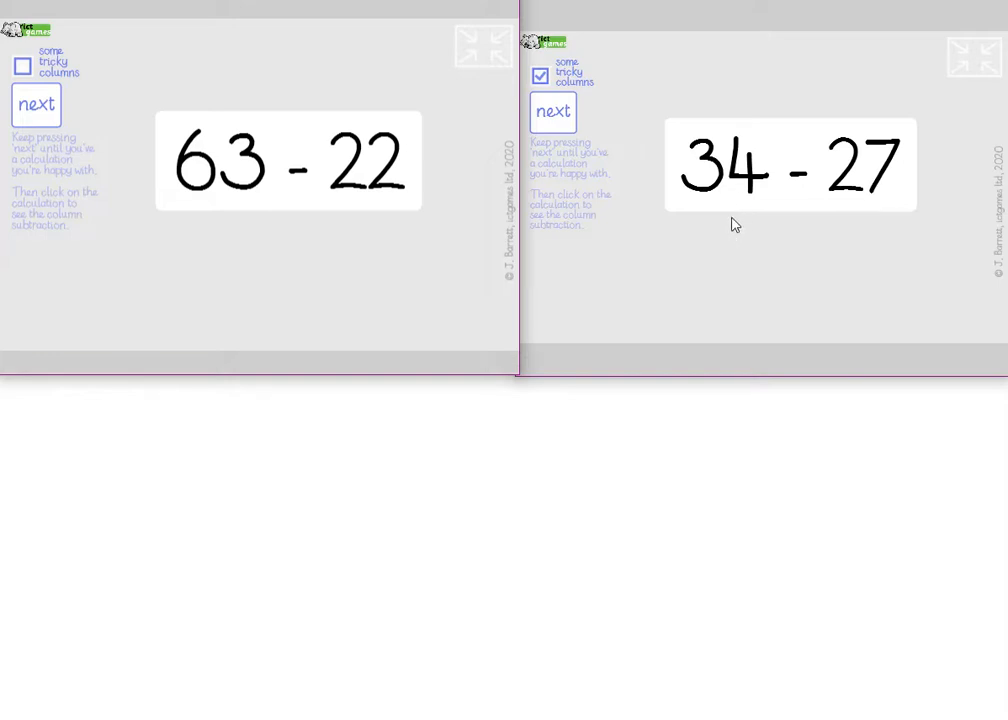
mouse_move(718, 376)
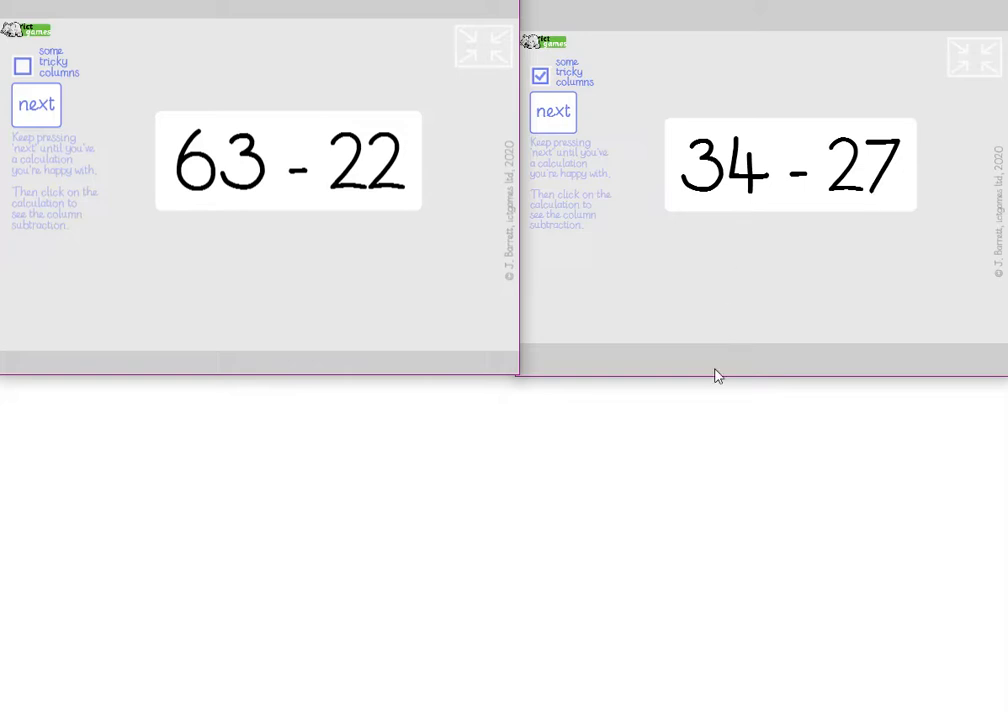
mouse_move(524, 378)
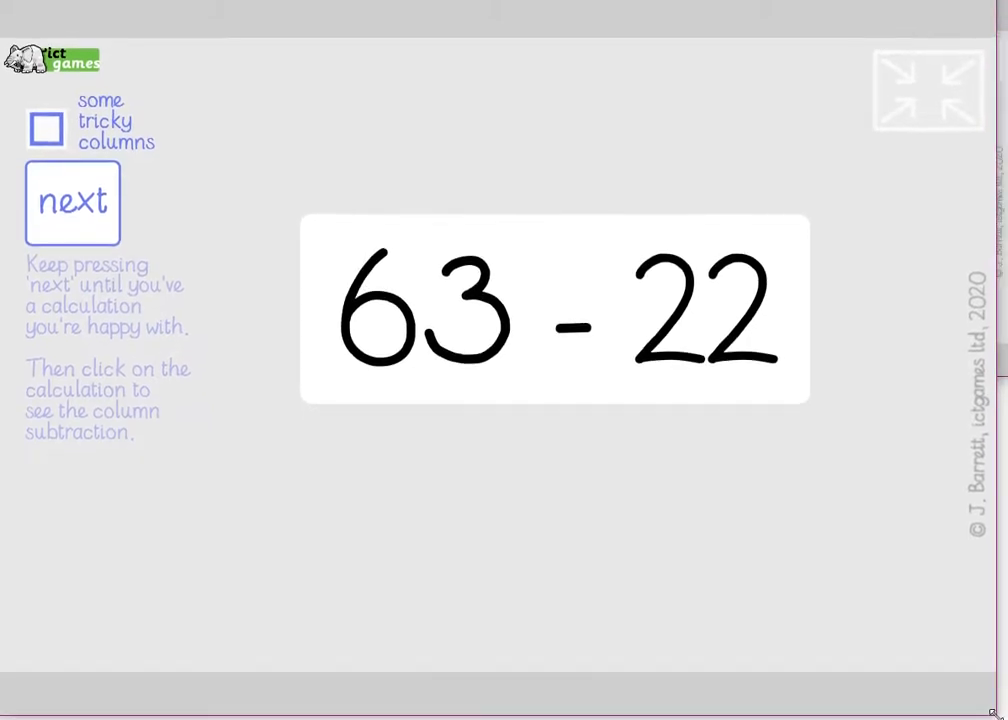
Step: Lay out 63 − 22 in columns and work the ones answer as 1
click(554, 308)
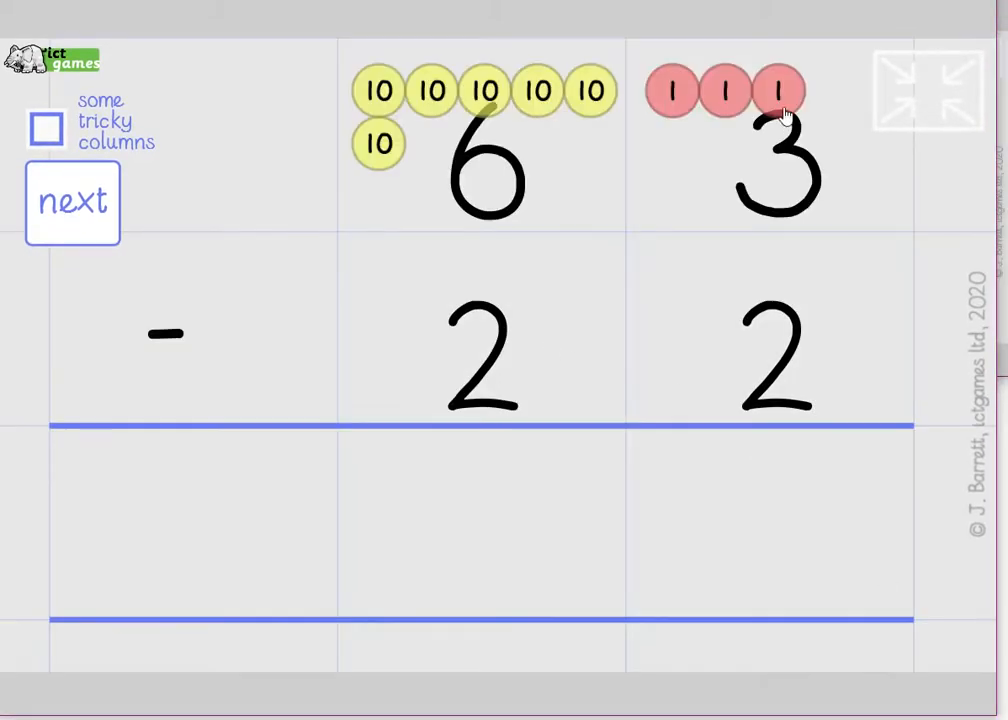
mouse_move(800, 464)
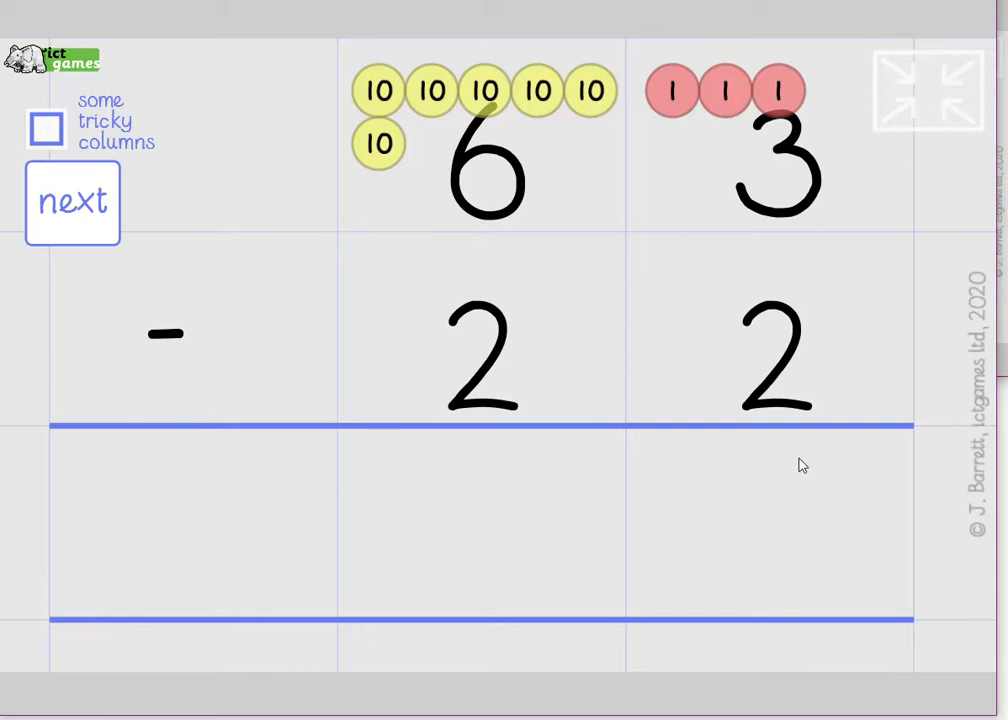
mouse_move(496, 160)
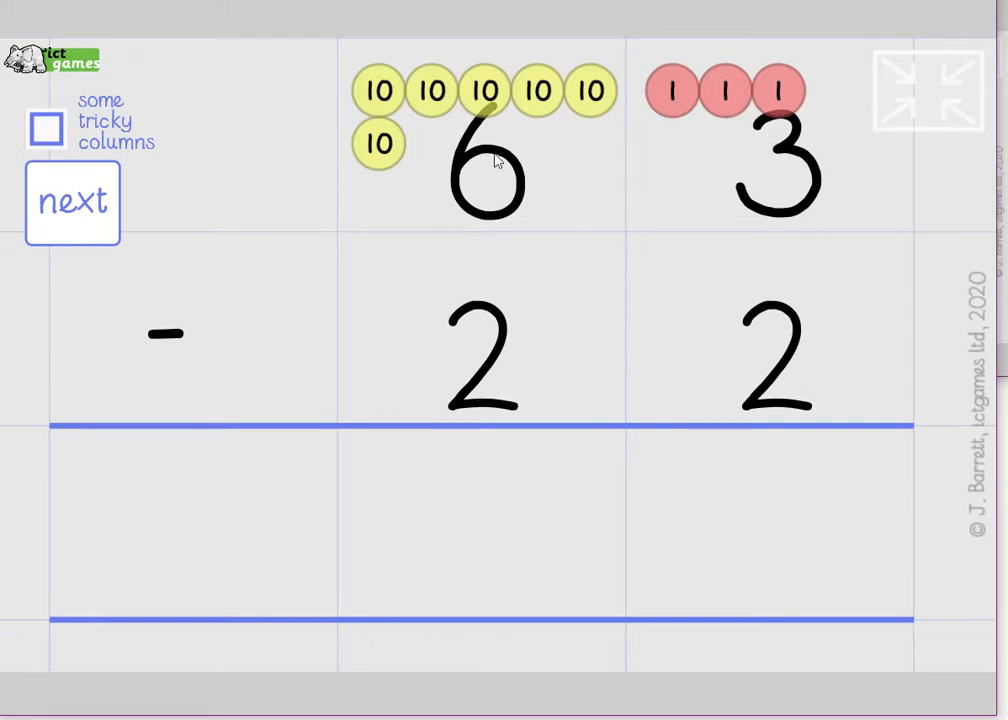
mouse_move(800, 152)
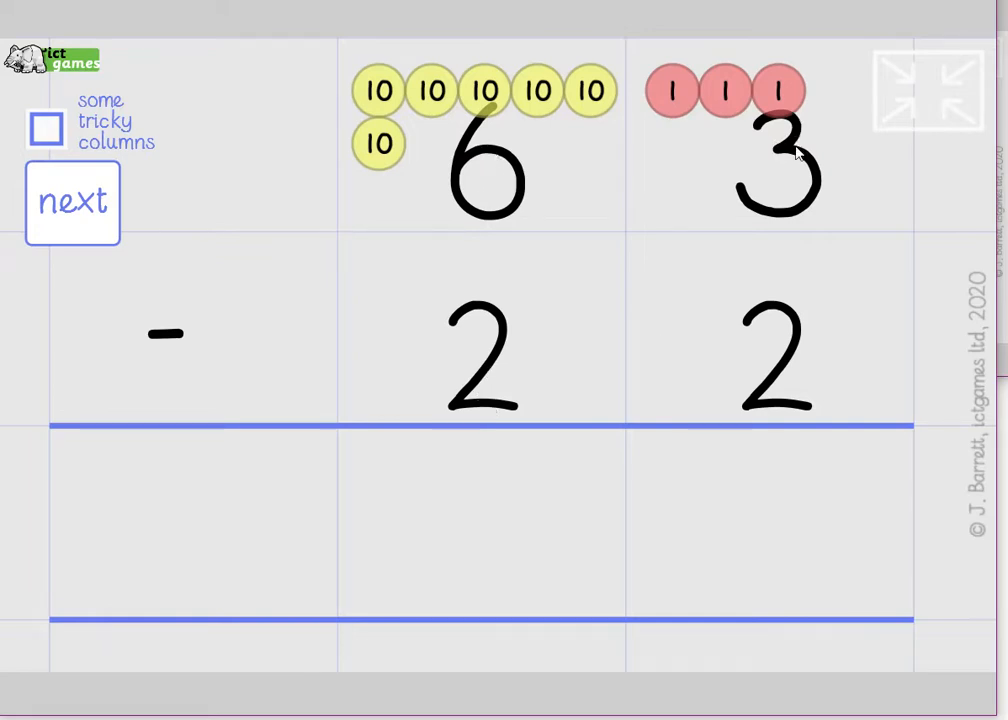
click(780, 92)
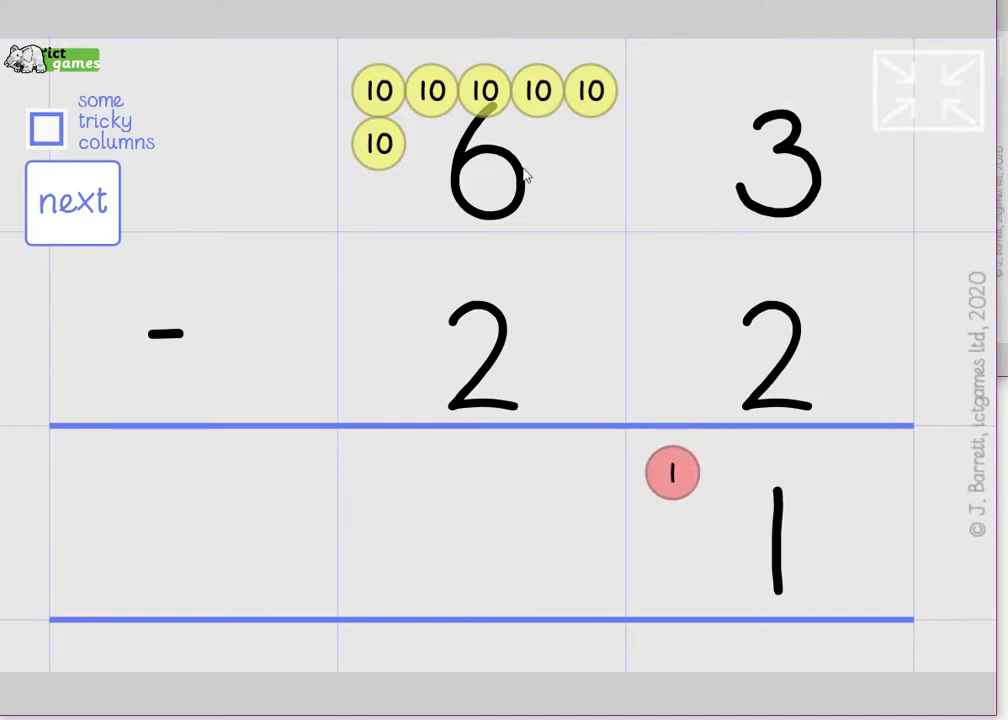
mouse_move(430, 172)
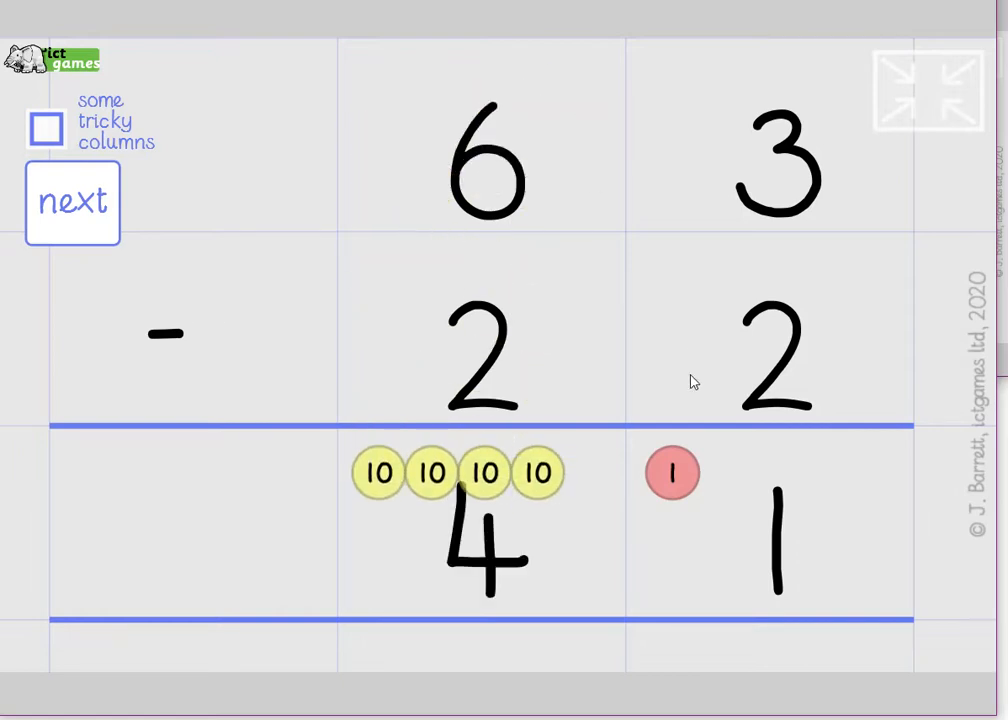
mouse_move(722, 378)
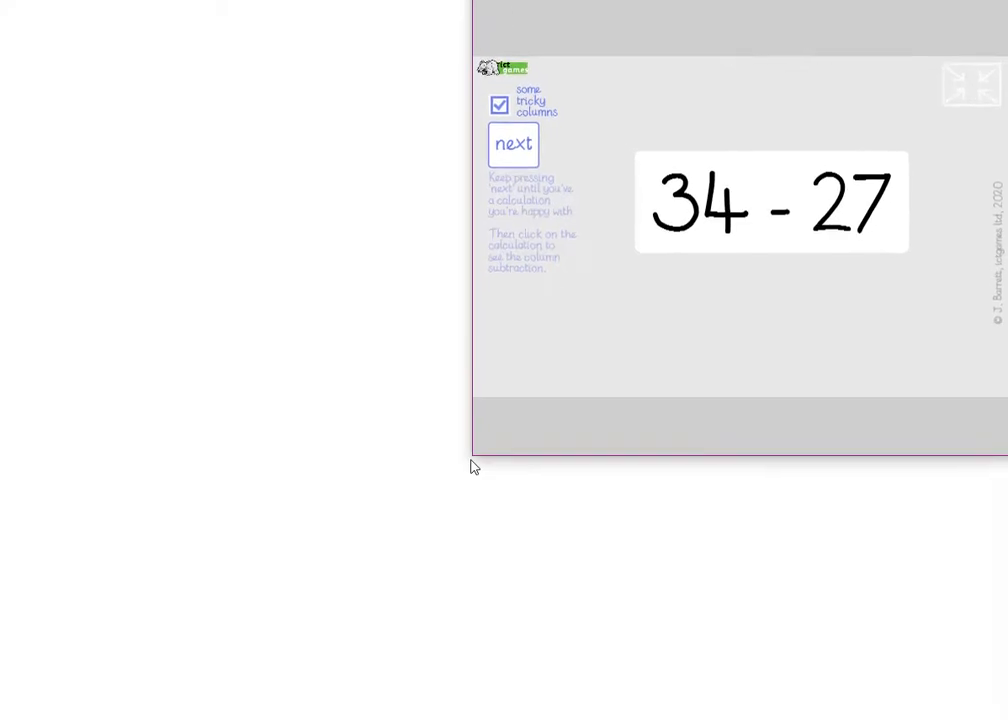
Step: Enable tricky columns, lay out 34 − 27 in columns and start moving a ten into the ones
click(972, 84)
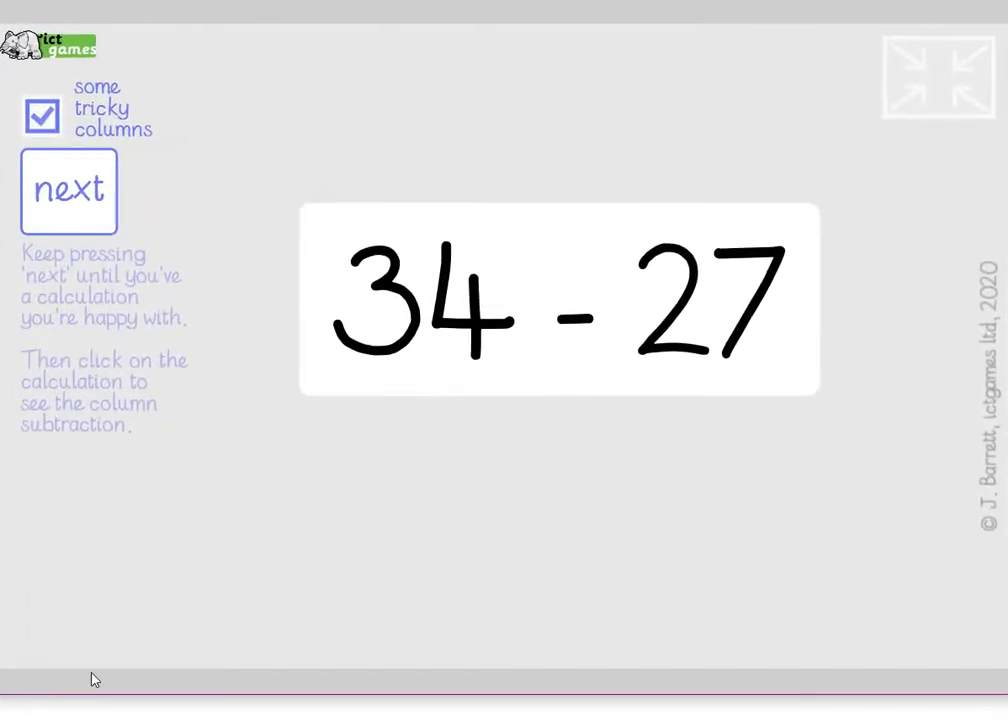
mouse_move(728, 322)
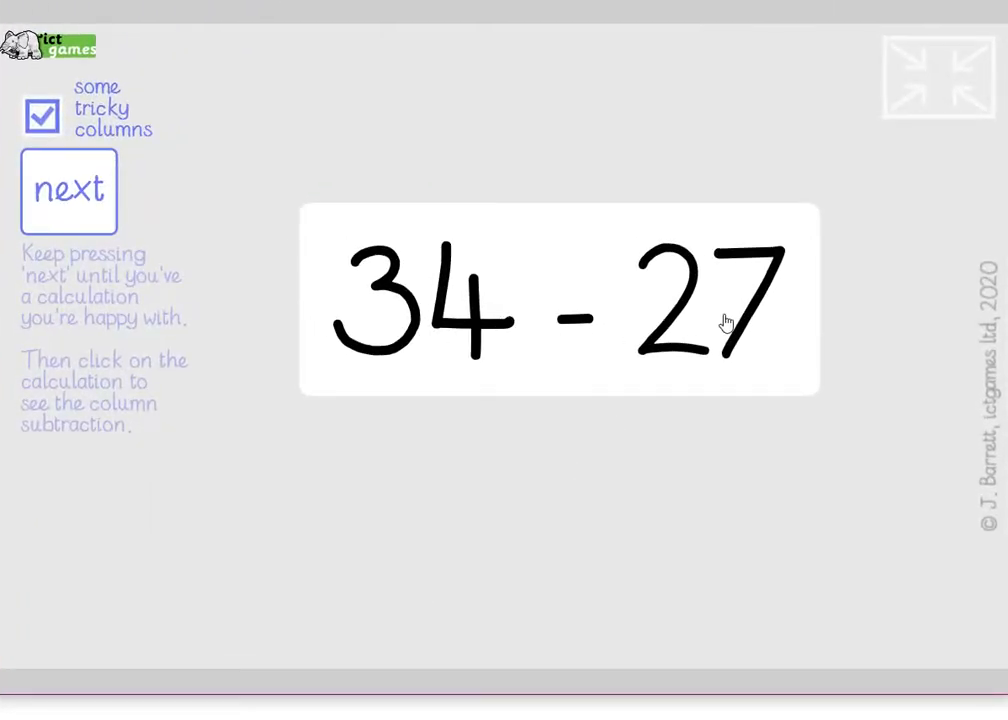
click(558, 300)
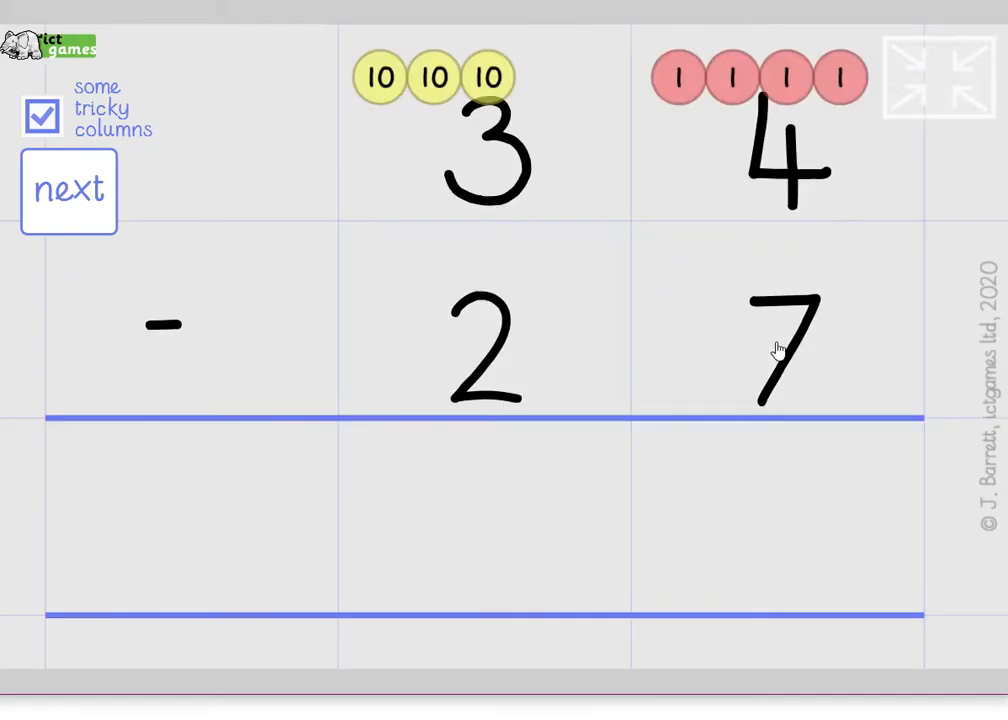
mouse_move(792, 124)
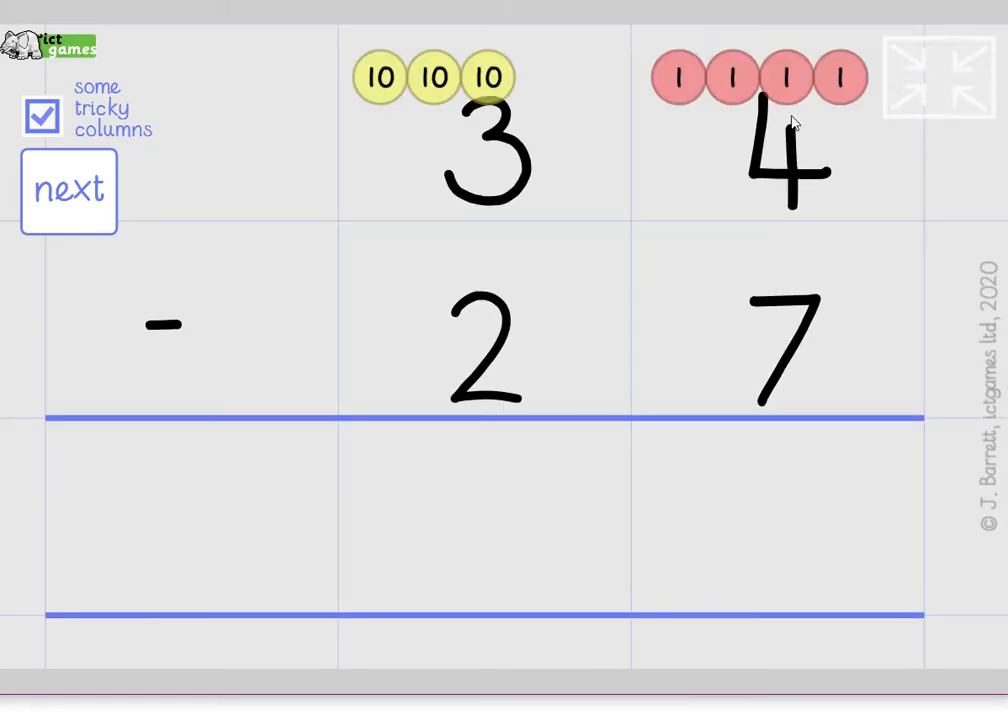
mouse_move(826, 164)
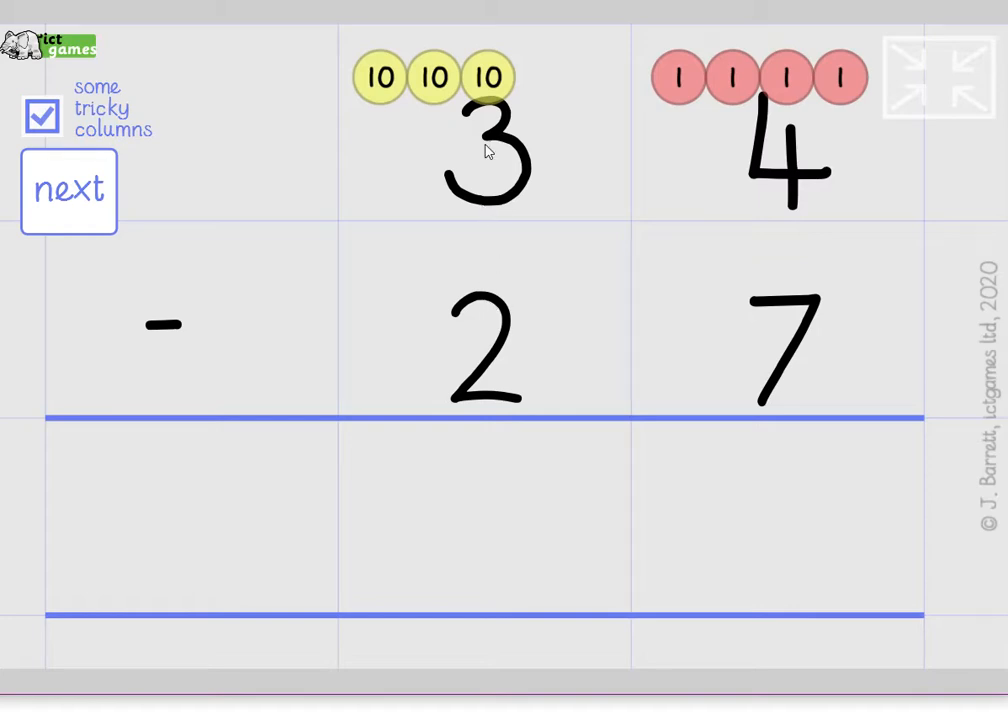
mouse_move(782, 140)
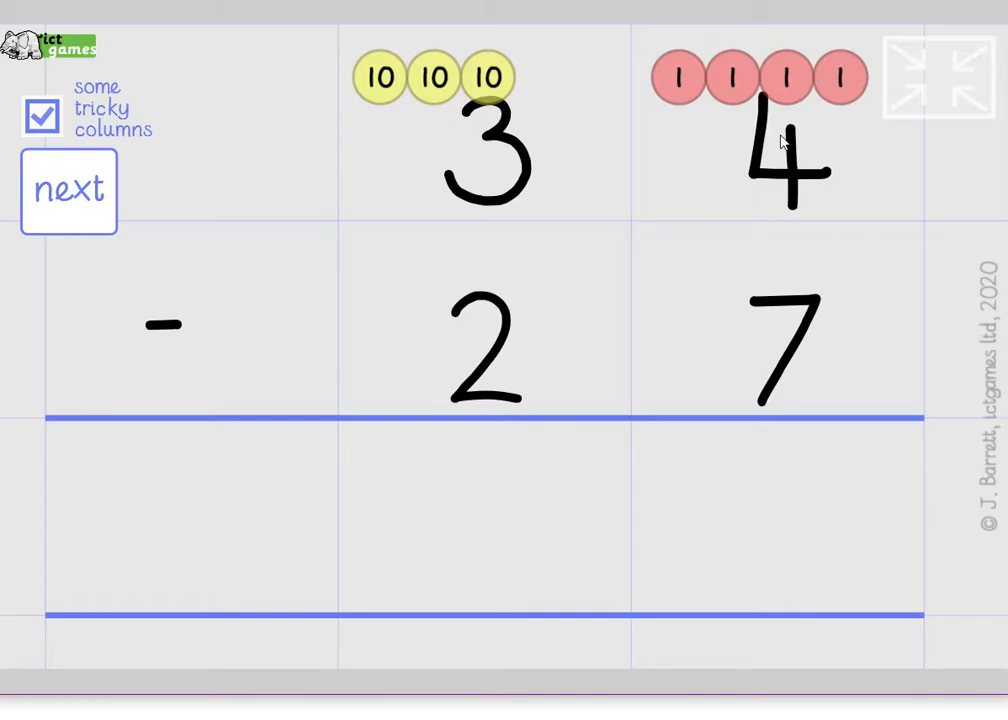
mouse_move(696, 102)
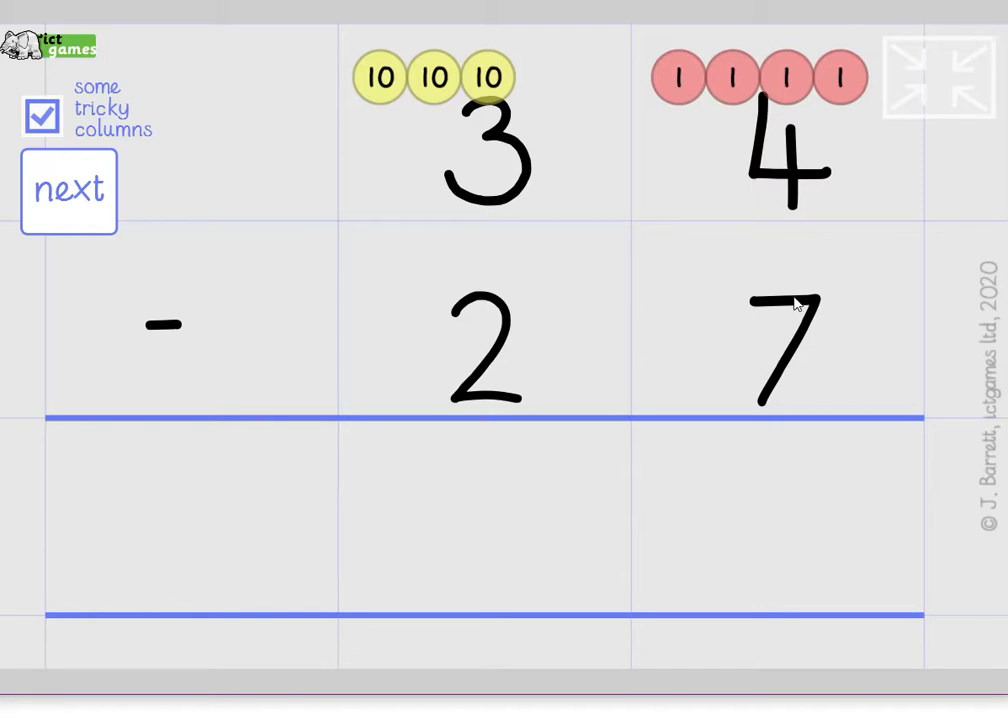
drag(488, 76, 622, 114)
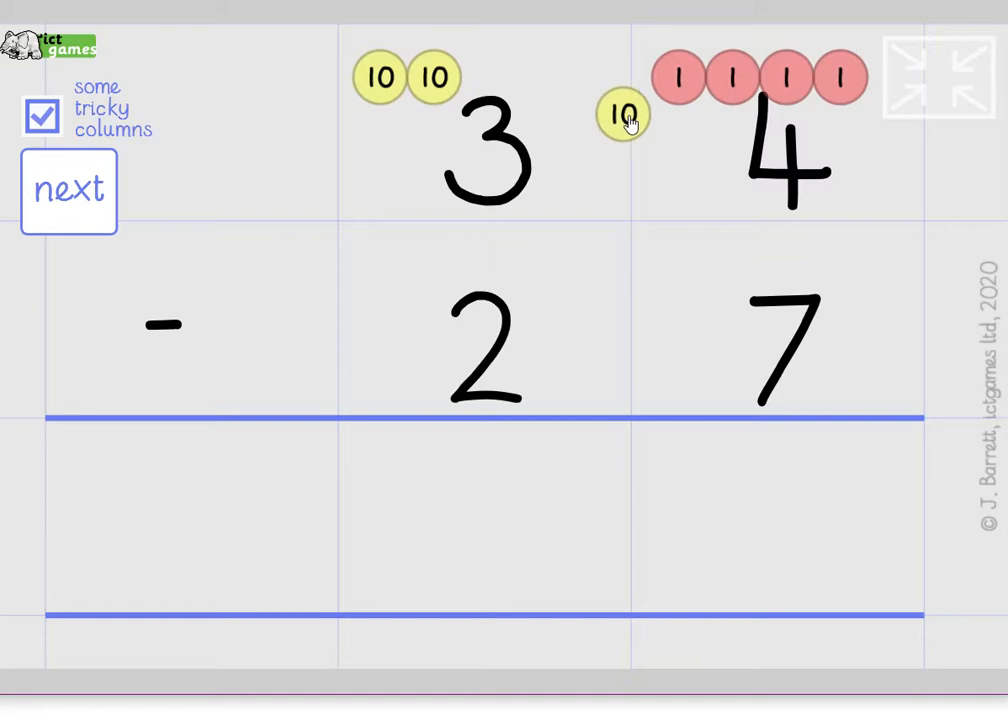
Step: Exchange a ten for ten ones (2 tens, 14 ones) and take away 7 ones, leaving 7
drag(622, 114, 680, 138)
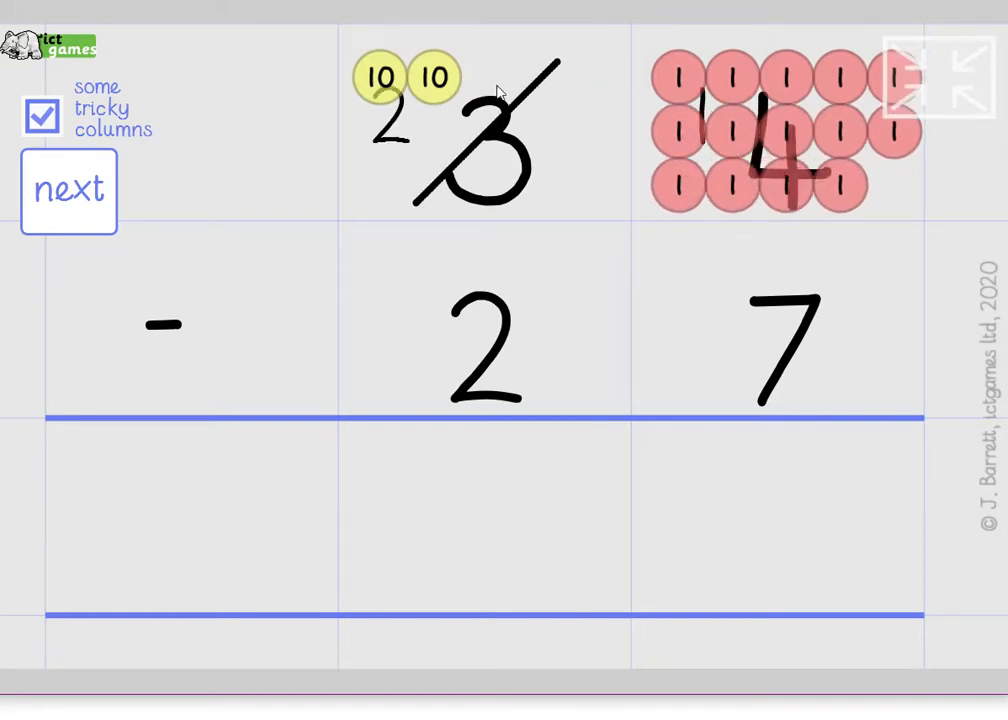
mouse_move(376, 148)
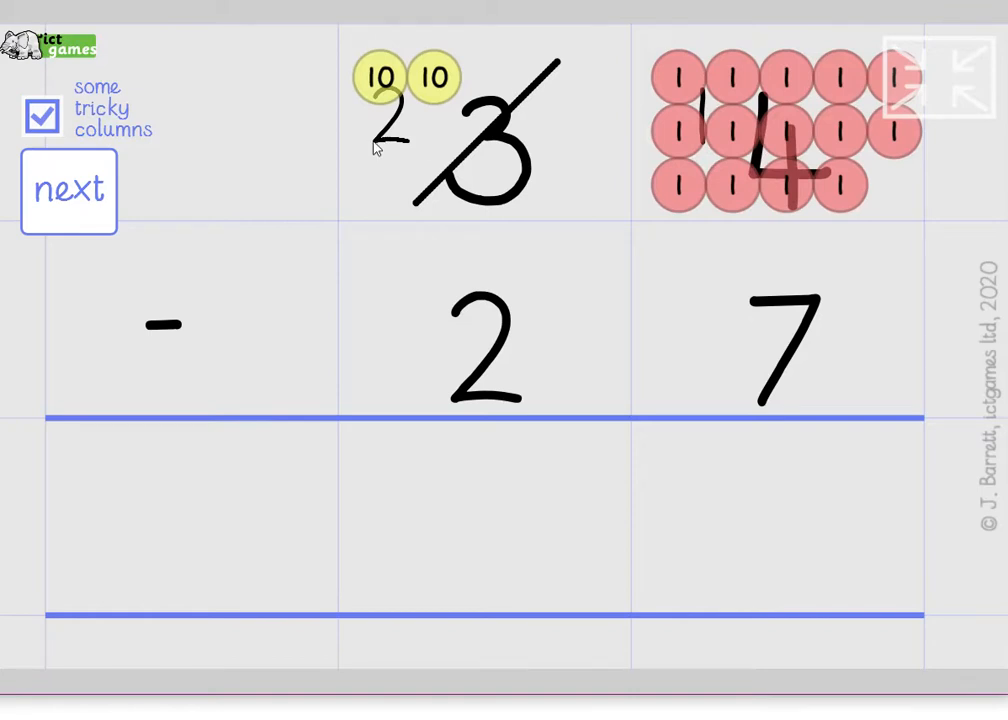
mouse_move(612, 164)
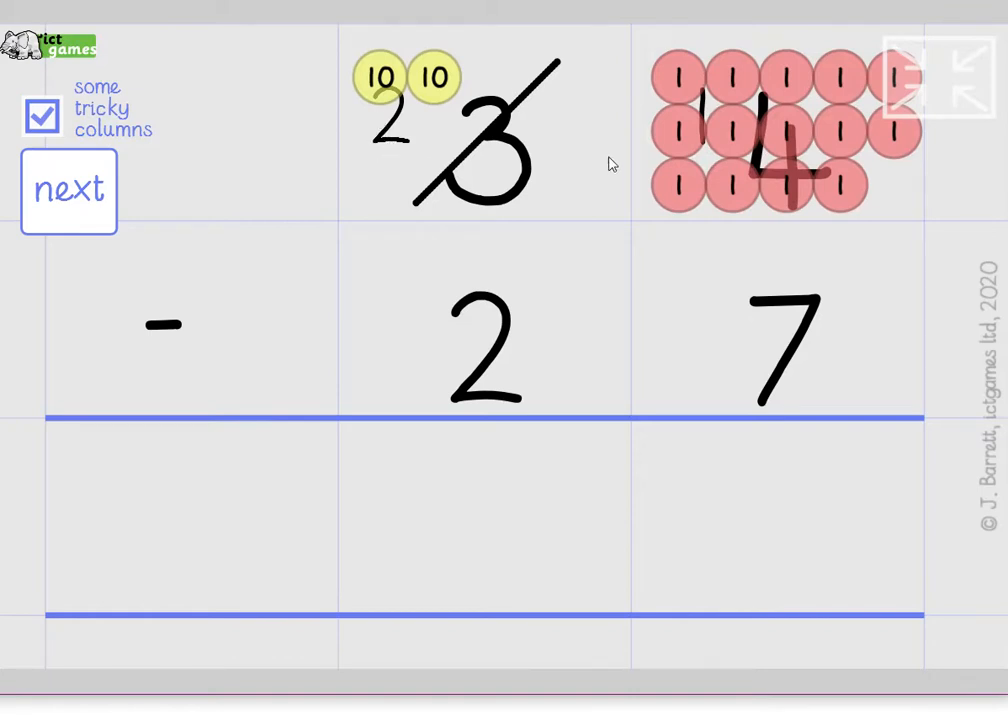
mouse_move(776, 144)
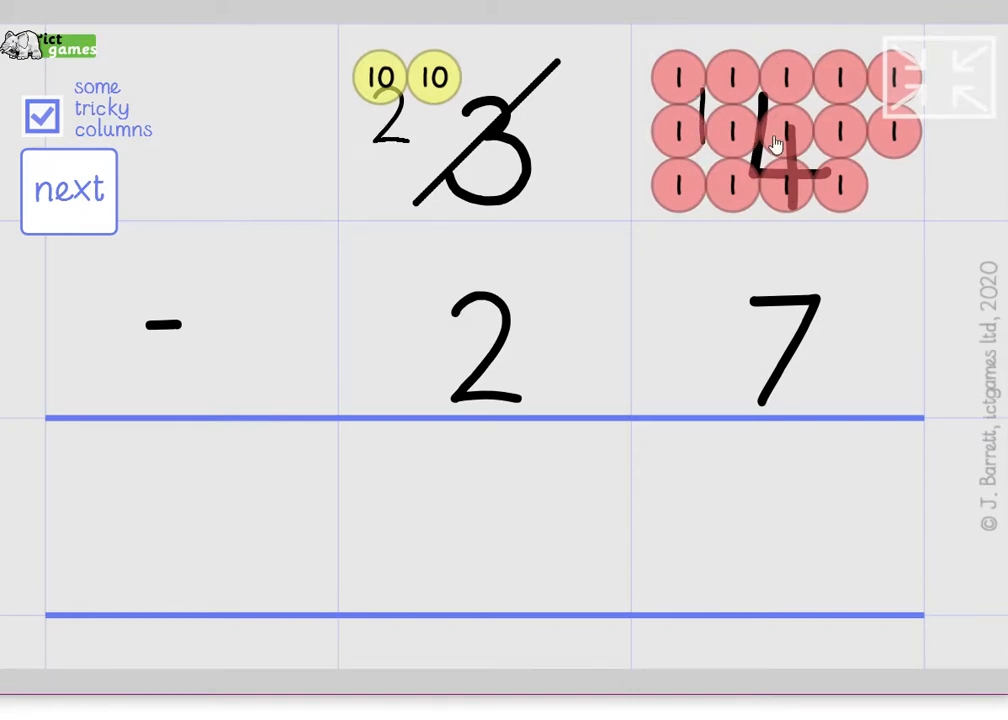
mouse_move(710, 122)
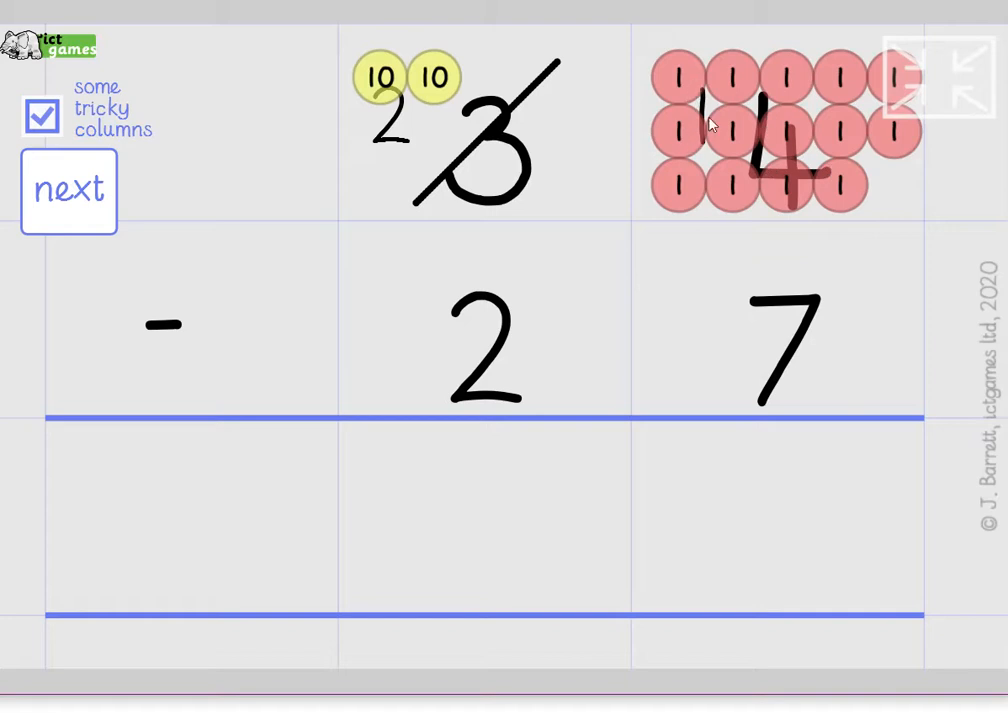
mouse_move(736, 164)
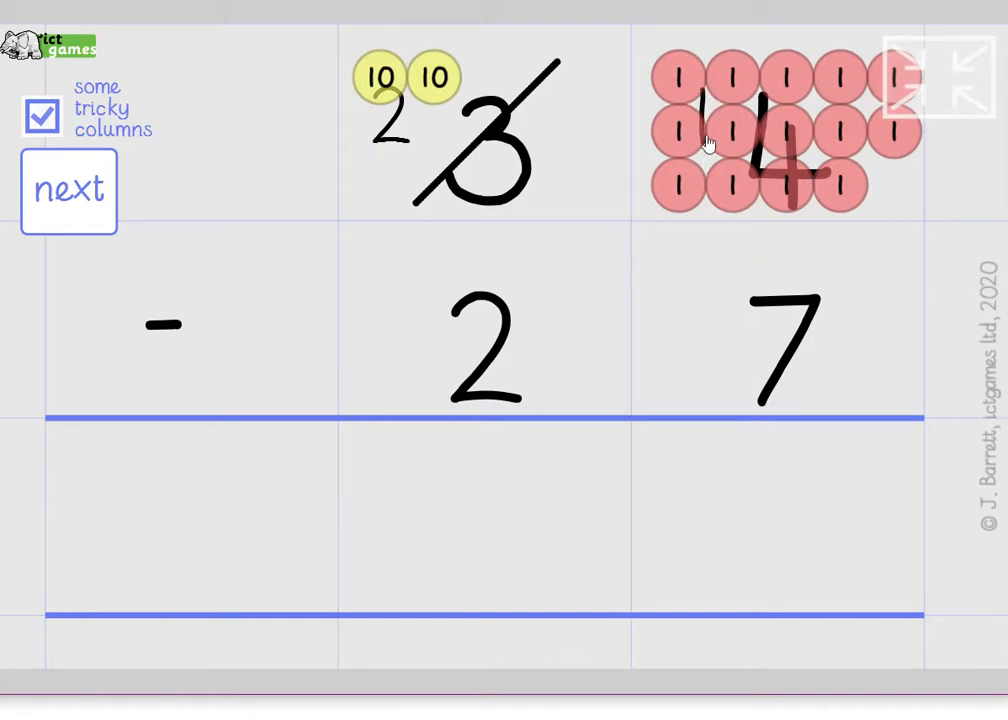
mouse_move(824, 192)
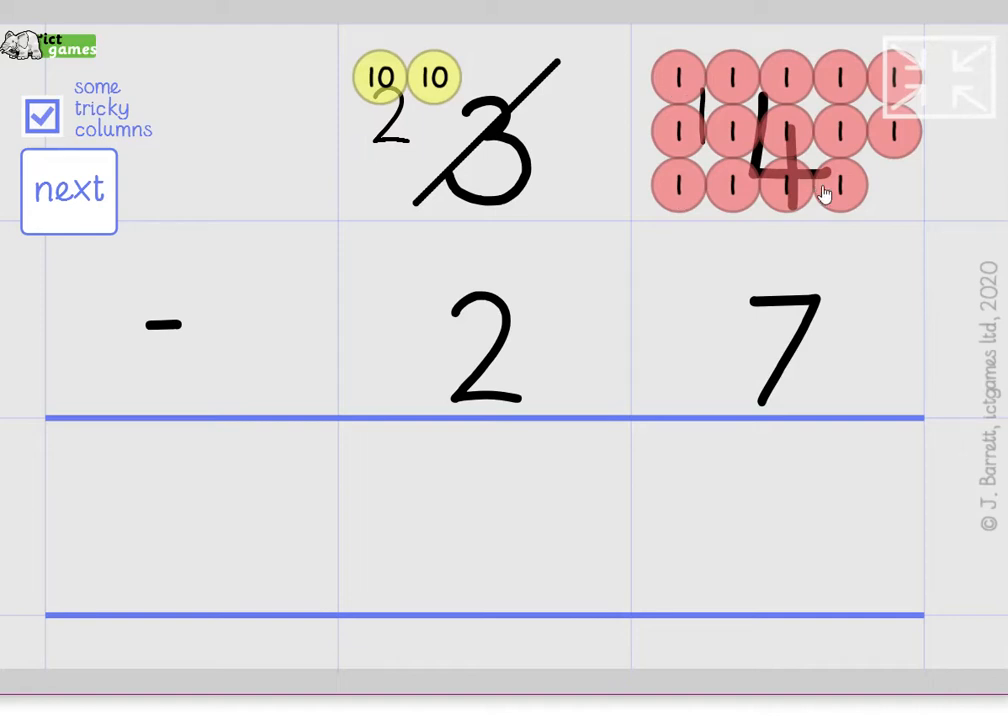
mouse_move(832, 198)
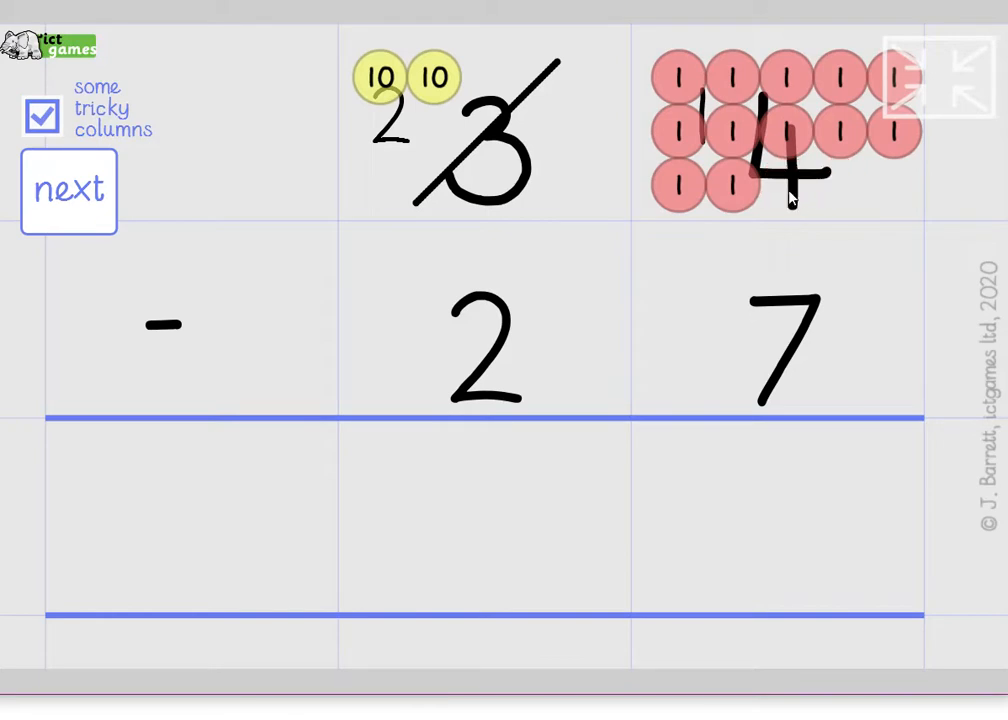
click(732, 188)
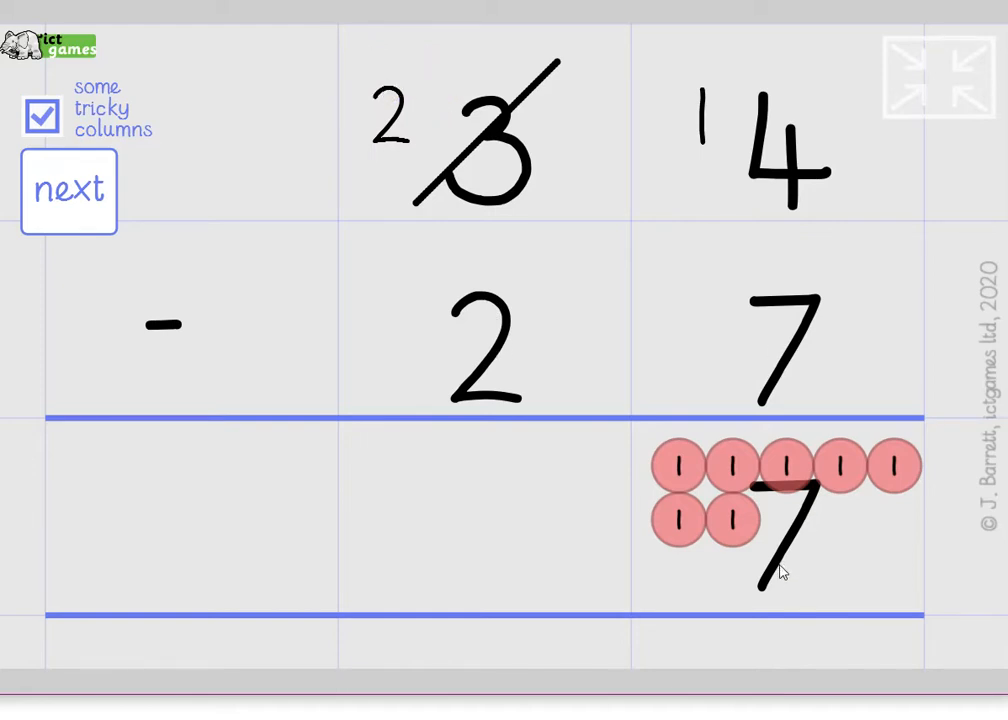
mouse_move(416, 90)
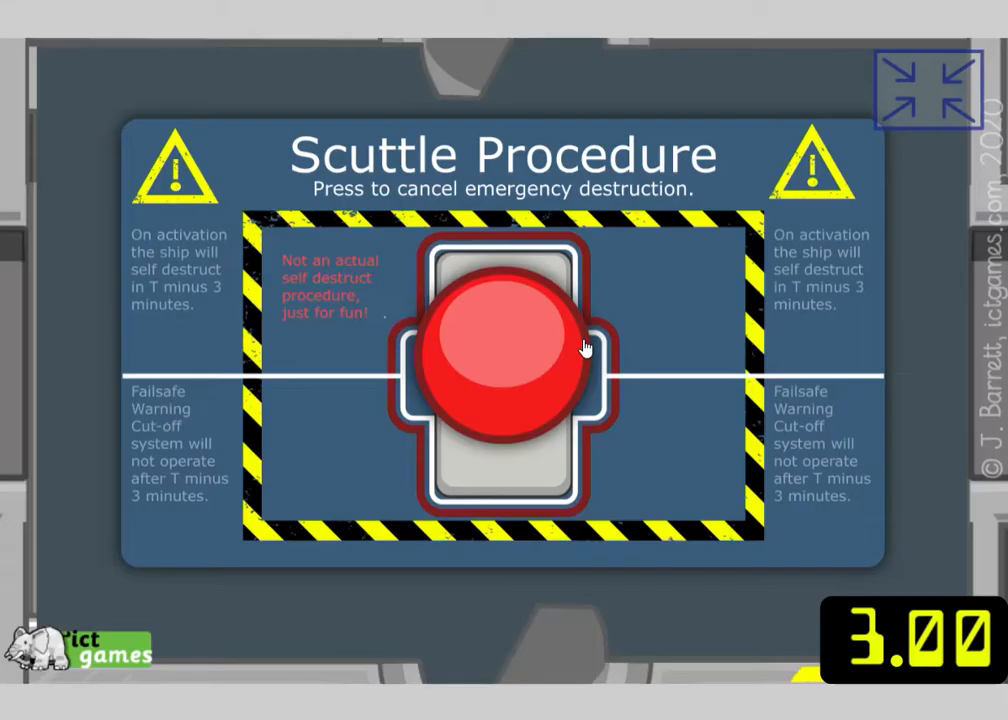
mouse_move(796, 338)
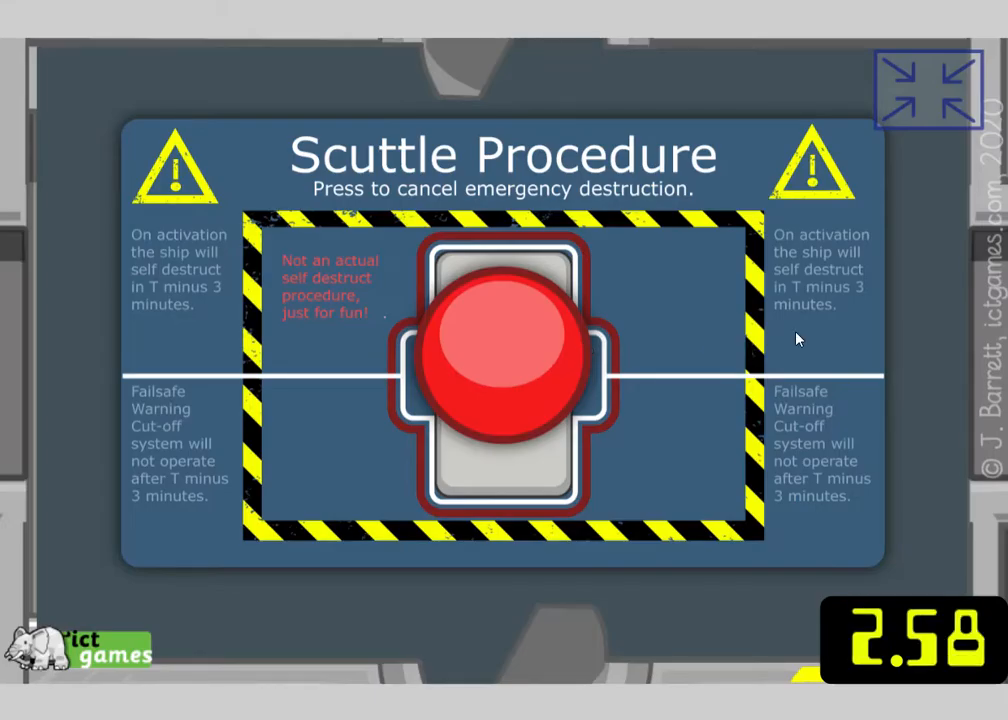
Step: Cancel the emergency destruction so the whole-turn-clockwise challenge for door 10 appears
click(504, 350)
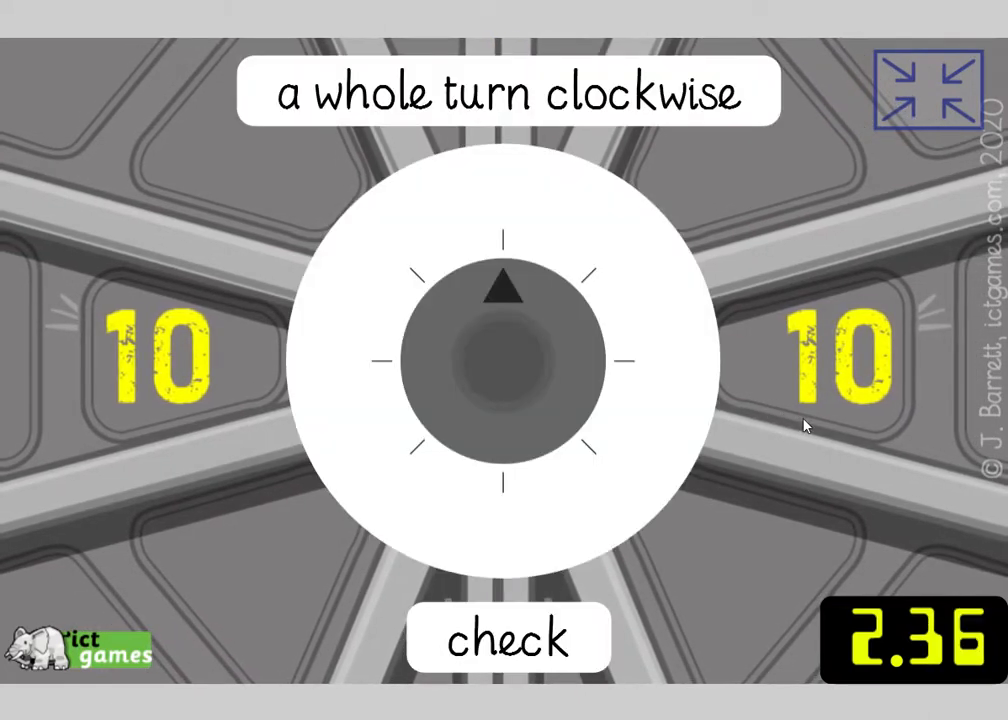
mouse_move(290, 112)
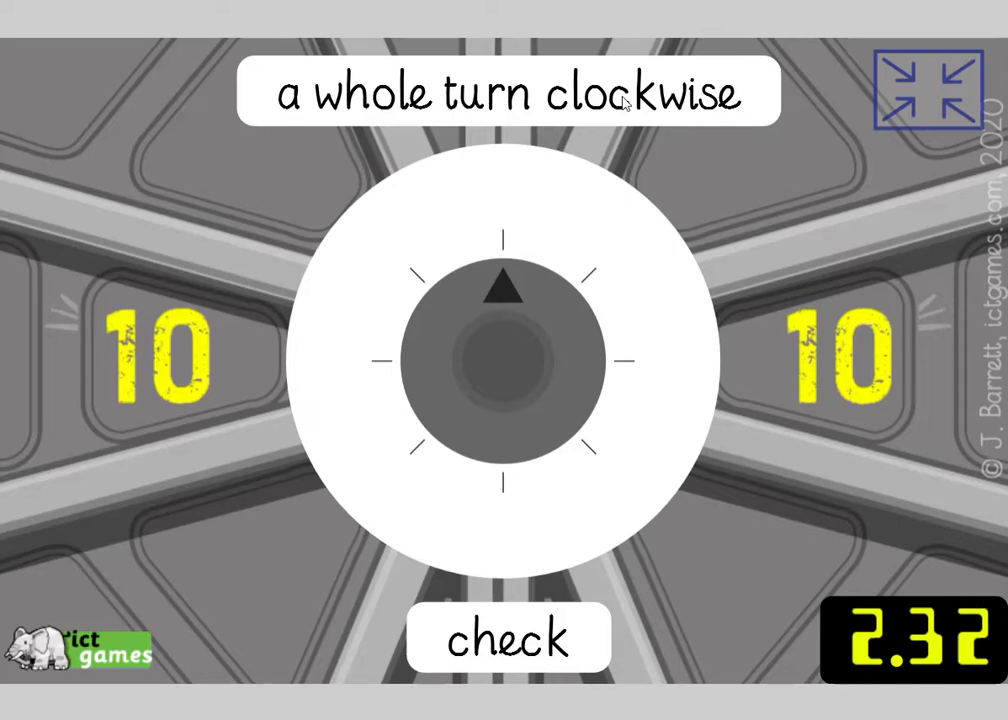
mouse_move(450, 400)
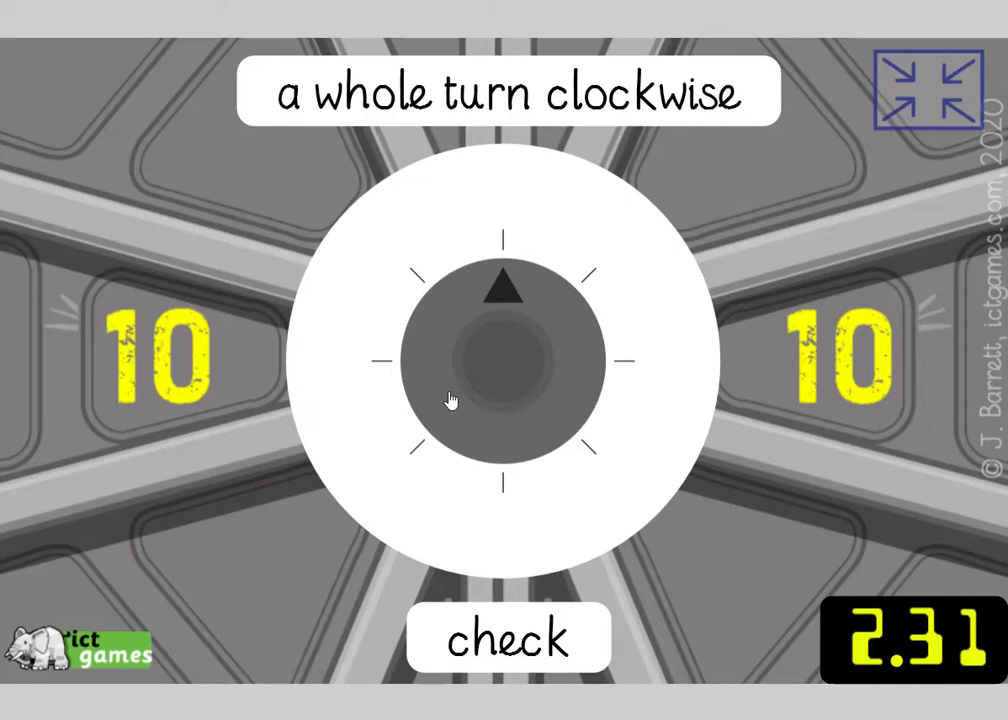
mouse_move(568, 112)
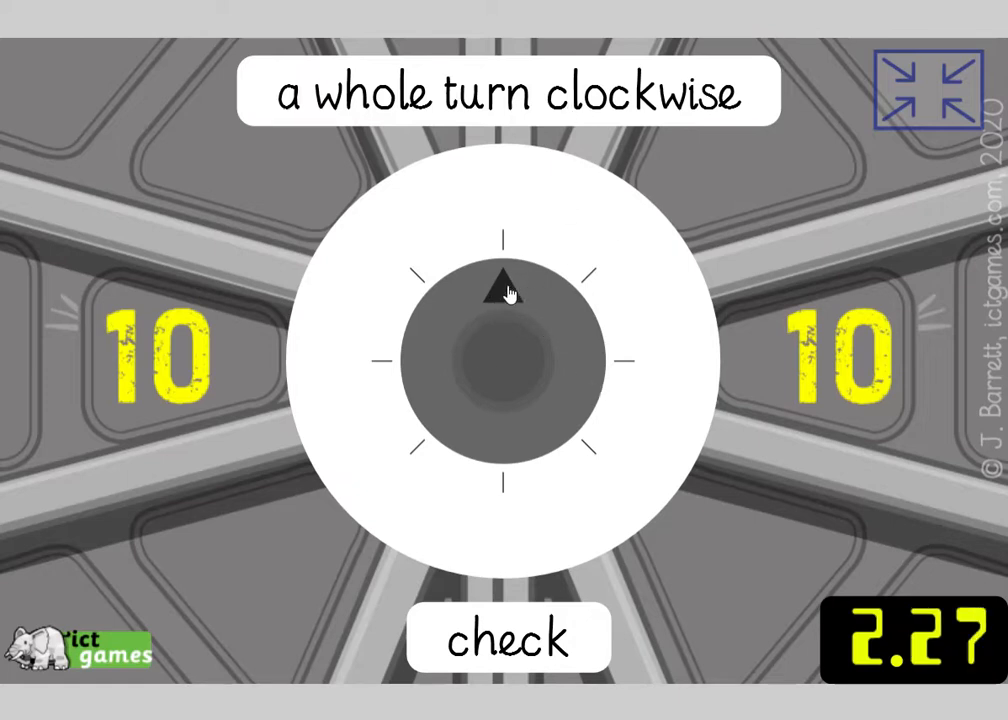
Step: Turn the dial a whole turn clockwise for door 10, then half a turn clockwise for door 9
drag(504, 284, 450, 410)
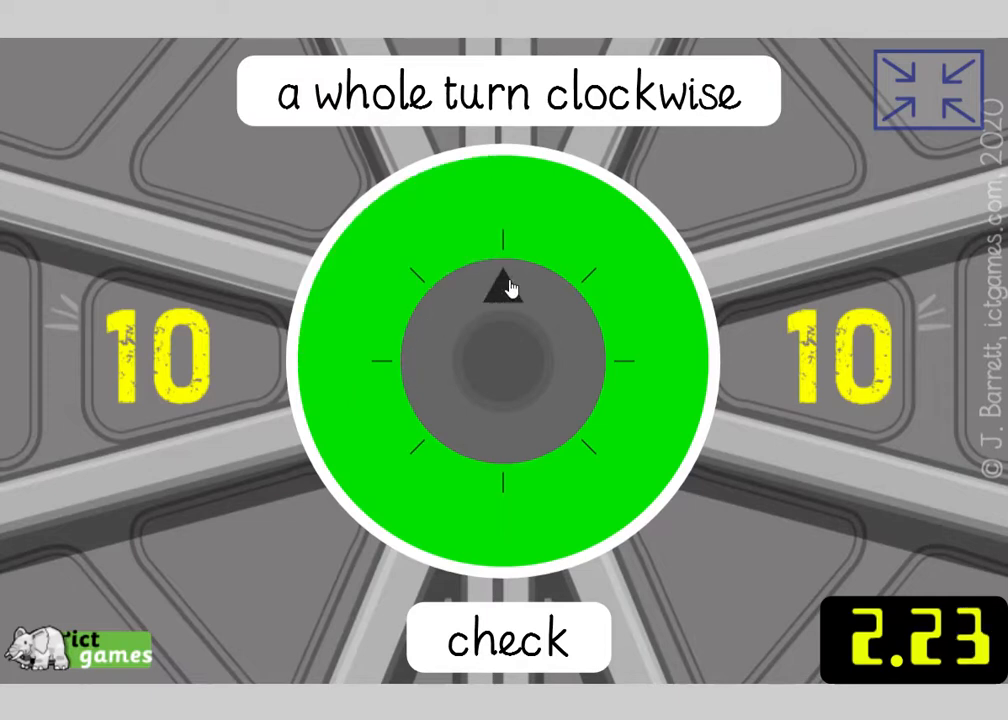
mouse_move(508, 656)
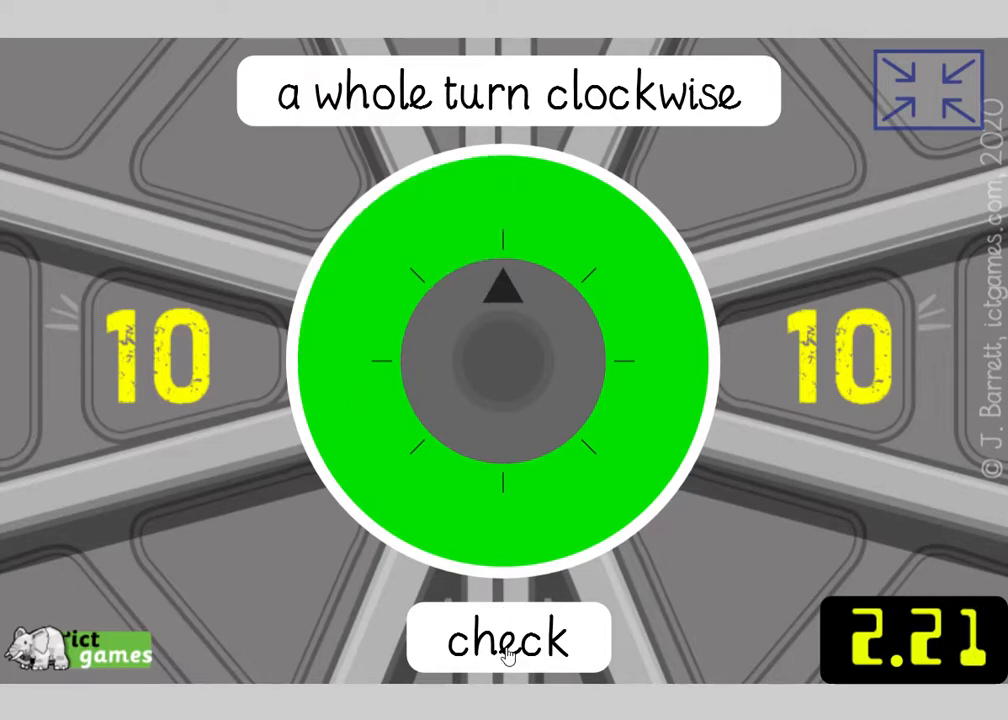
click(508, 638)
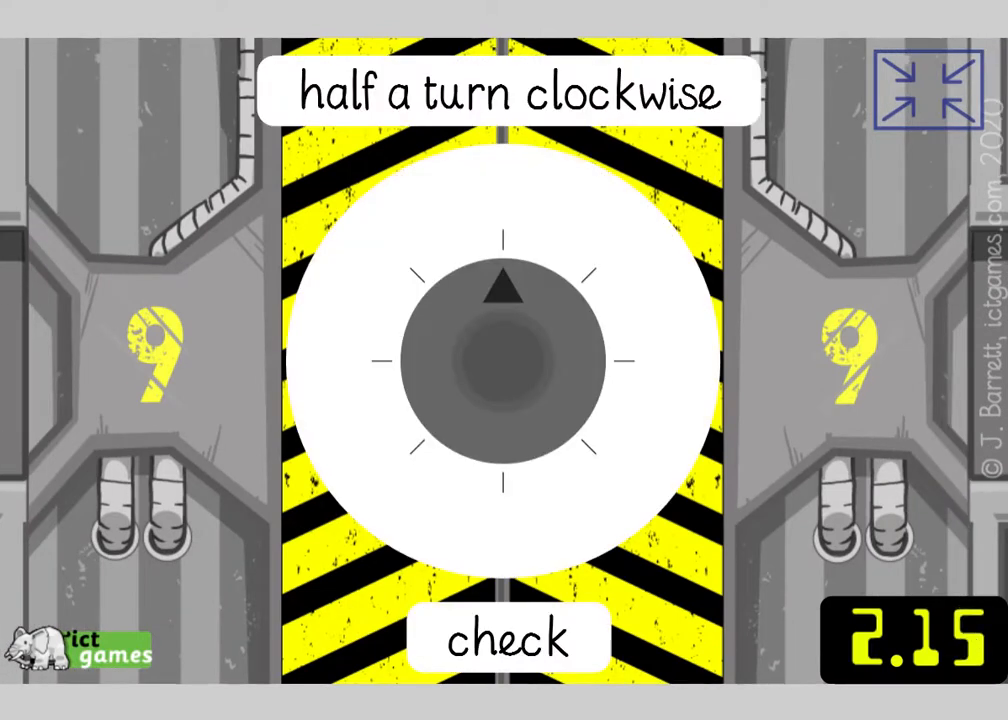
mouse_move(612, 178)
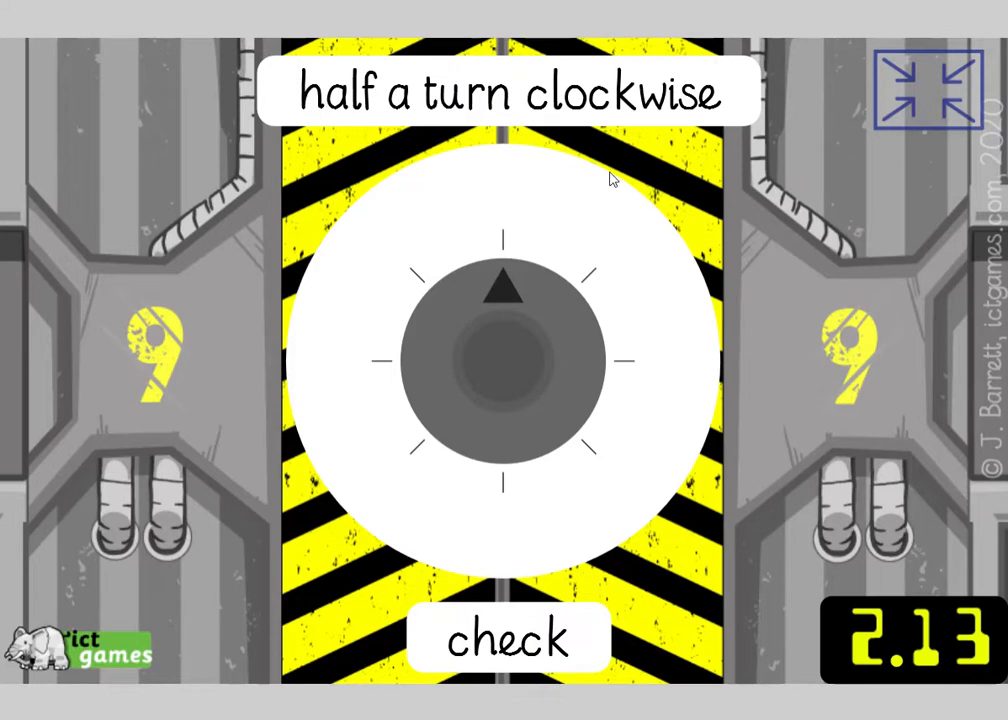
mouse_move(508, 296)
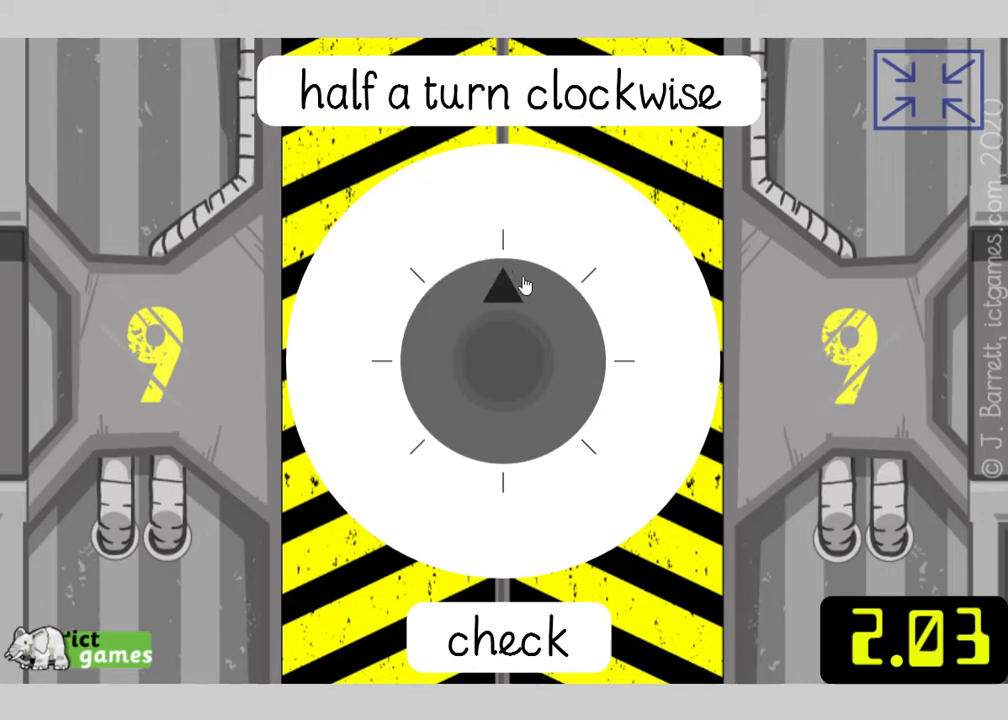
drag(504, 284, 504, 460)
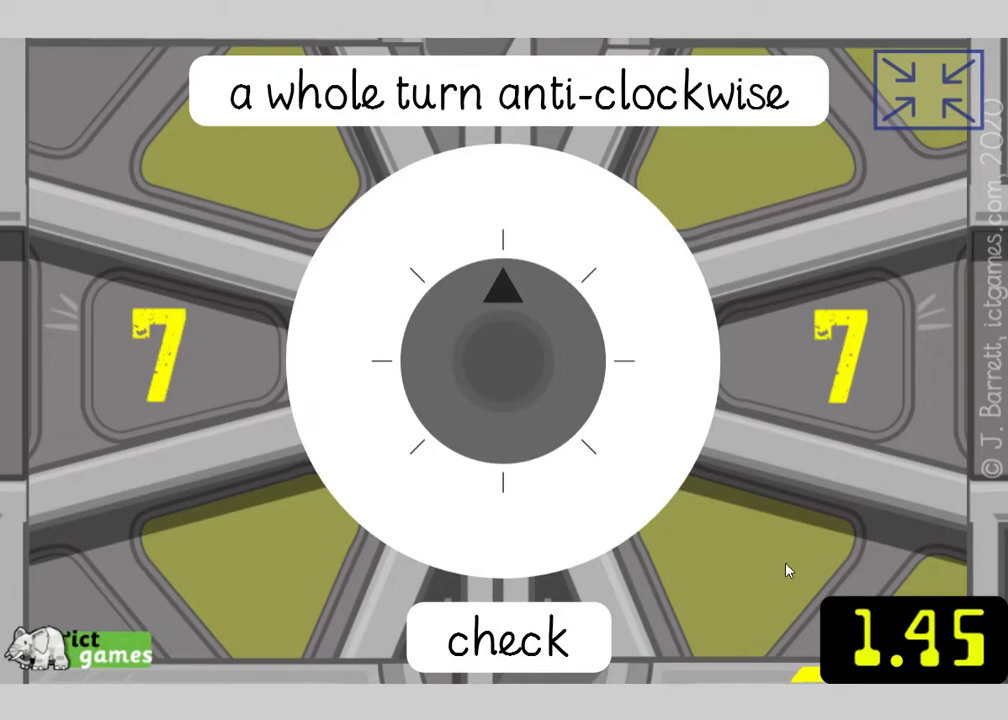
mouse_move(508, 290)
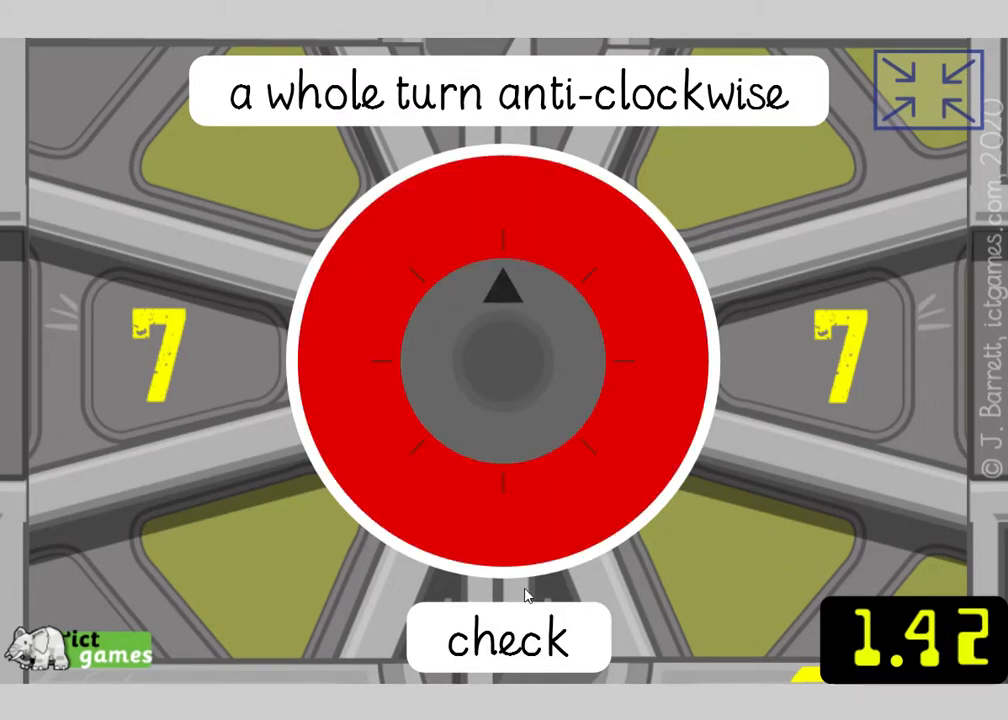
Step: Submit the anti-clockwise turns for doors 7, 6 and 4, bringing up door 3's right-angle challenge
click(508, 638)
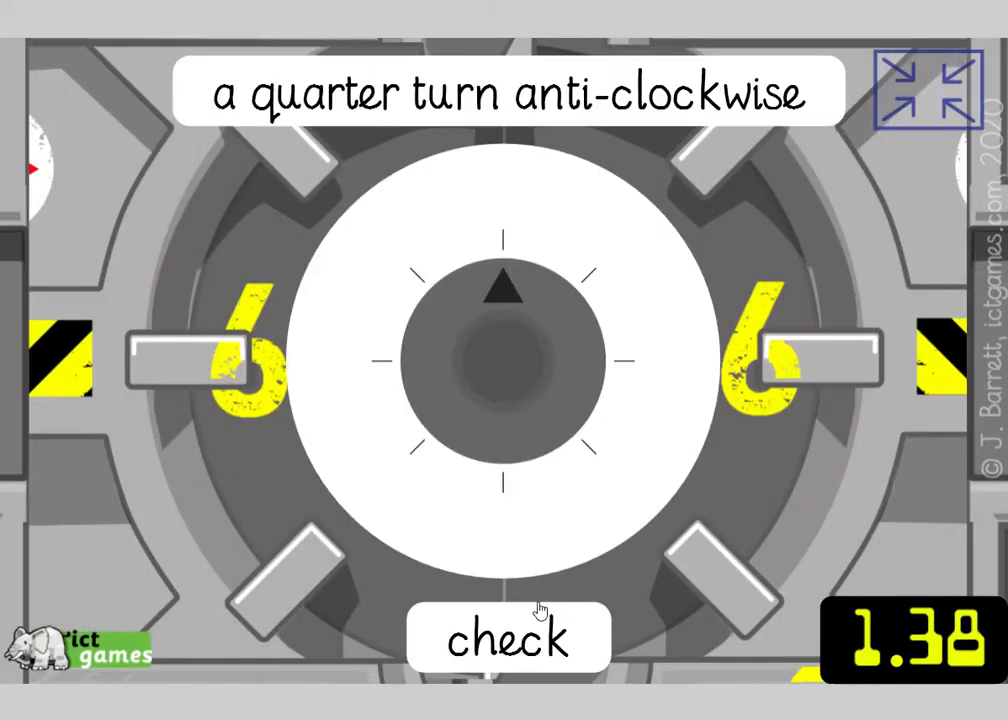
mouse_move(600, 556)
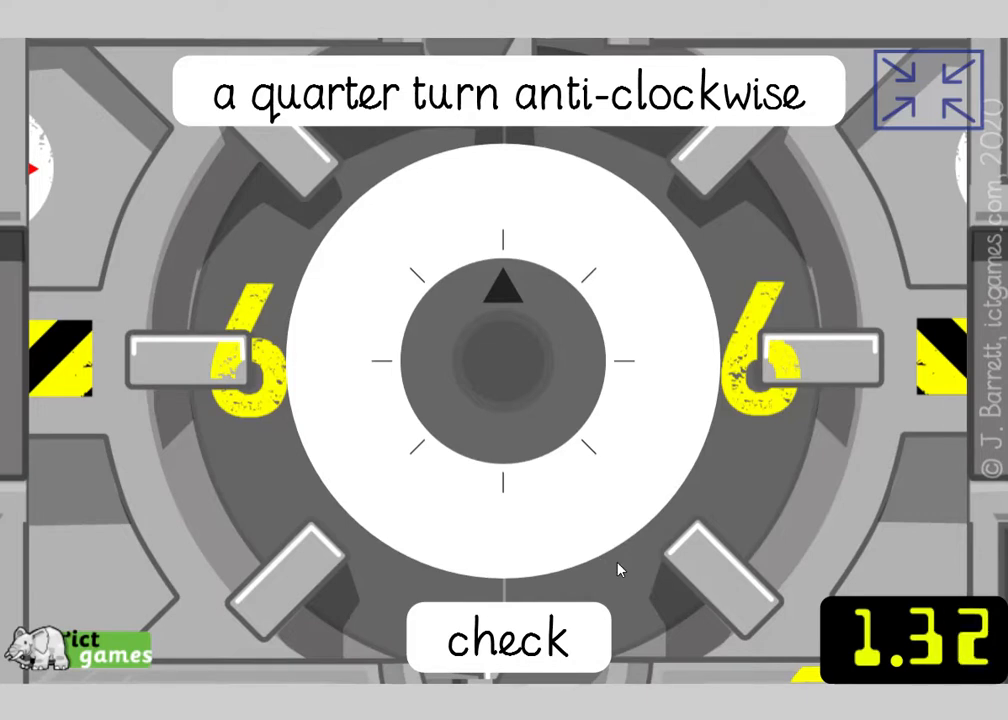
mouse_move(504, 300)
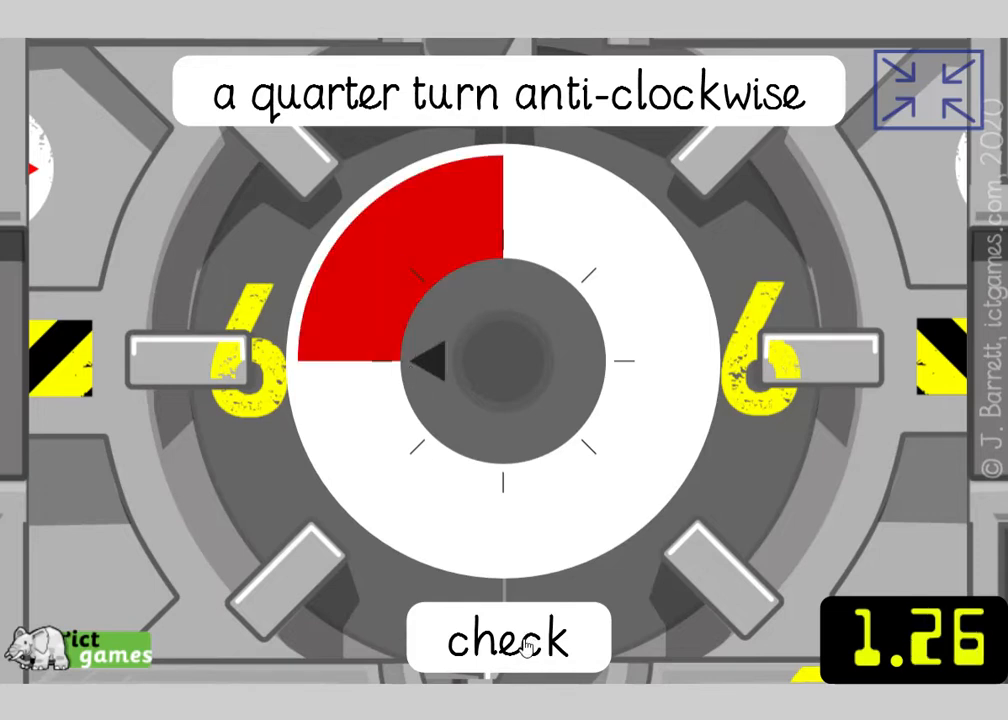
click(512, 638)
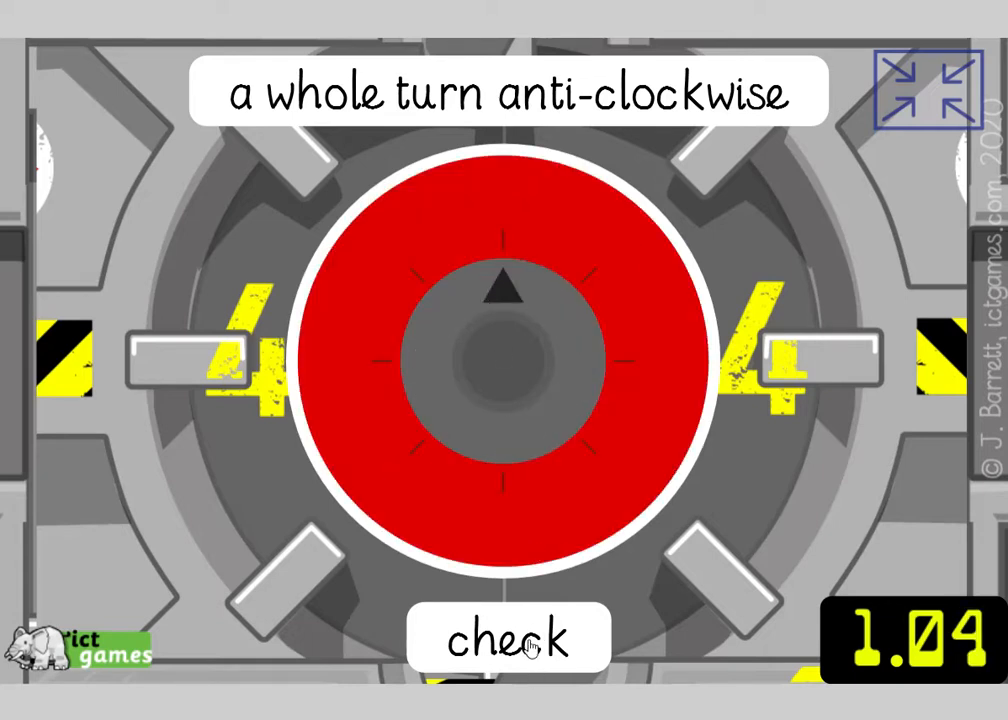
click(510, 638)
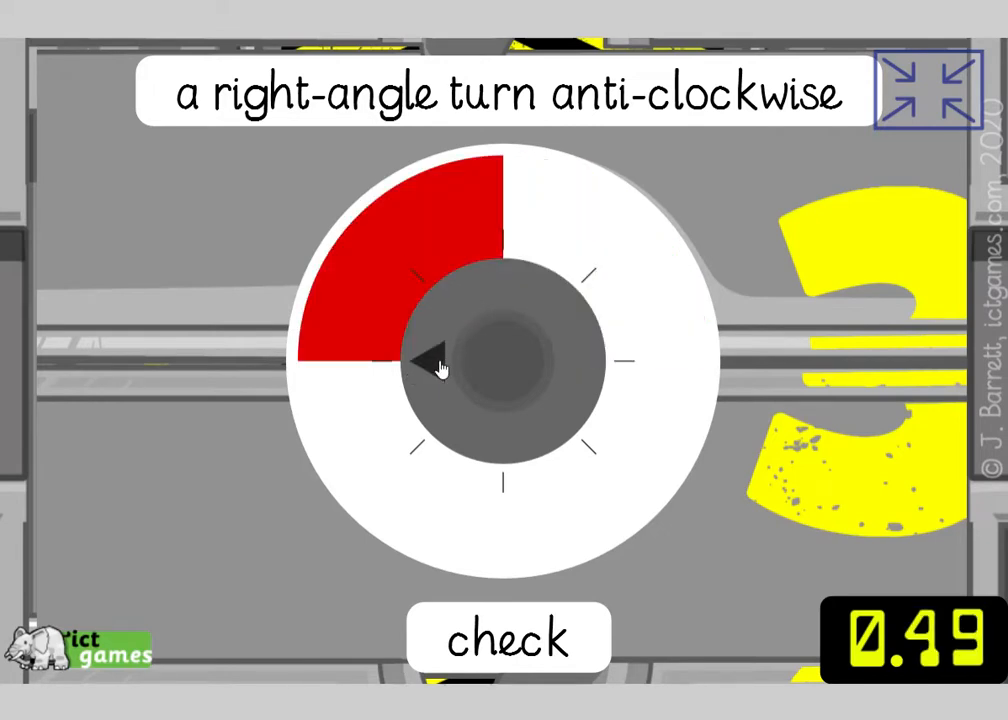
Step: Submit door 3's right angle, door 2's whole anti-clockwise turn and door 1's whole clockwise turn
click(508, 636)
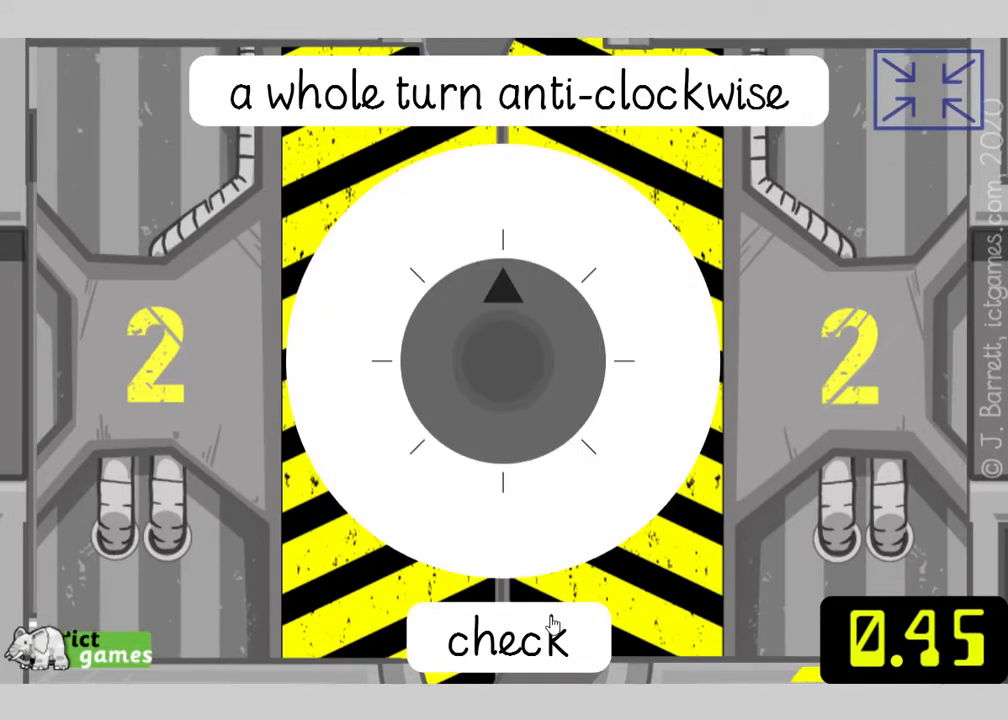
mouse_move(556, 474)
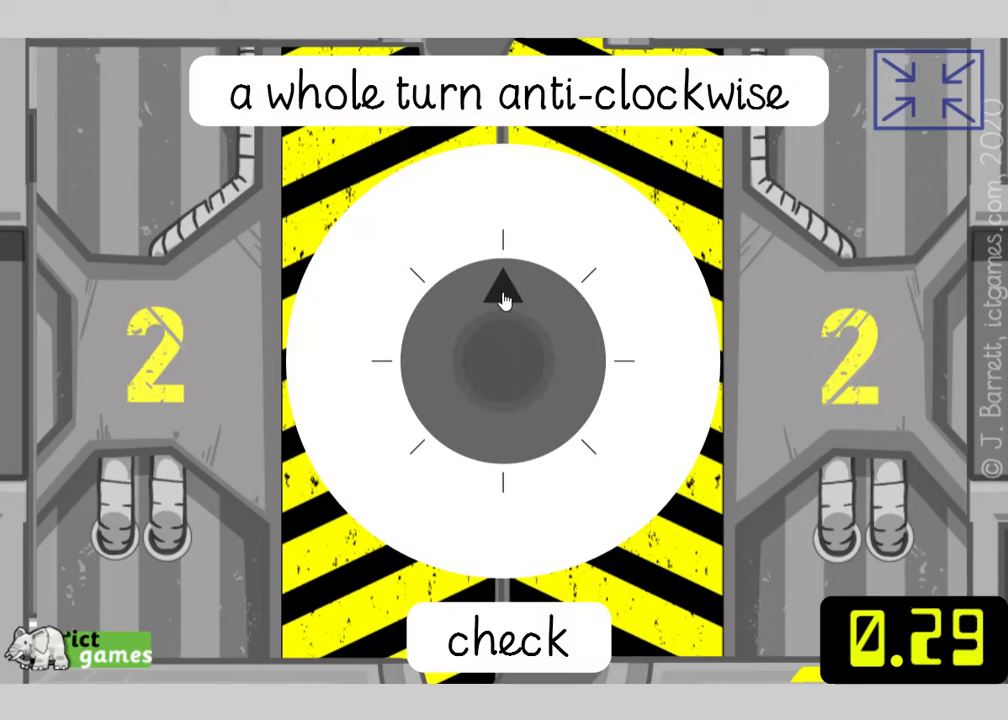
click(508, 636)
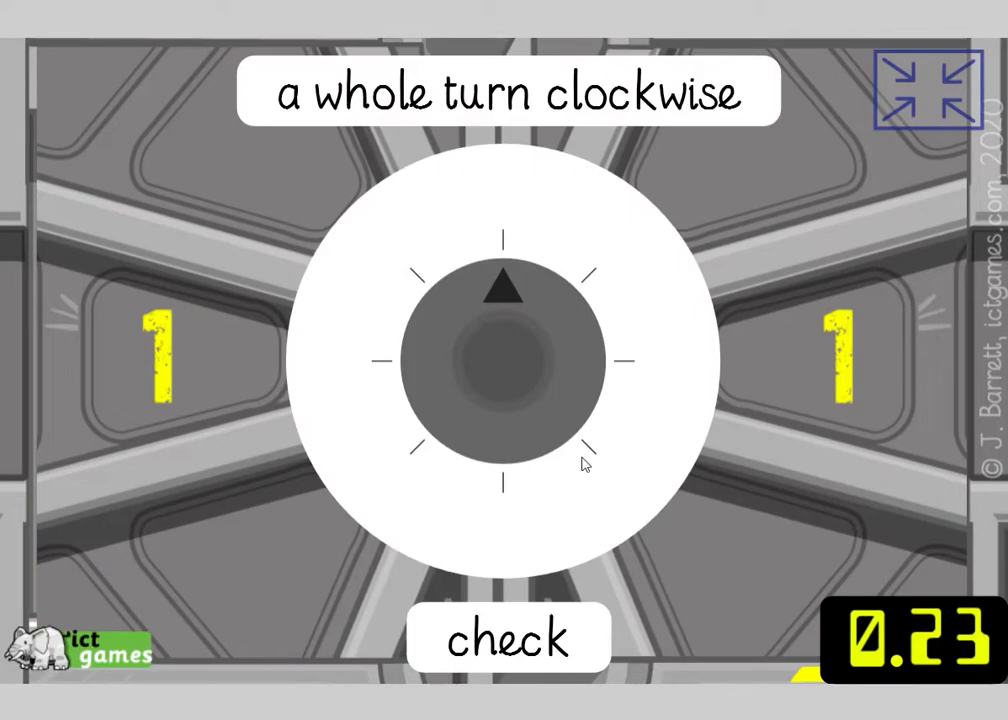
mouse_move(512, 296)
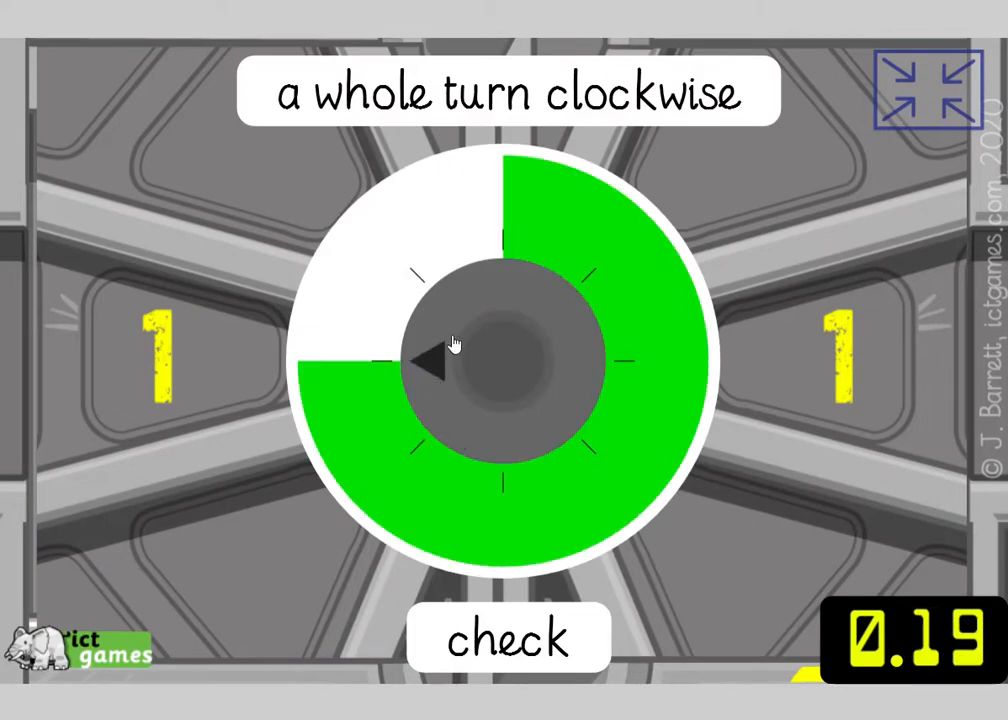
click(508, 636)
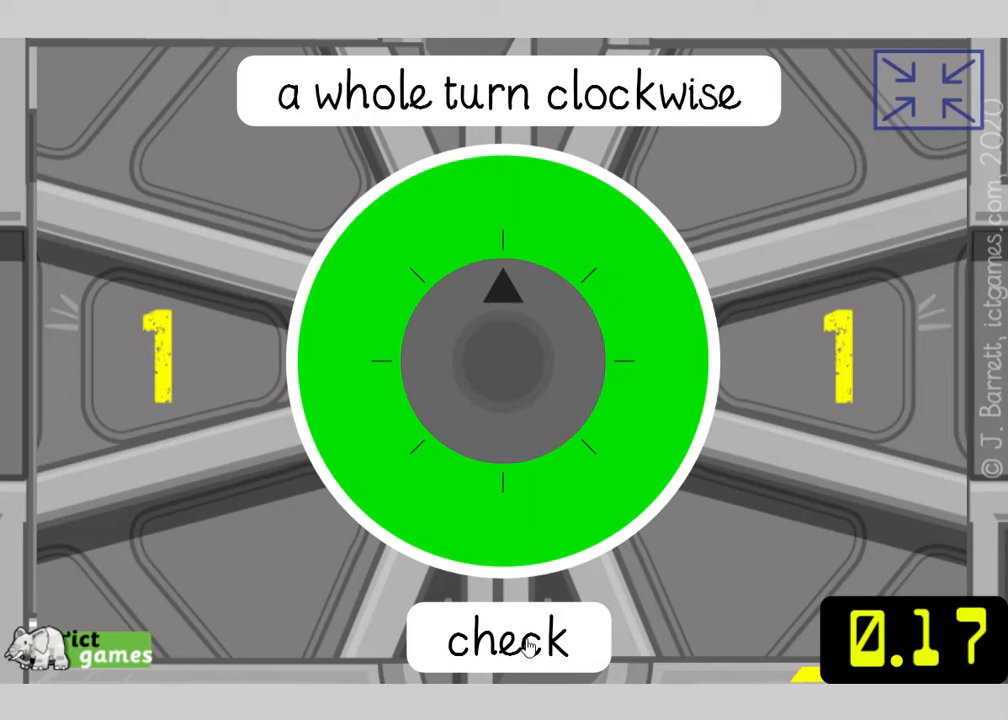
click(508, 636)
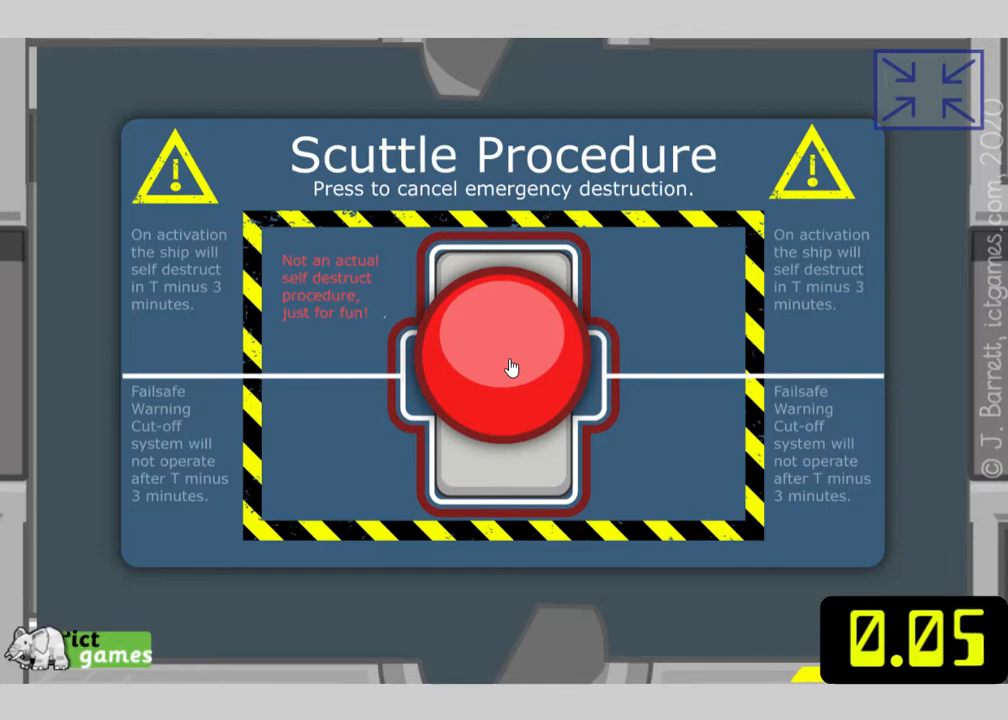
Step: Cancel the self-destruct with the big red button to get 'safe, well done!'
click(508, 364)
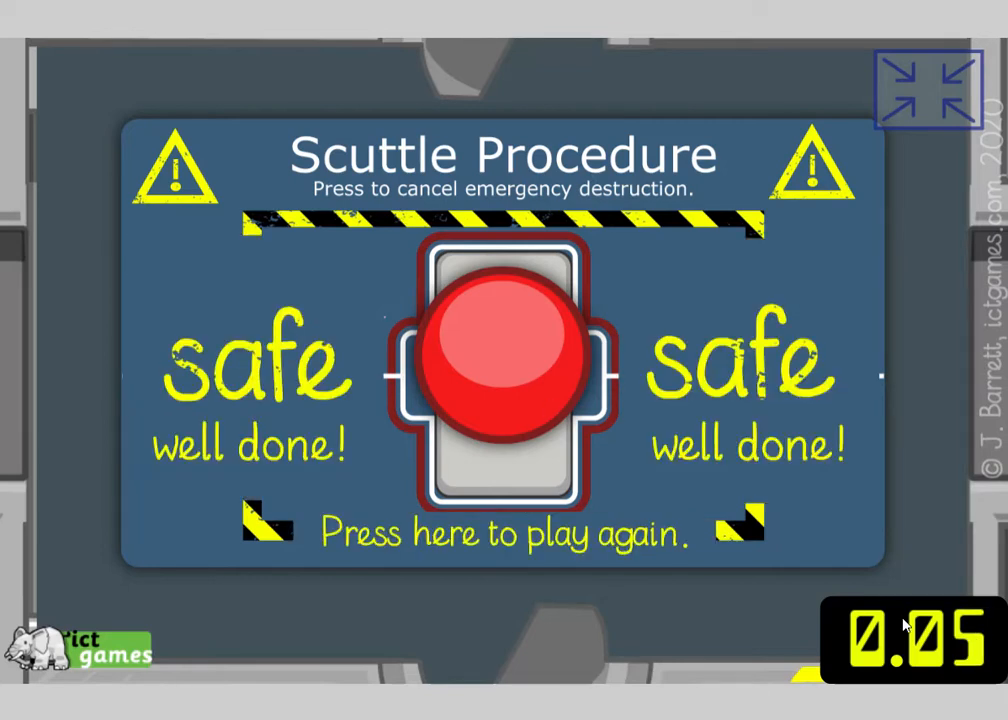
mouse_move(978, 672)
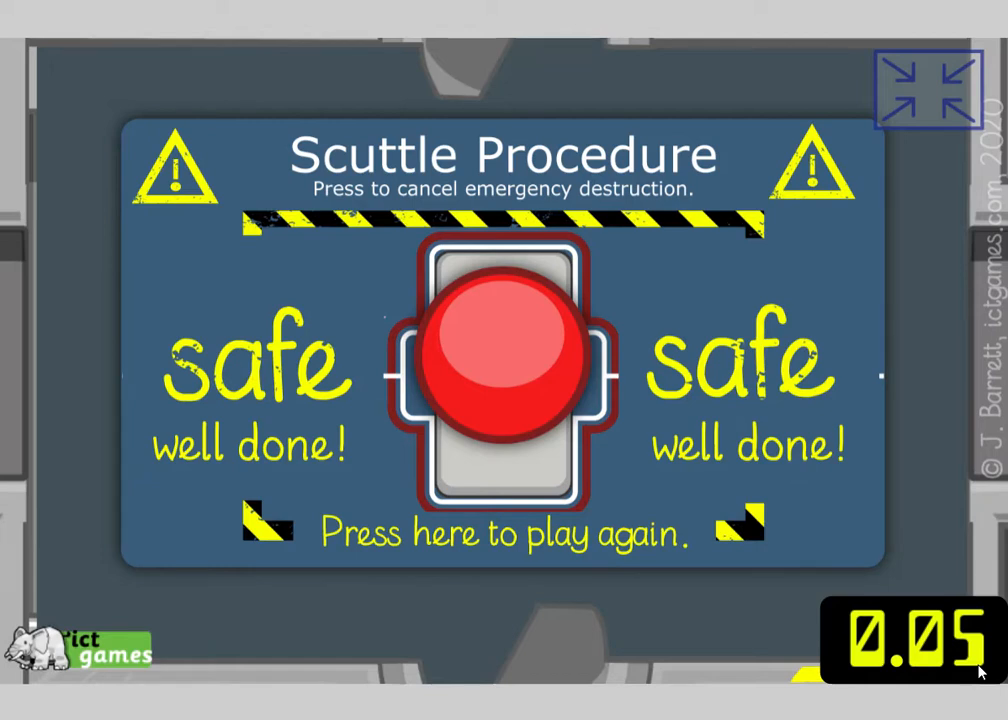
mouse_move(700, 584)
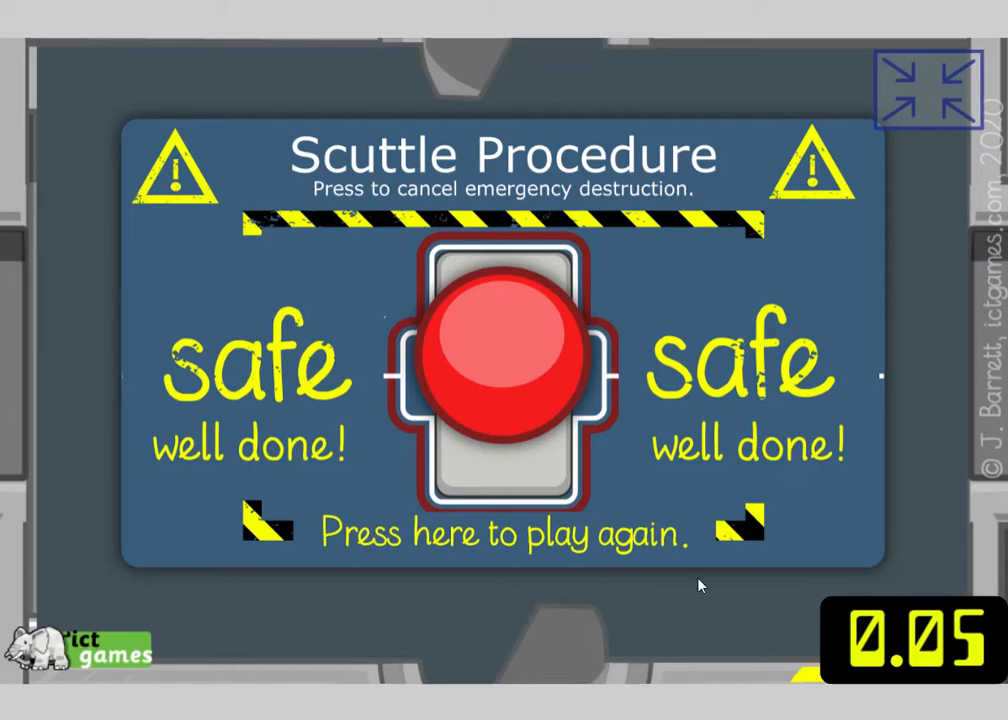
mouse_move(584, 518)
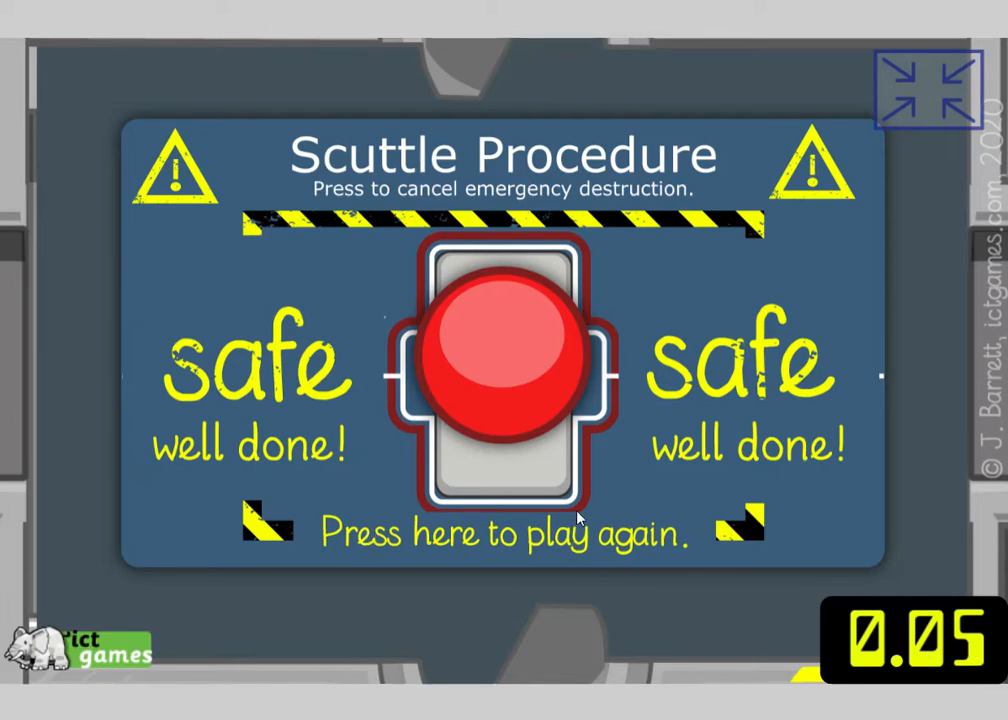
mouse_move(514, 544)
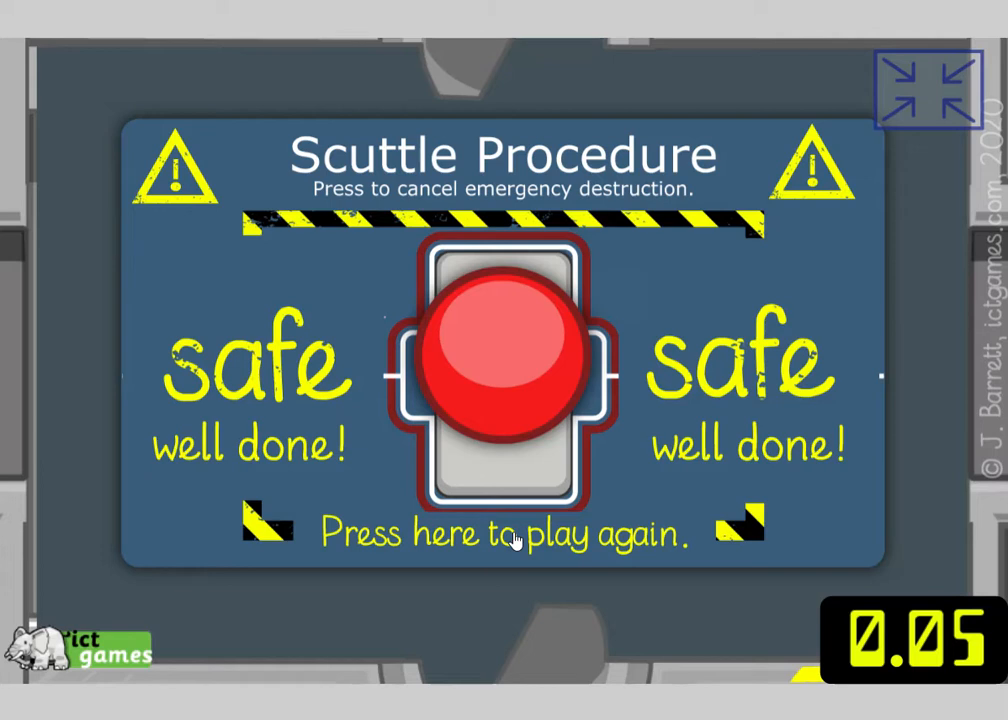
mouse_move(490, 550)
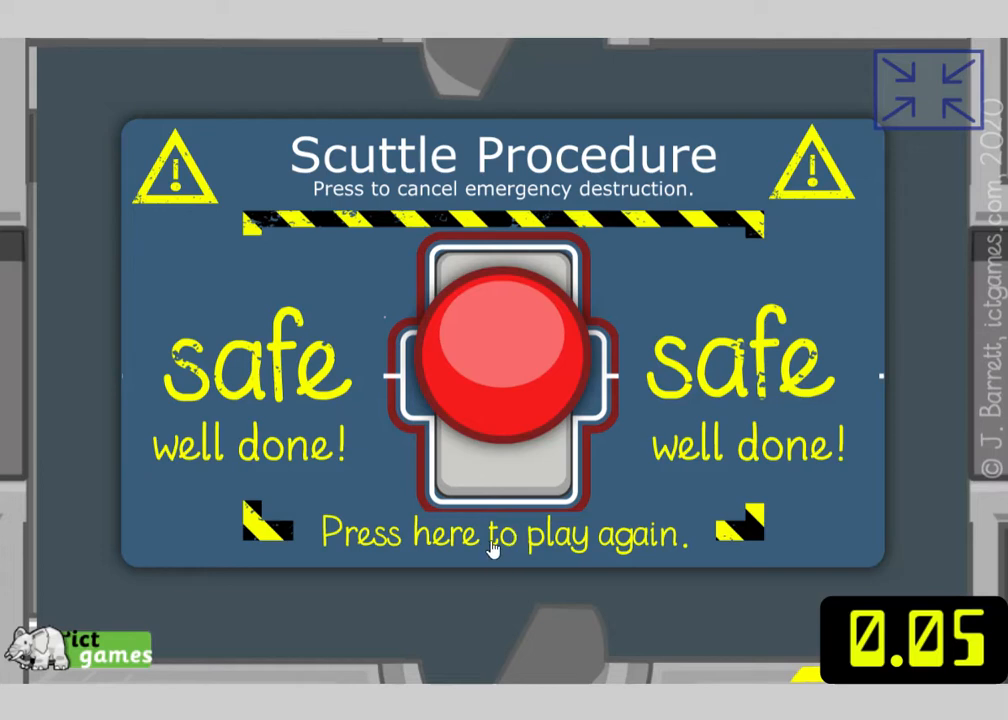